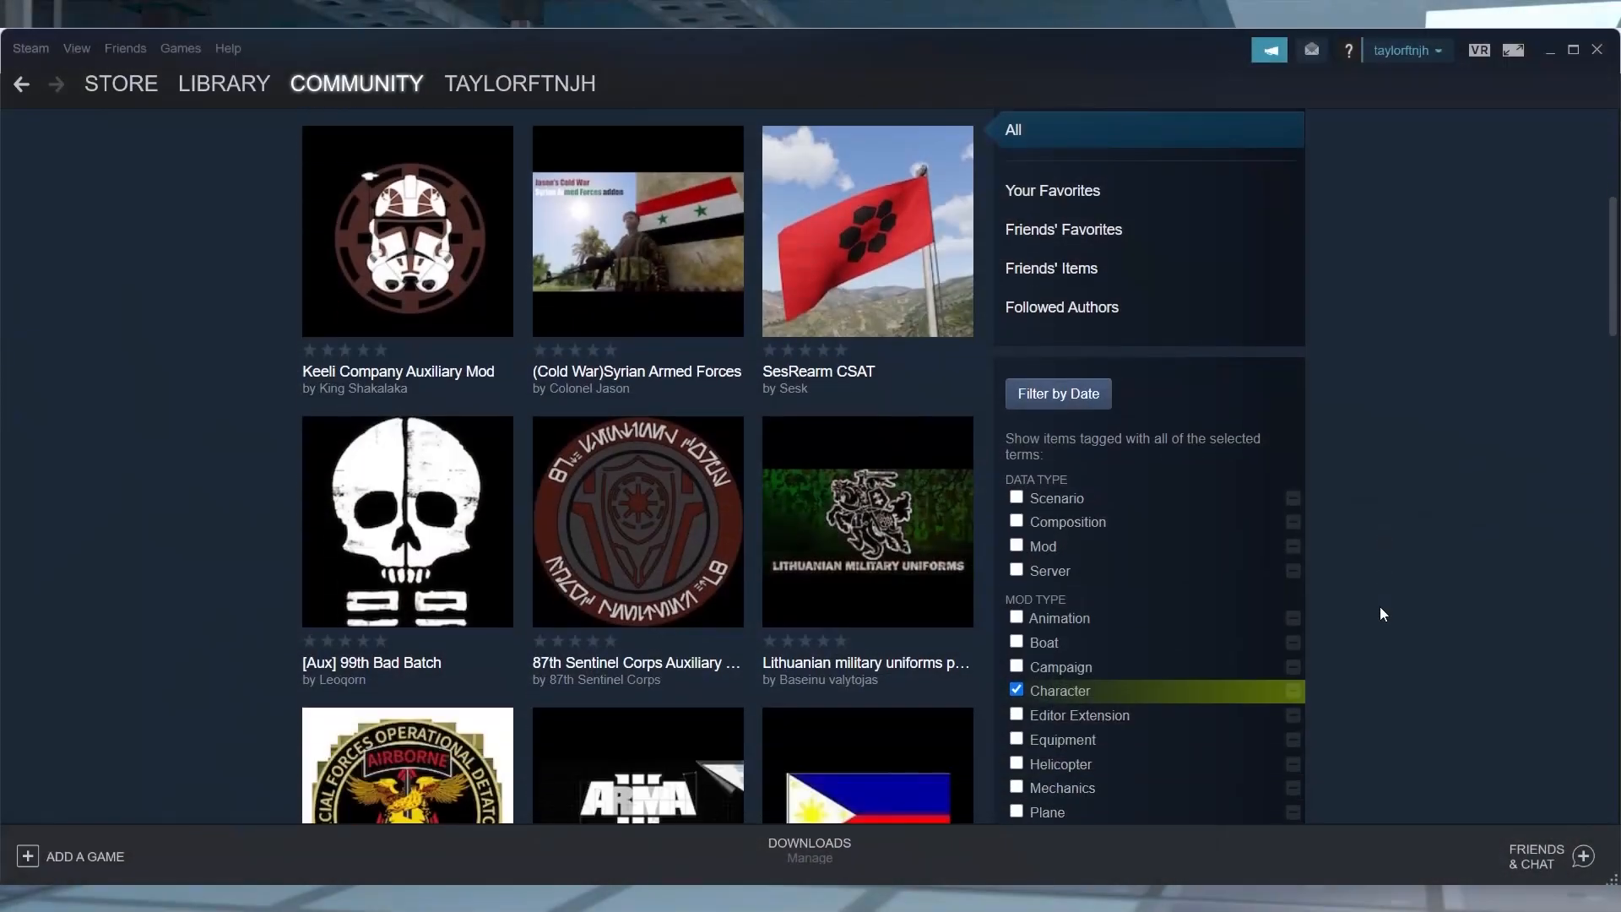
# Browse Arma 3's local files and select the three downloaded mod folders in !Workshop.
pyautogui.scroll(-3)
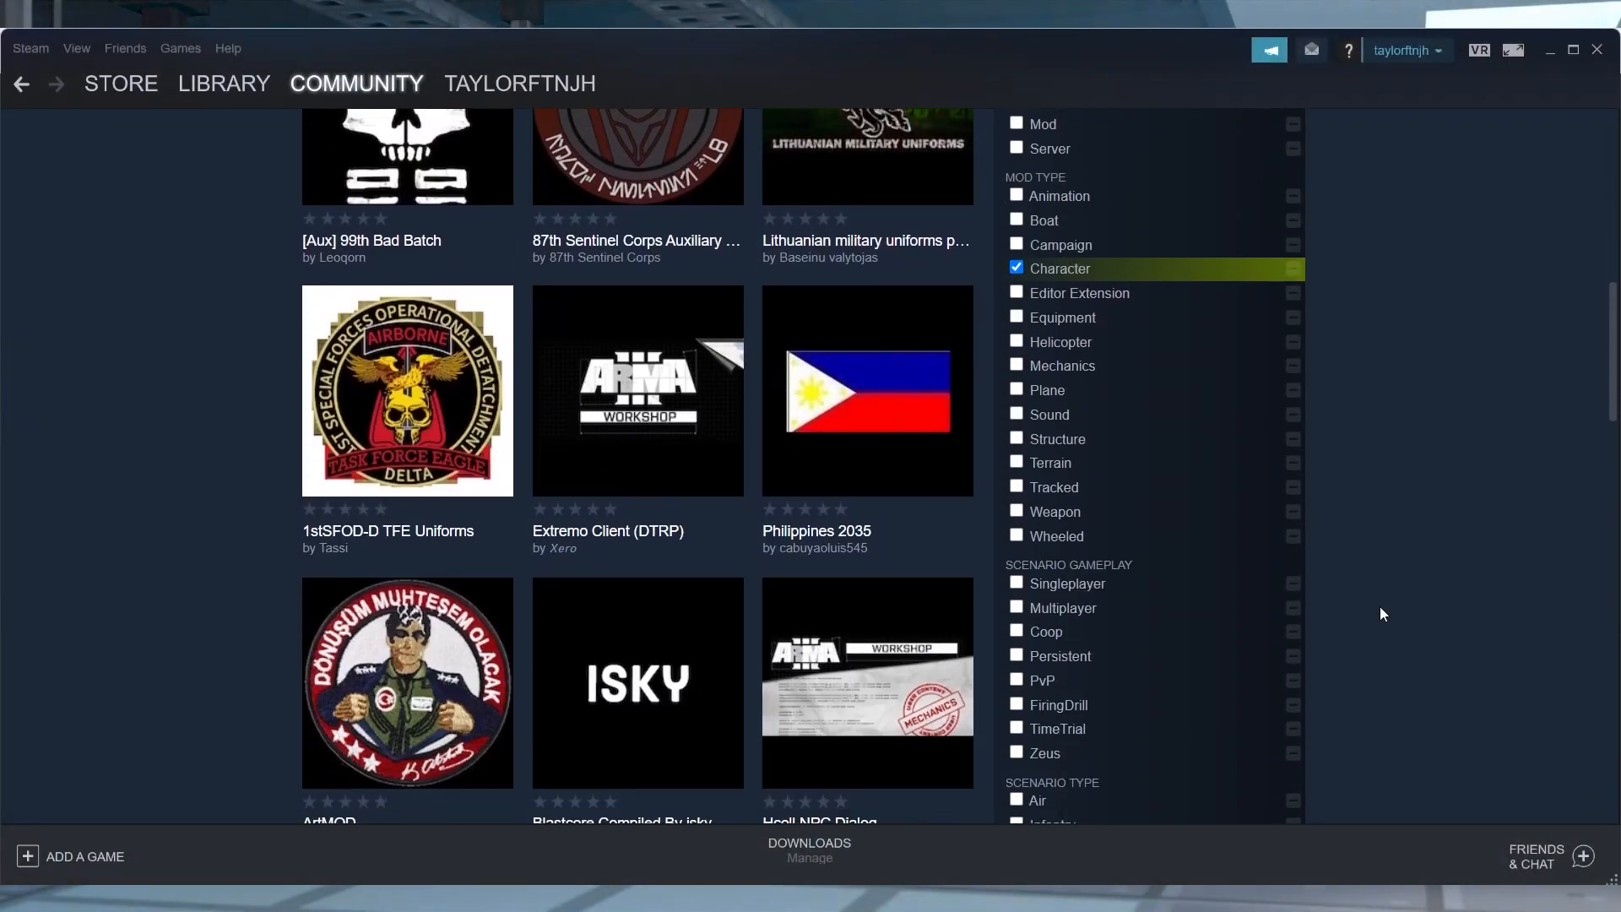
pyautogui.scroll(-3)
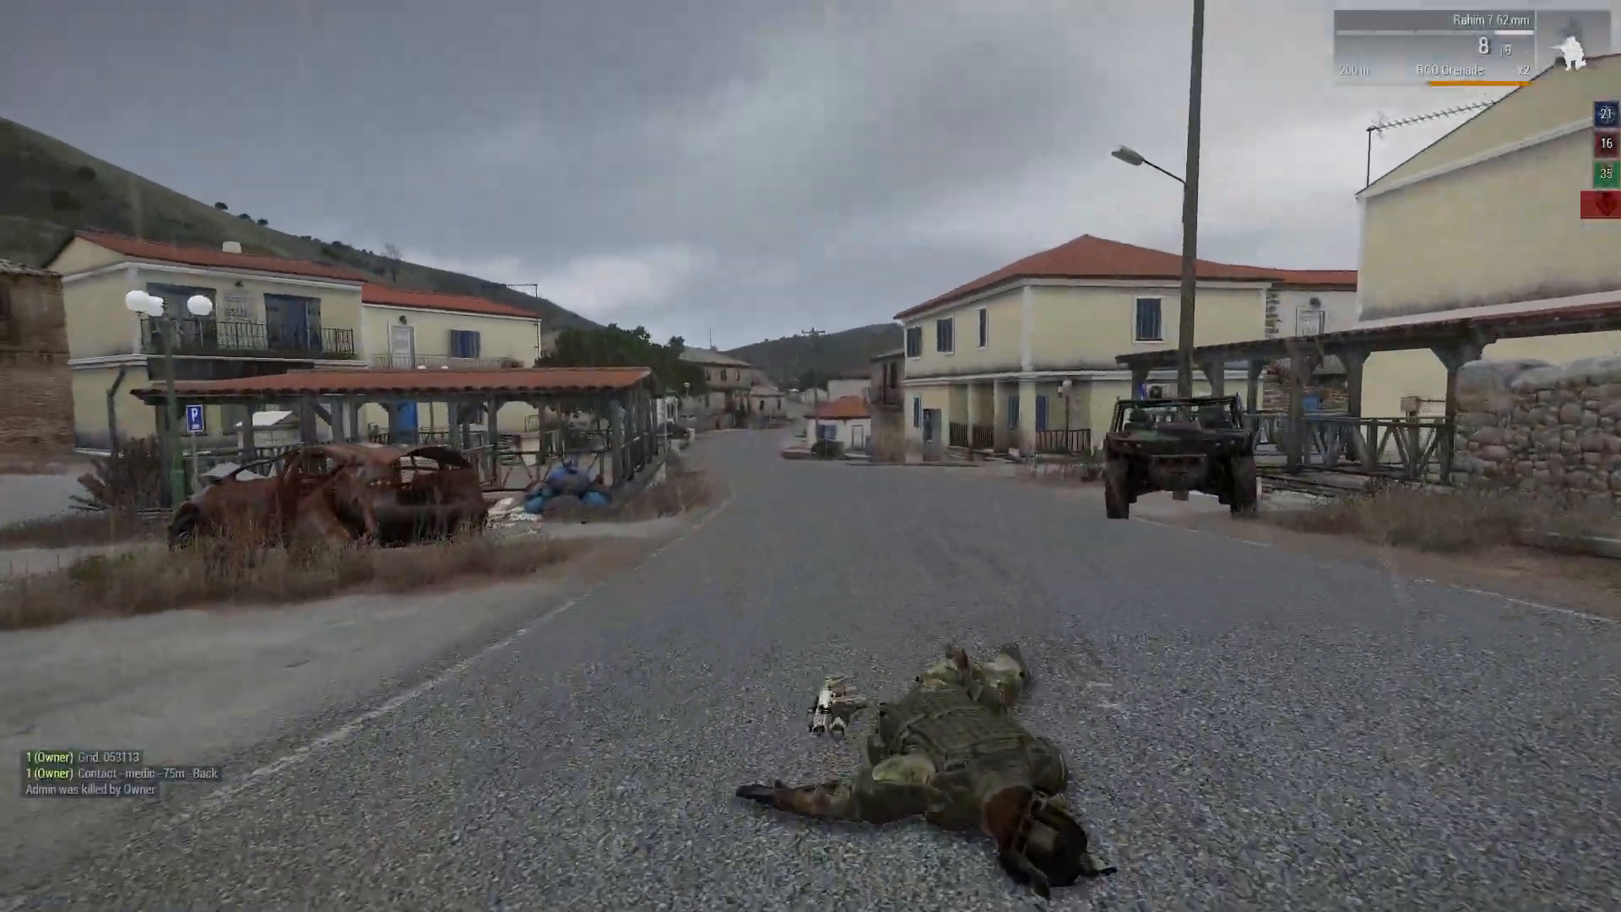
pyautogui.moveTo(810, 456)
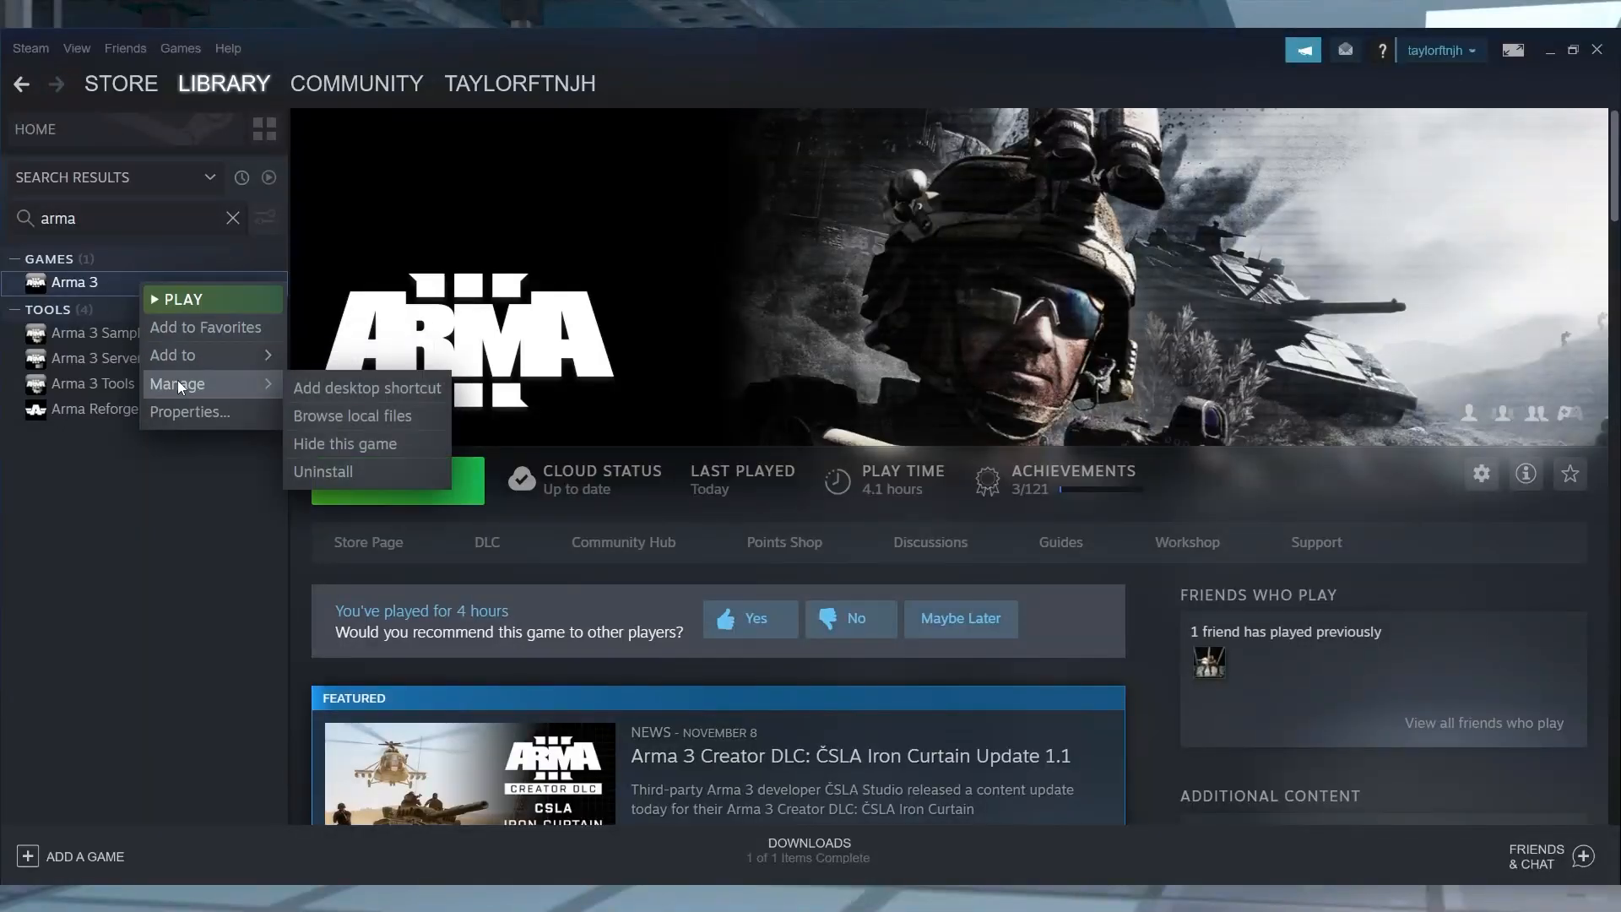
pyautogui.moveTo(351, 415)
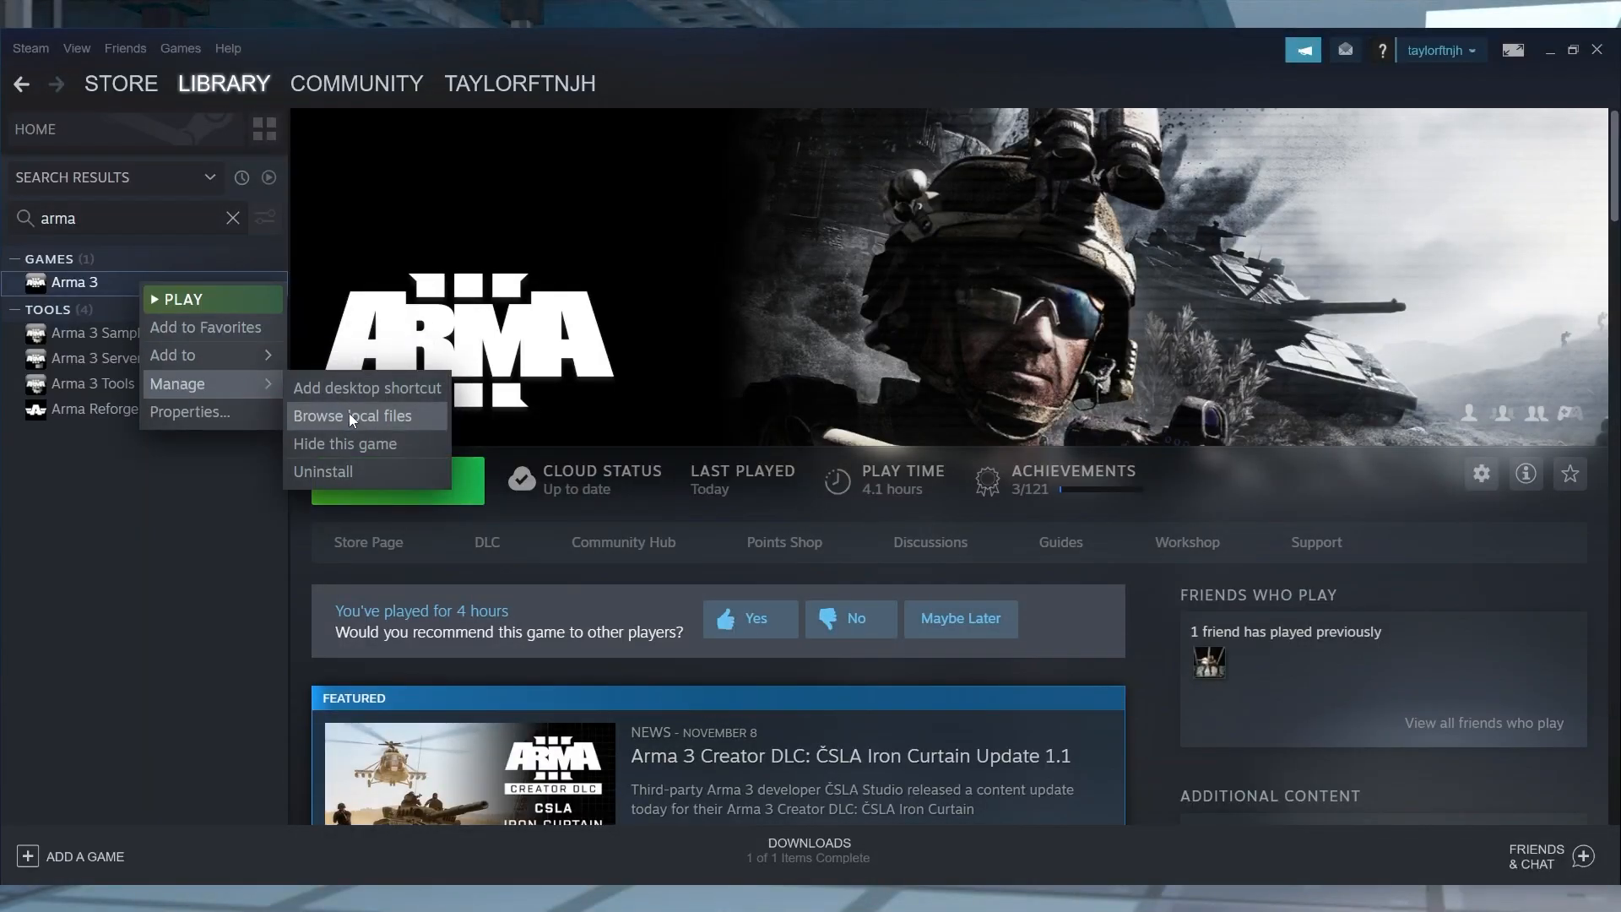
pyautogui.click(353, 416)
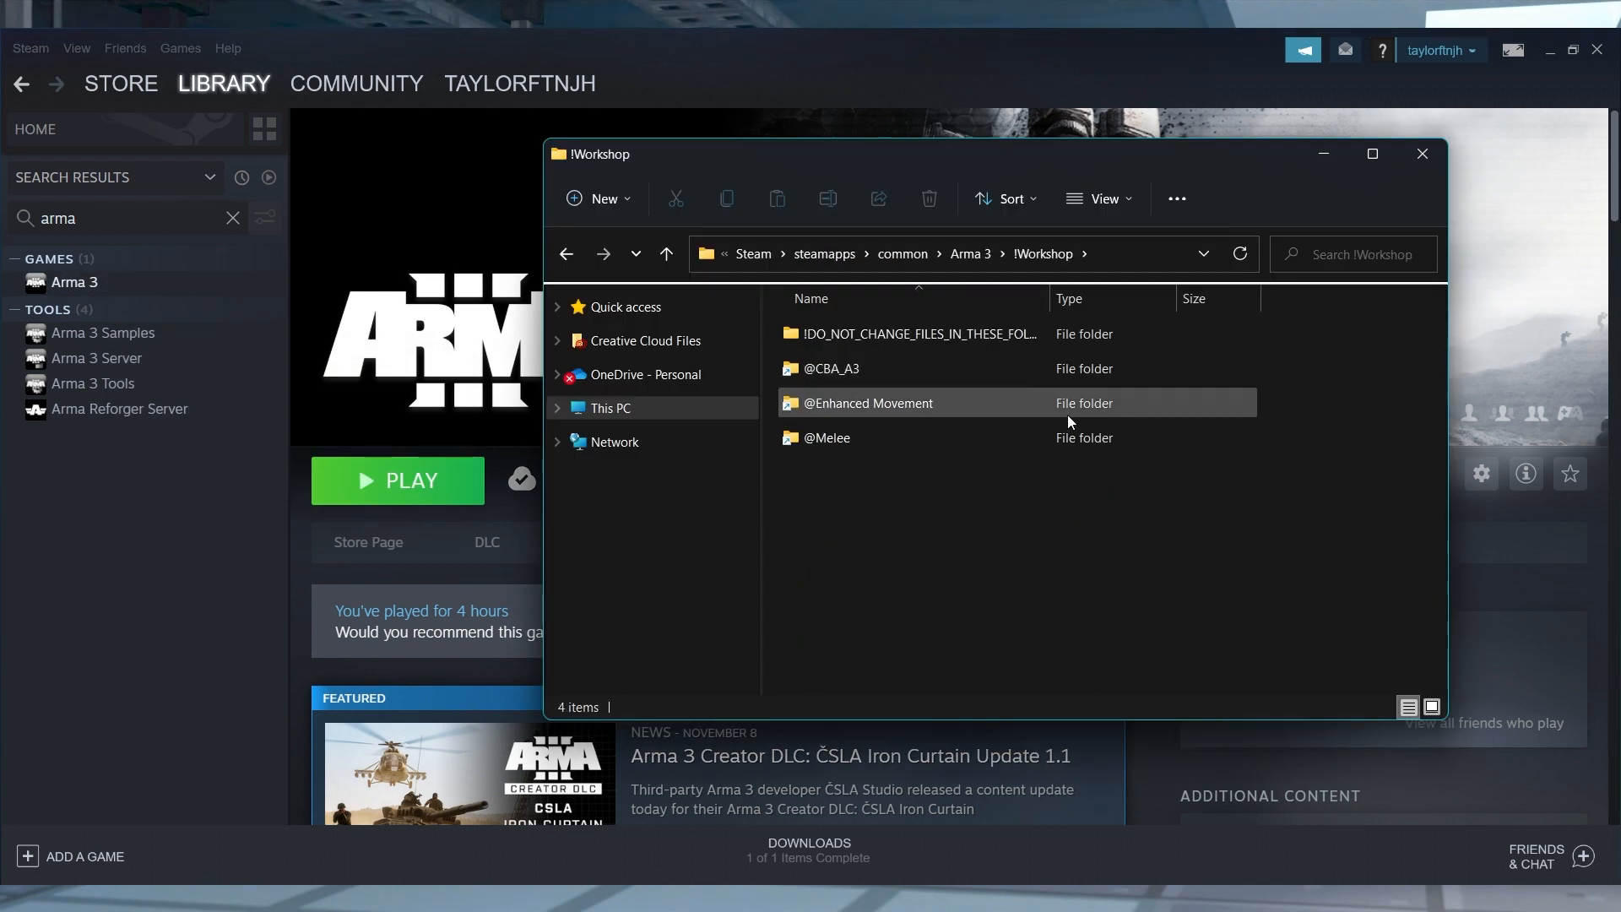
pyautogui.click(827, 368)
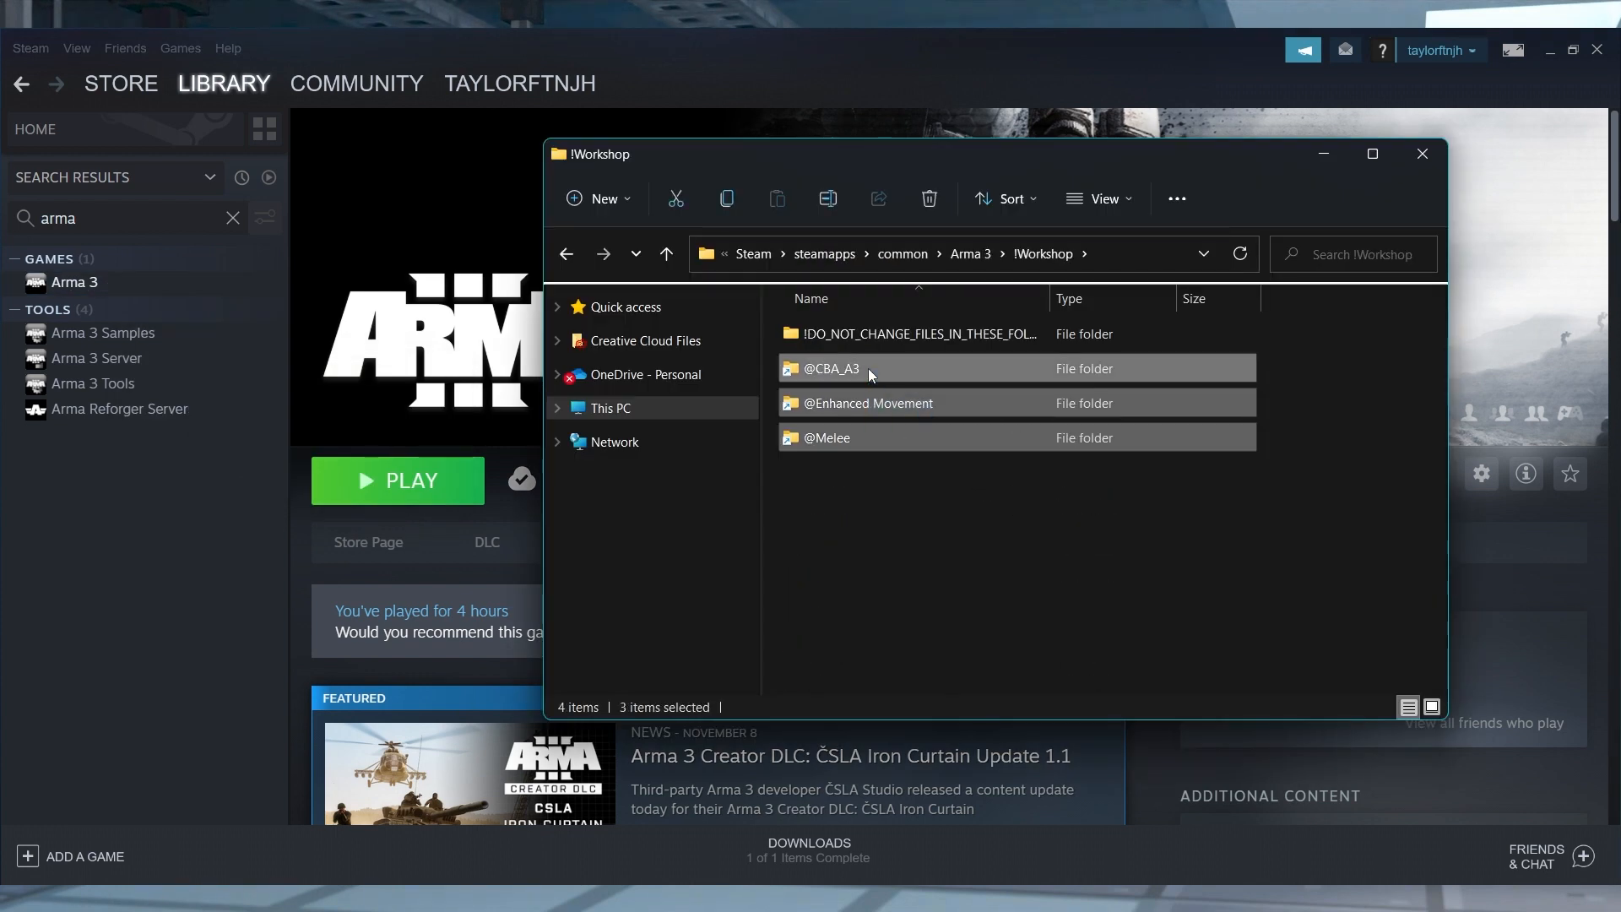
pyautogui.rightClick(866, 402)
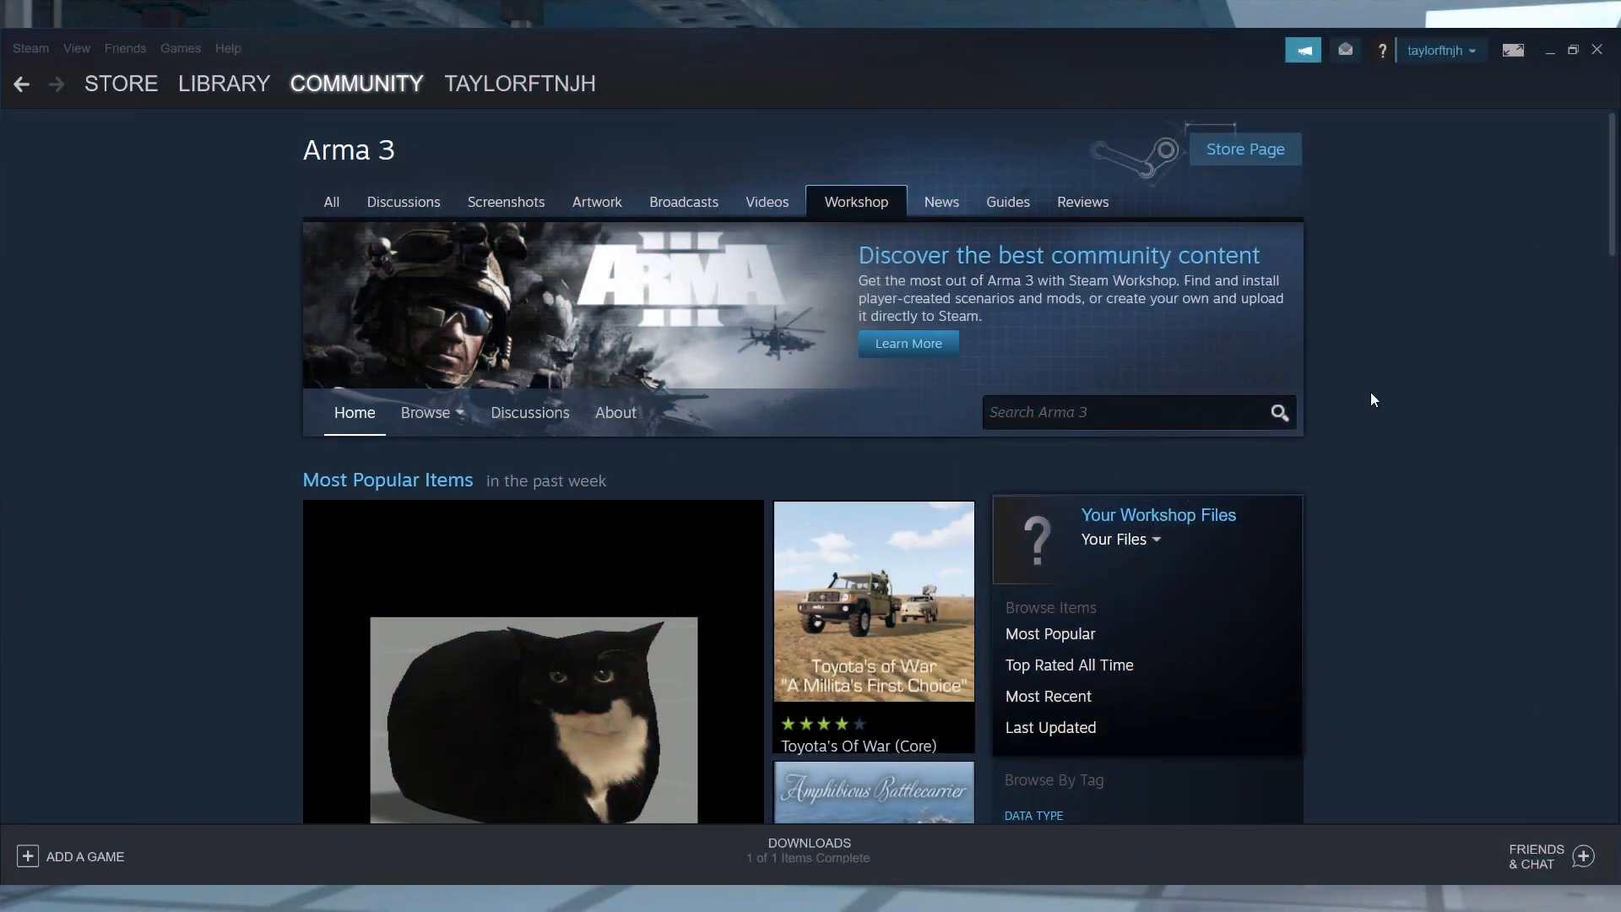
# Search the Workshop for 'enhanced movement' and bring up the Enhanced Movement mod page.
pyautogui.scroll(-3)
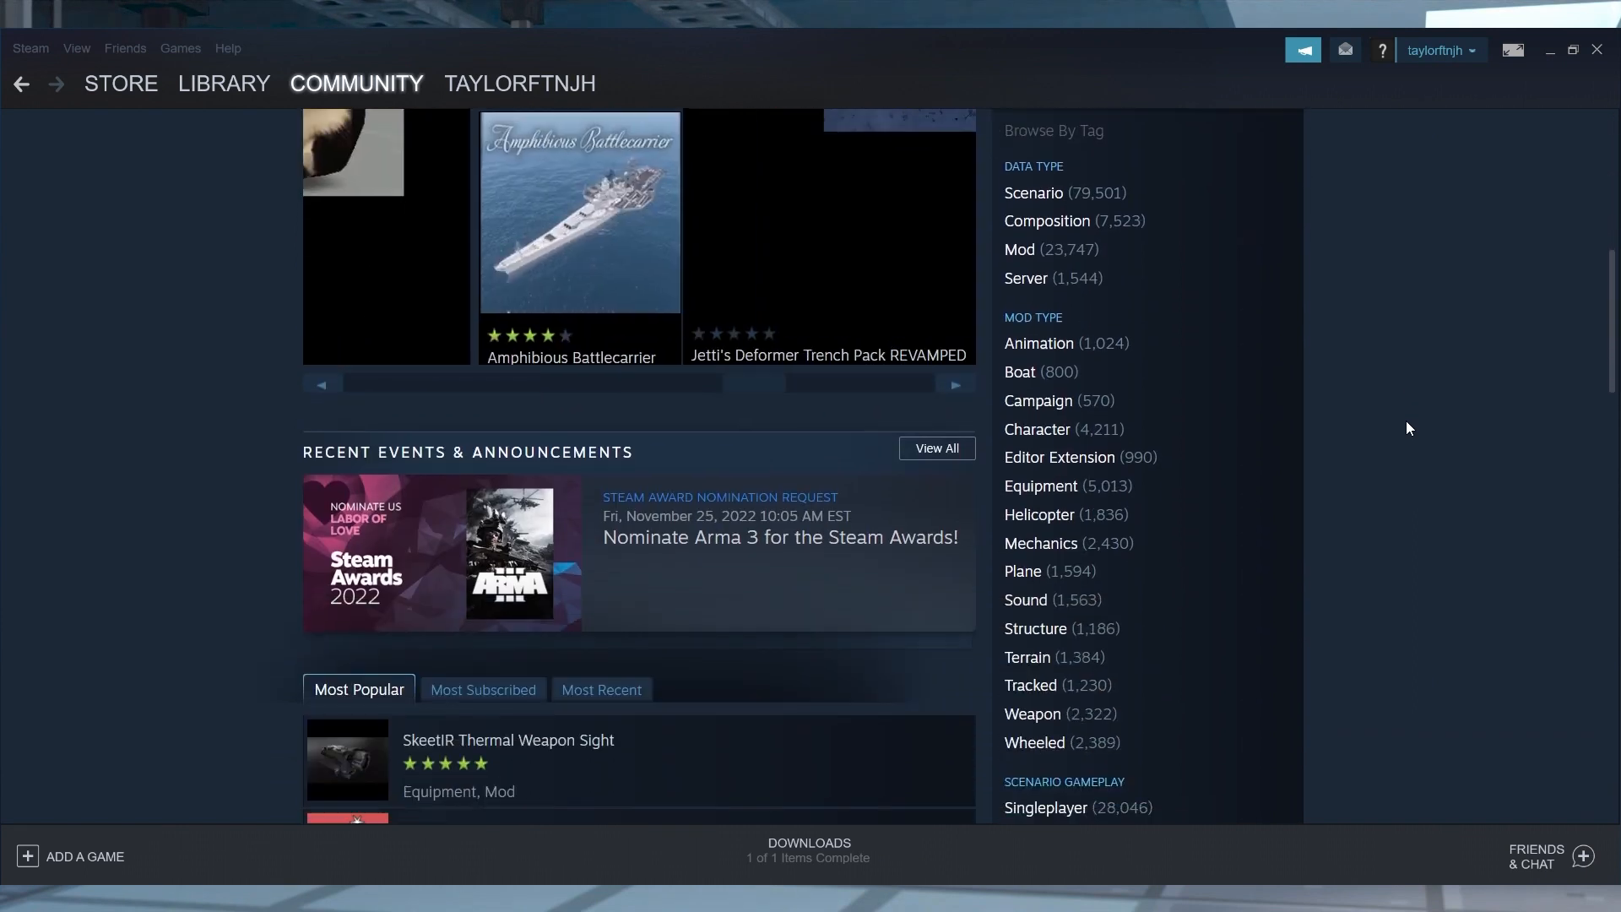
pyautogui.scroll(-3)
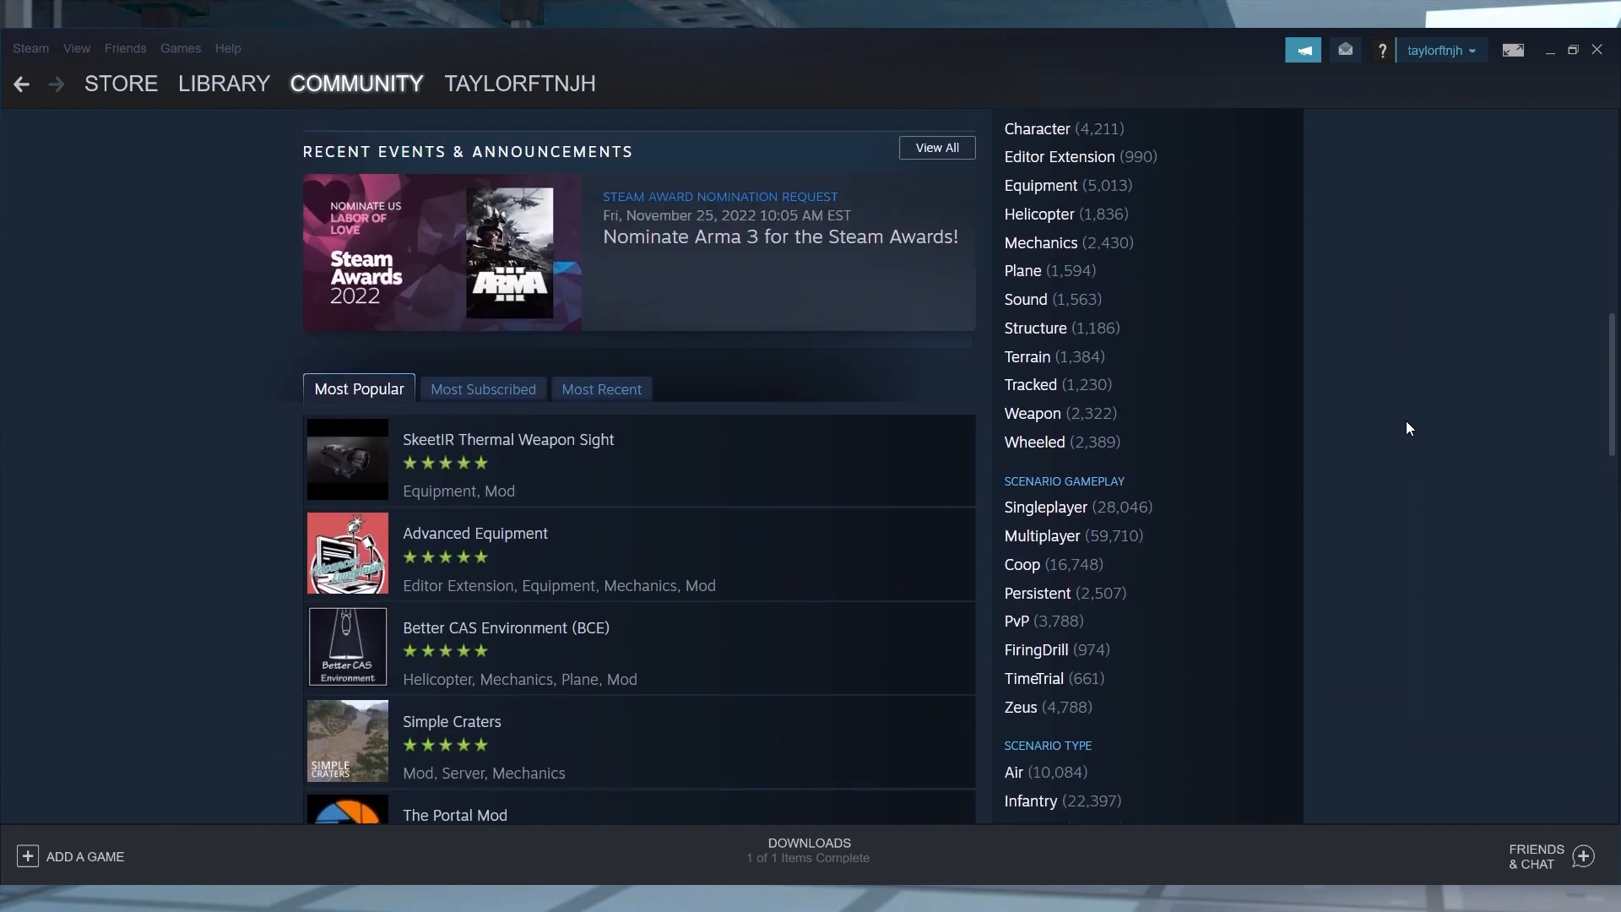
pyautogui.scroll(3)
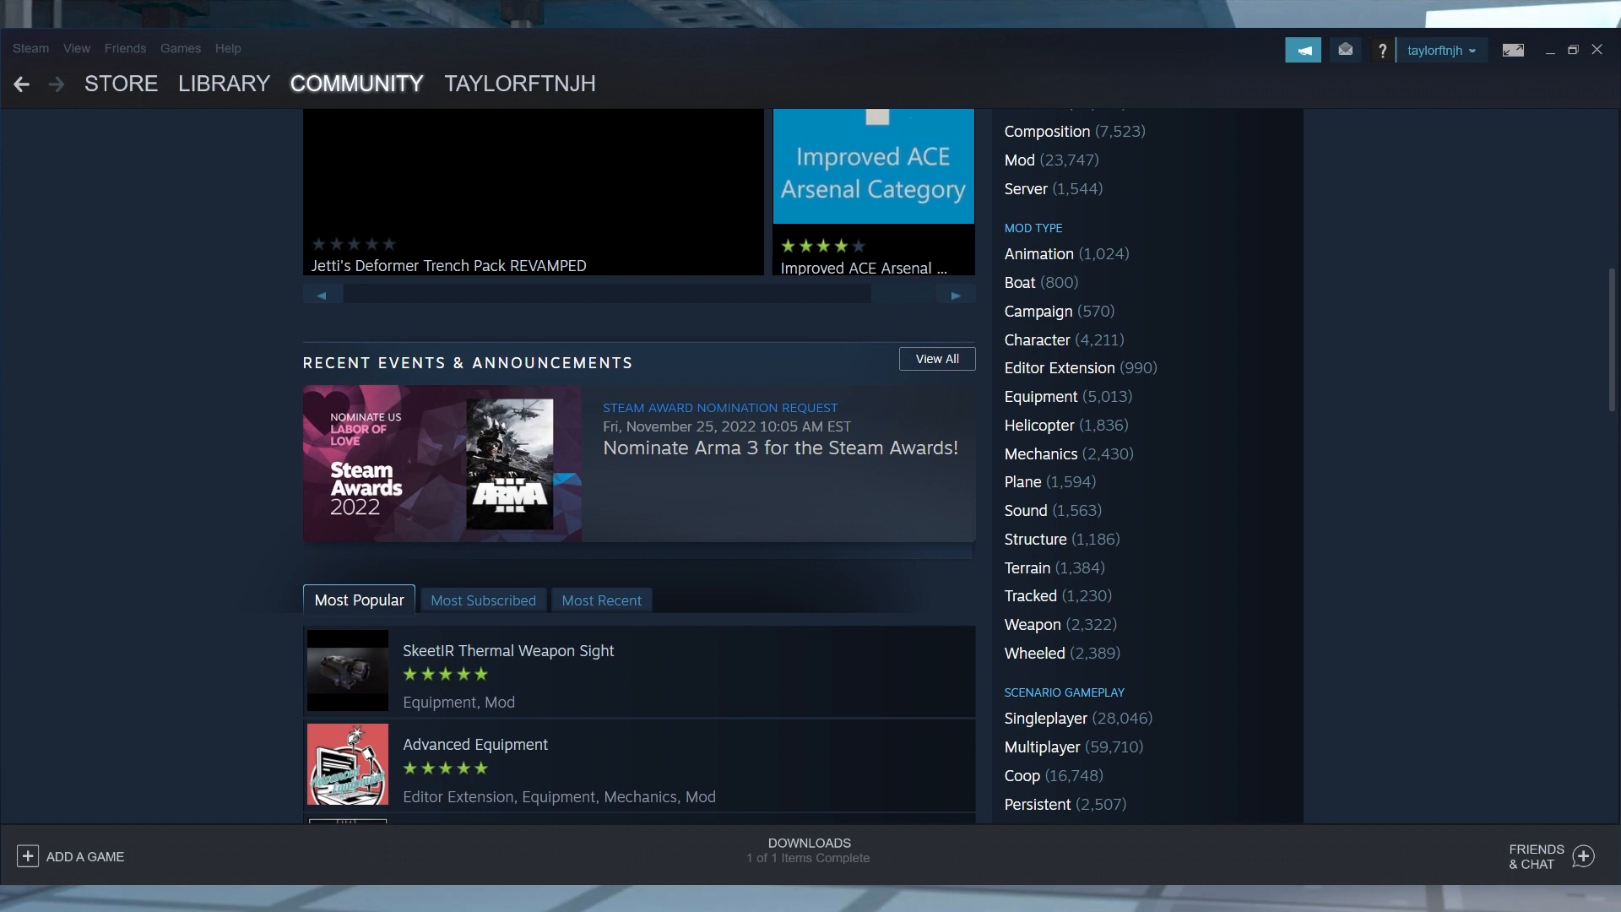
pyautogui.scroll(3)
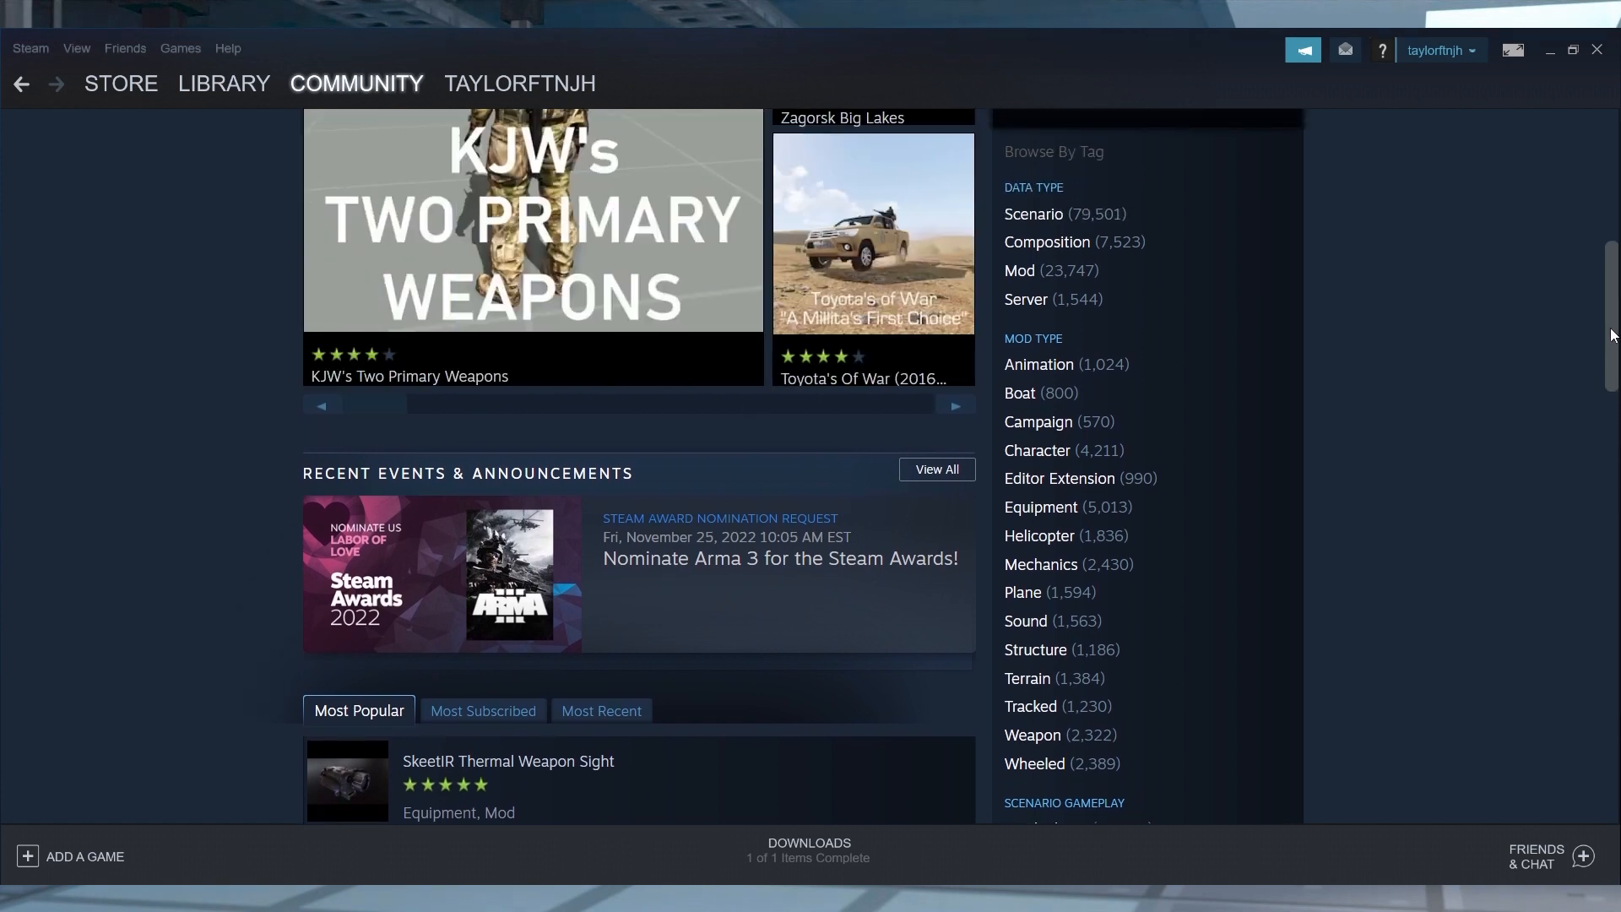
pyautogui.moveTo(1119, 162)
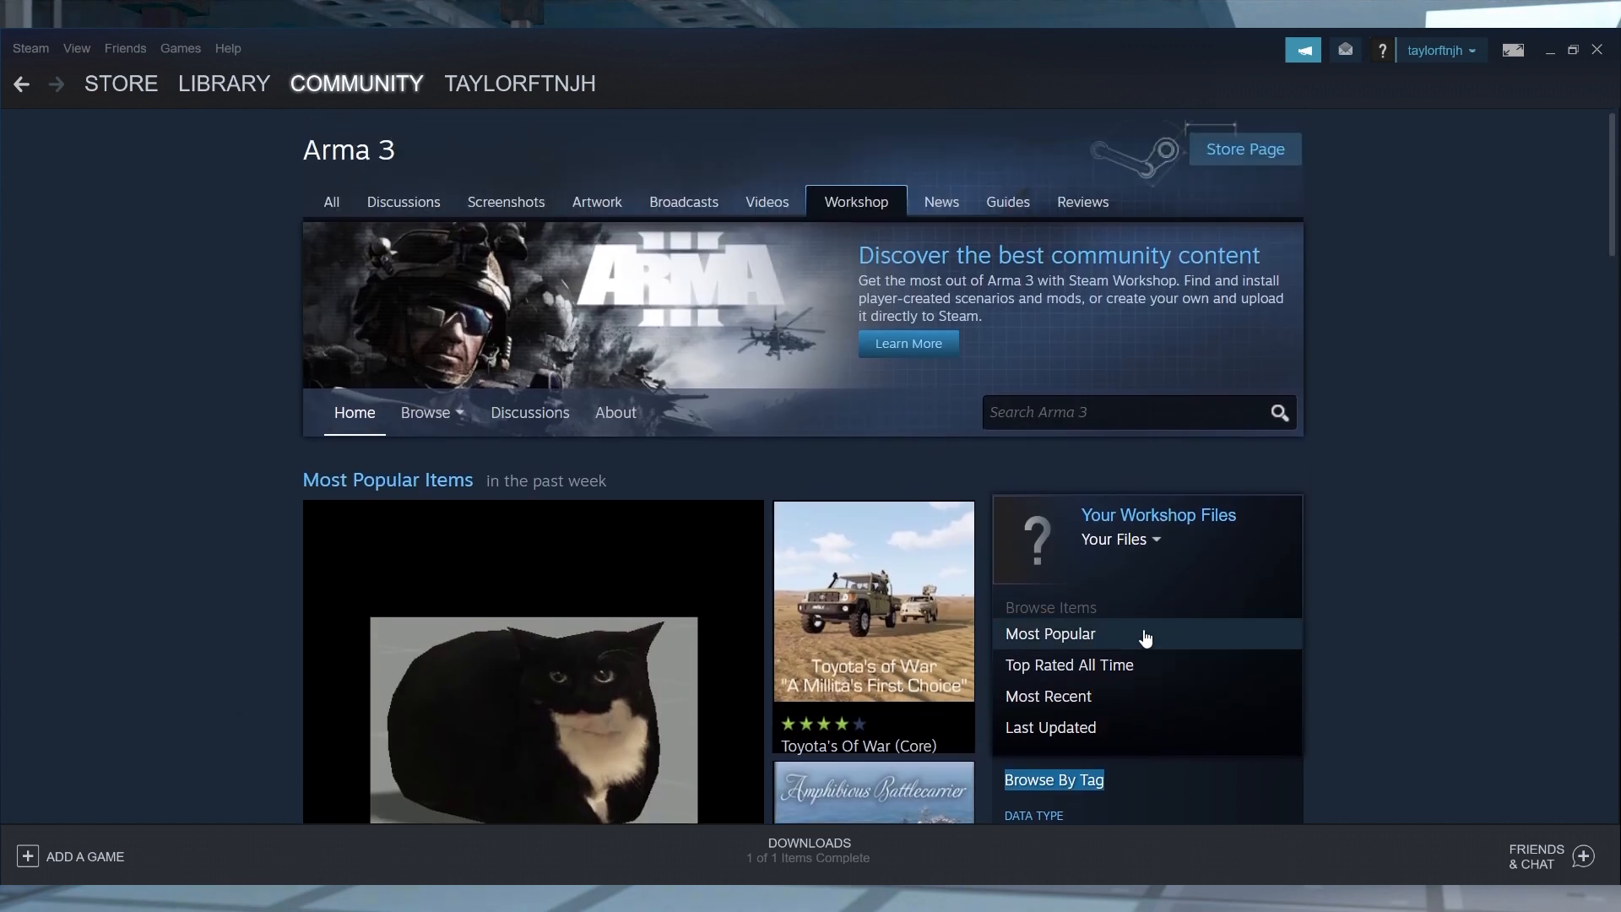
pyautogui.write('enhan')
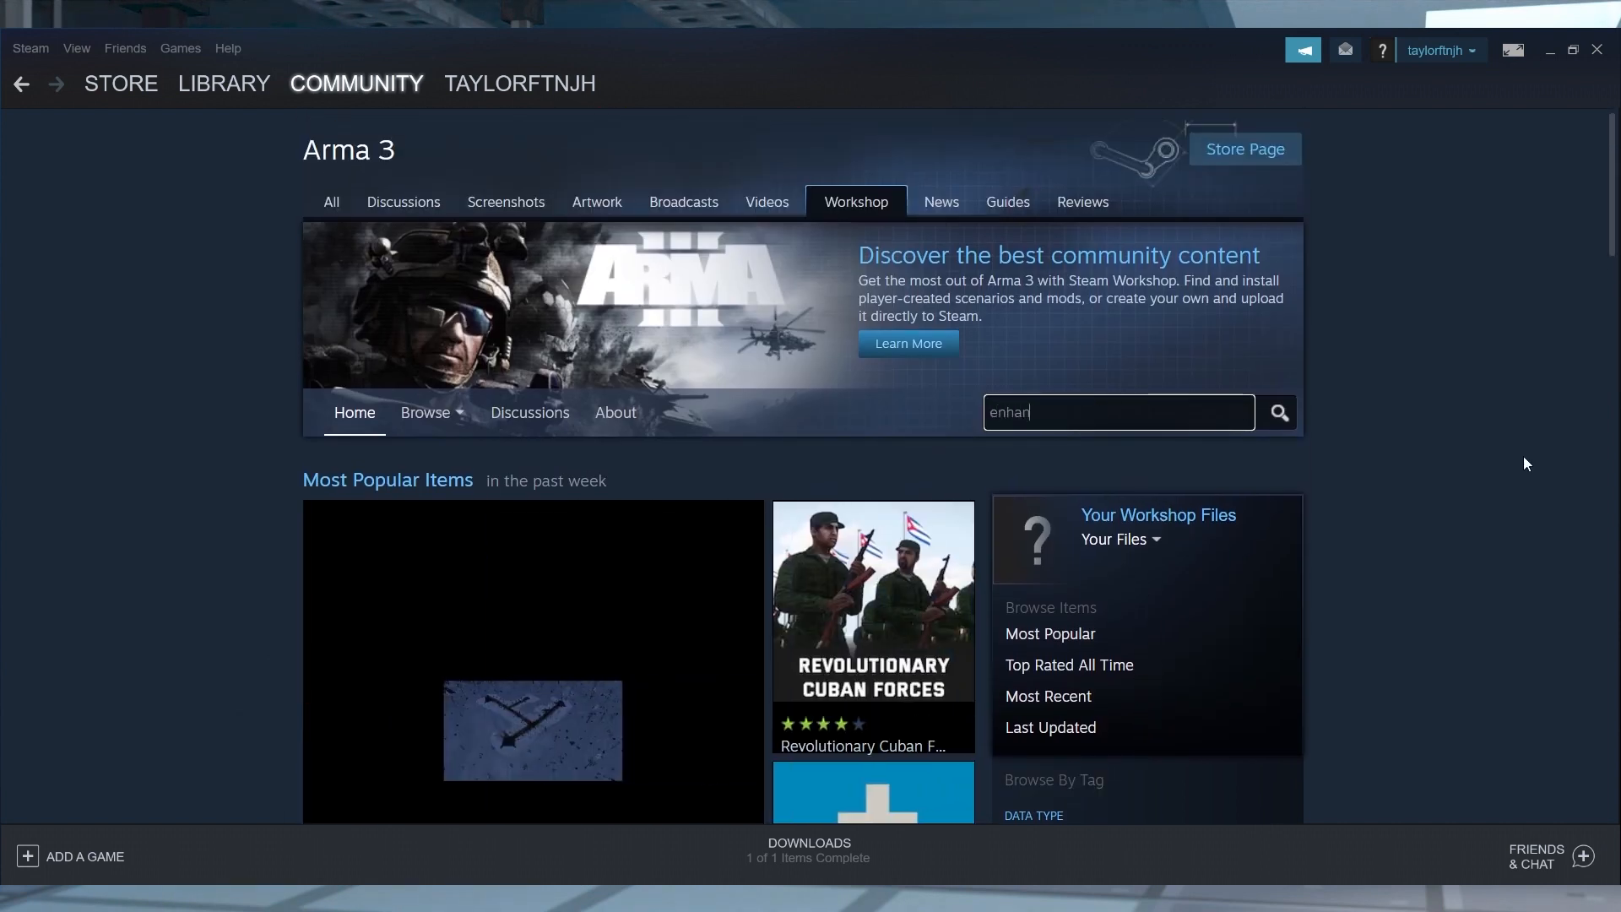
pyautogui.click(1278, 412)
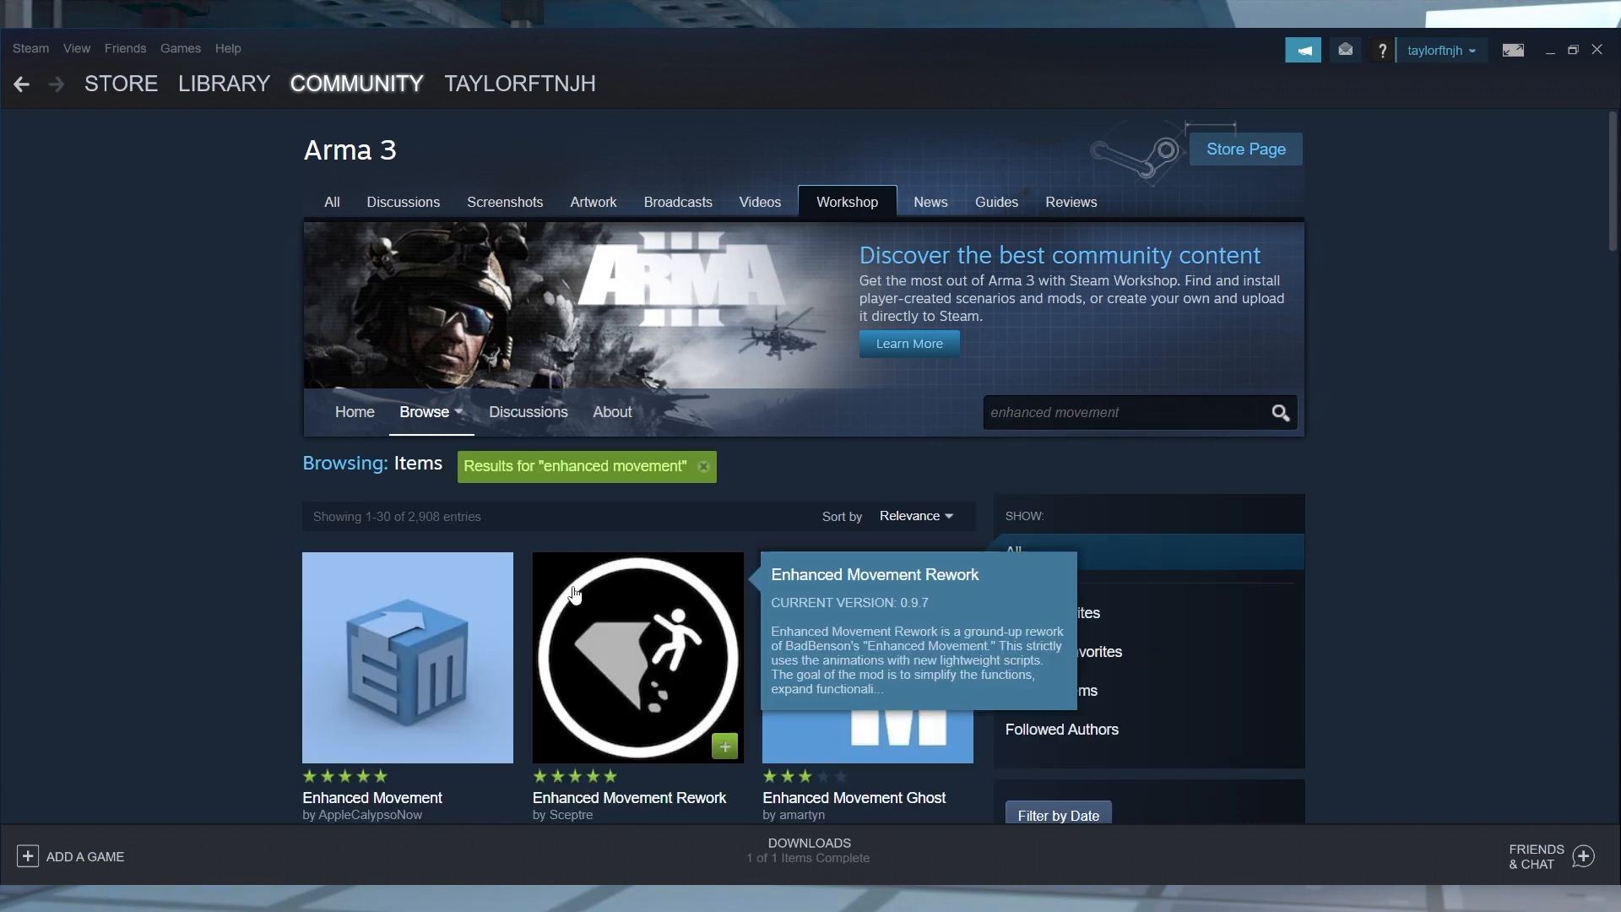
pyautogui.click(407, 657)
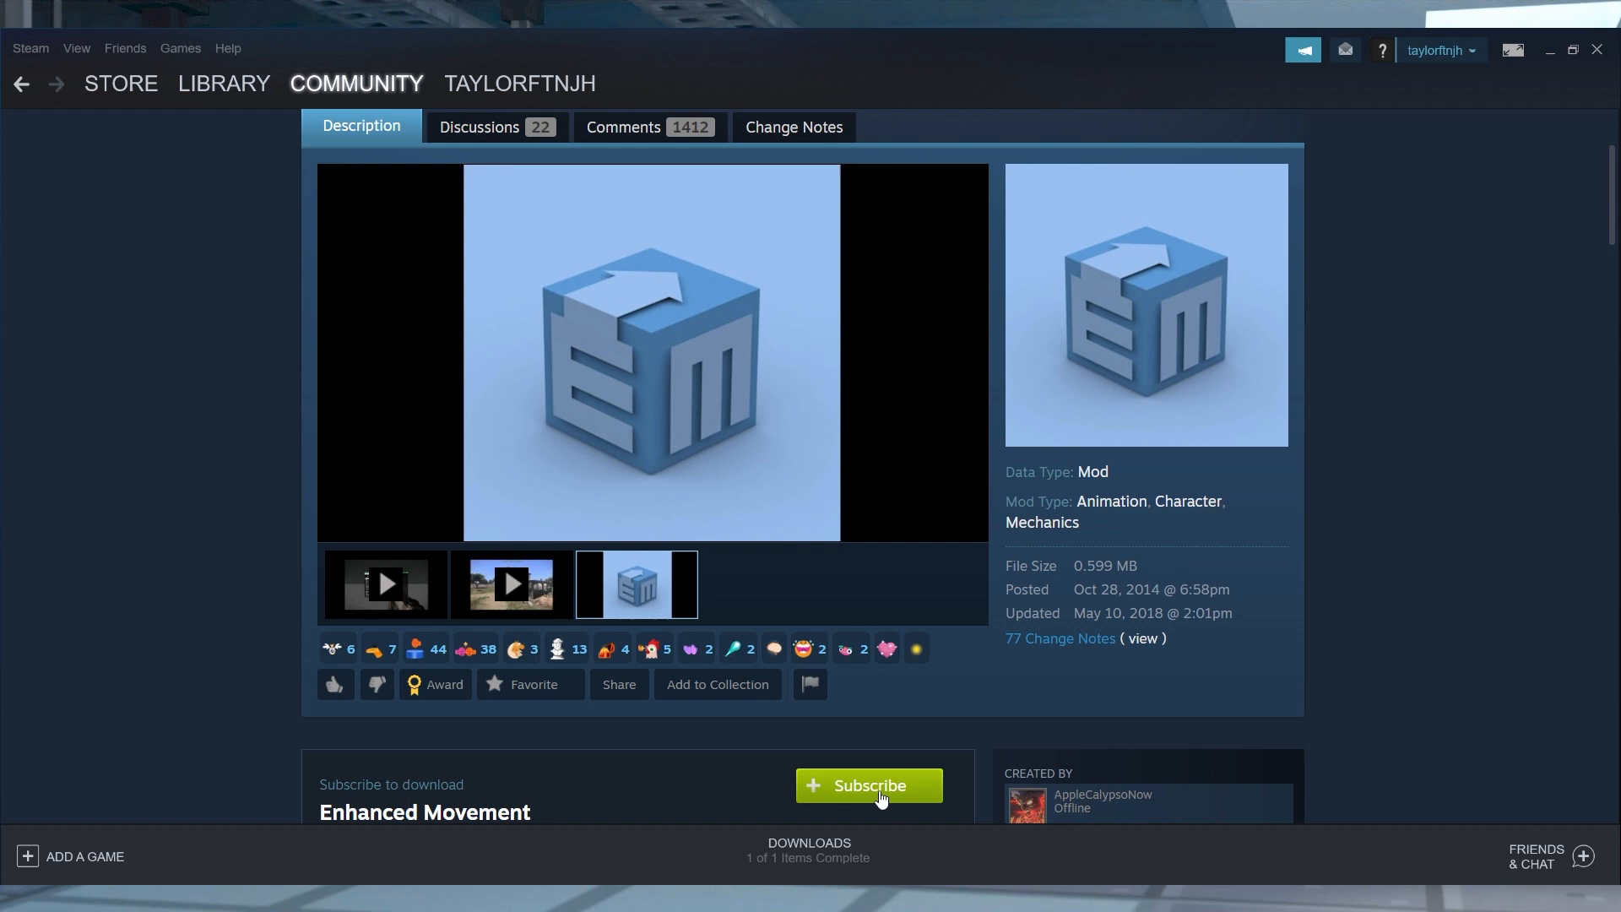
# Subscribe to Enhanced Movement and return to the Arma 3 library page.
pyautogui.click(867, 785)
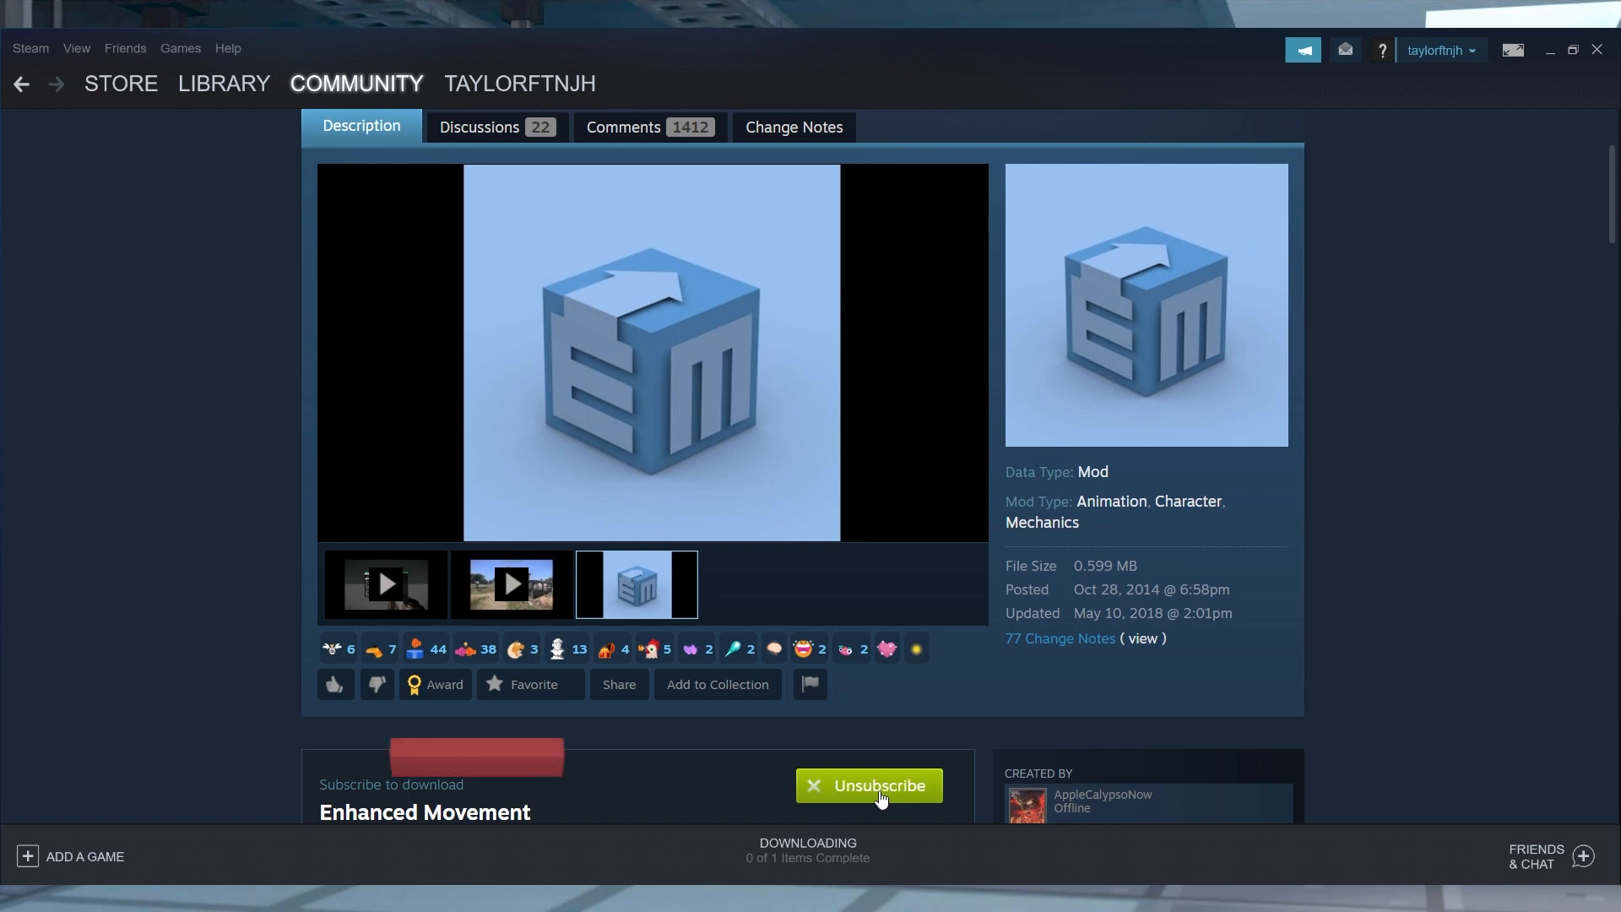
pyautogui.click(222, 83)
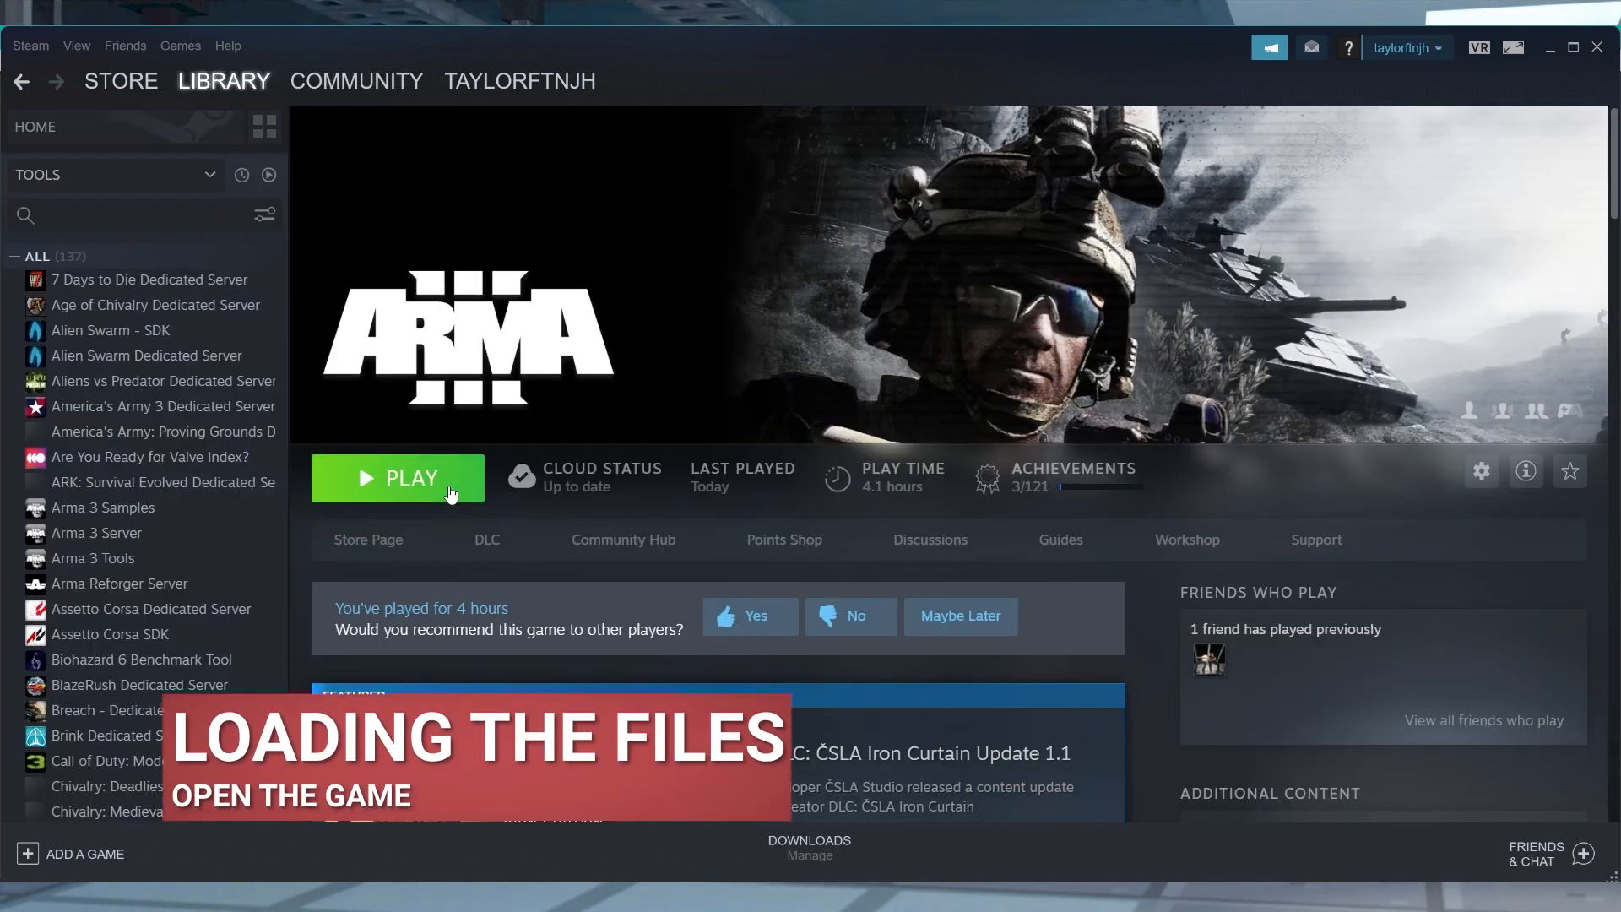
# Launch the Arma 3 Launcher and load all available mods: CBA_A3, Enhanced Movement and Melee.
pyautogui.click(397, 478)
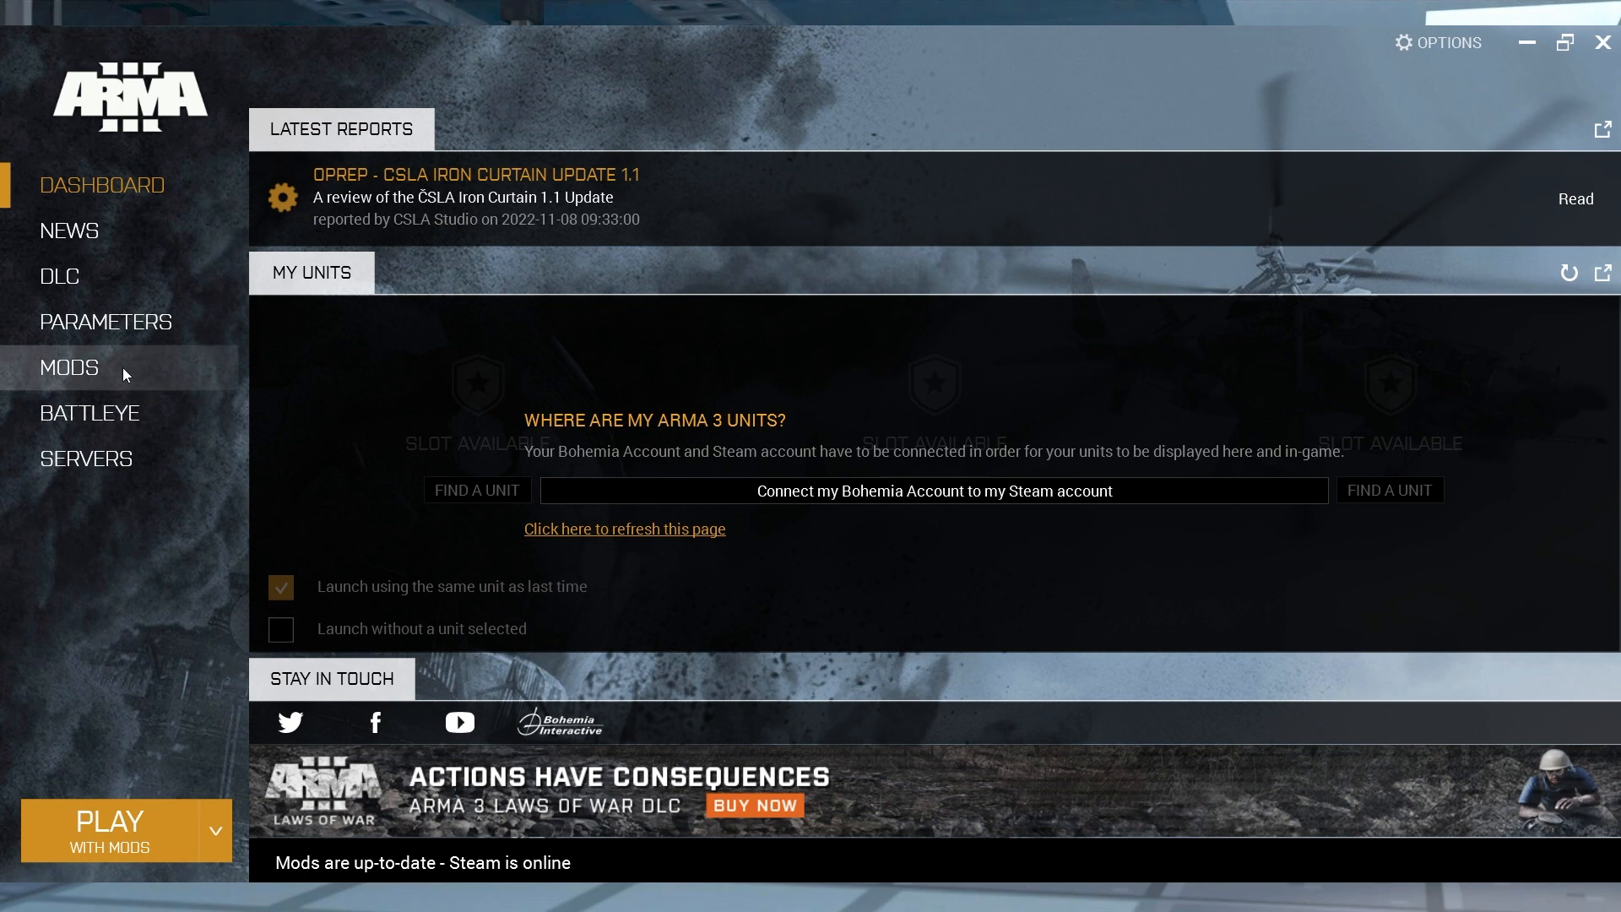
pyautogui.click(69, 366)
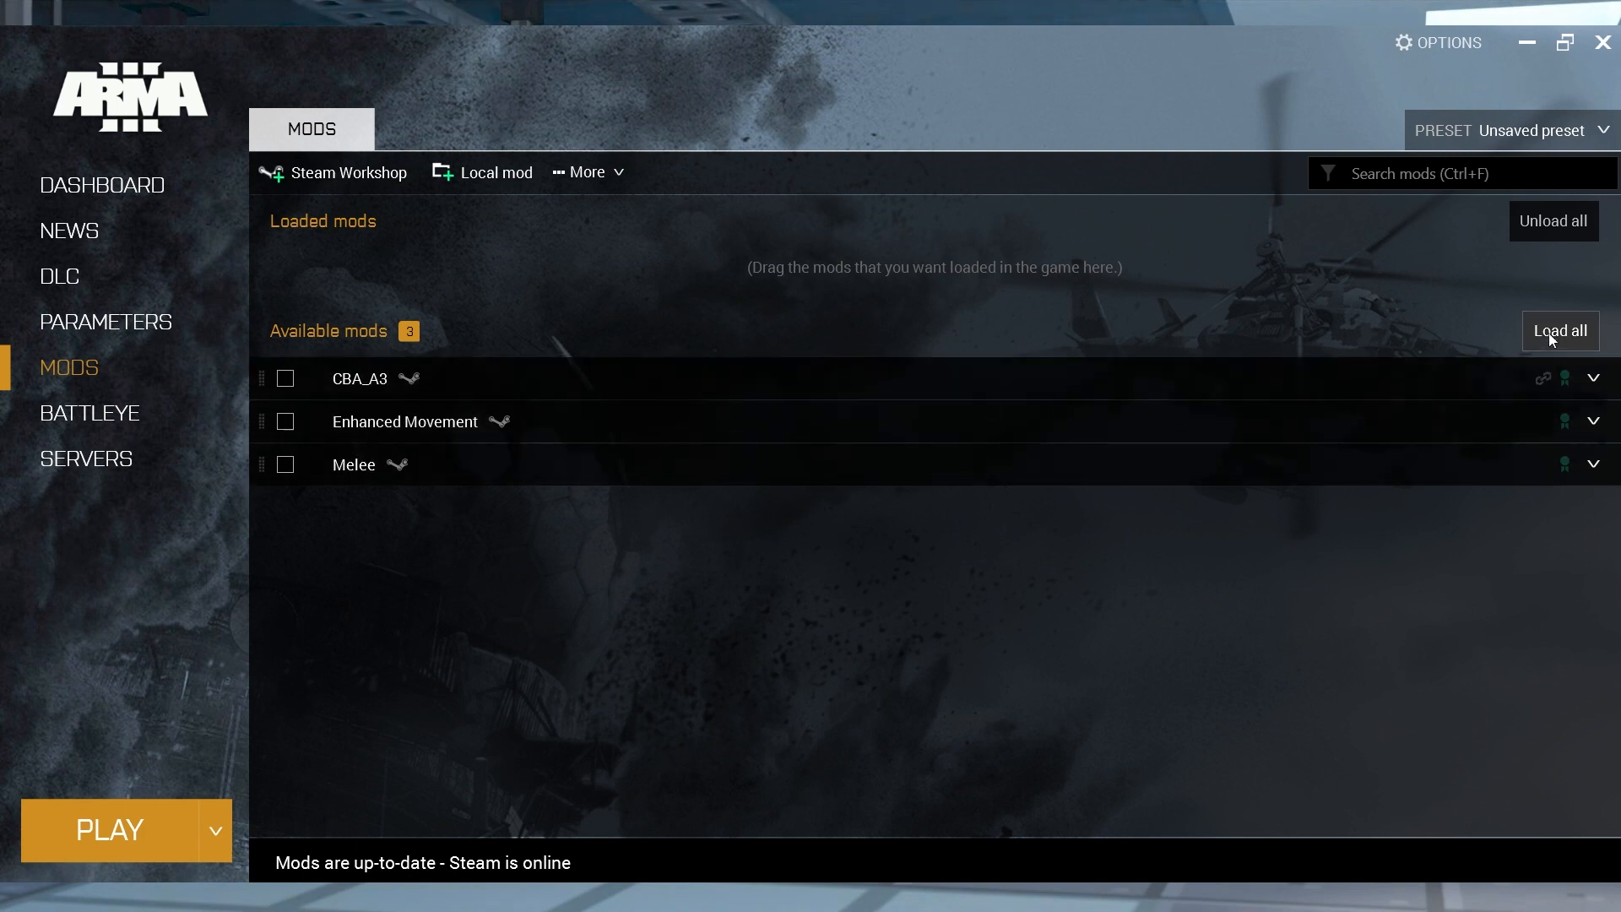
pyautogui.click(1558, 329)
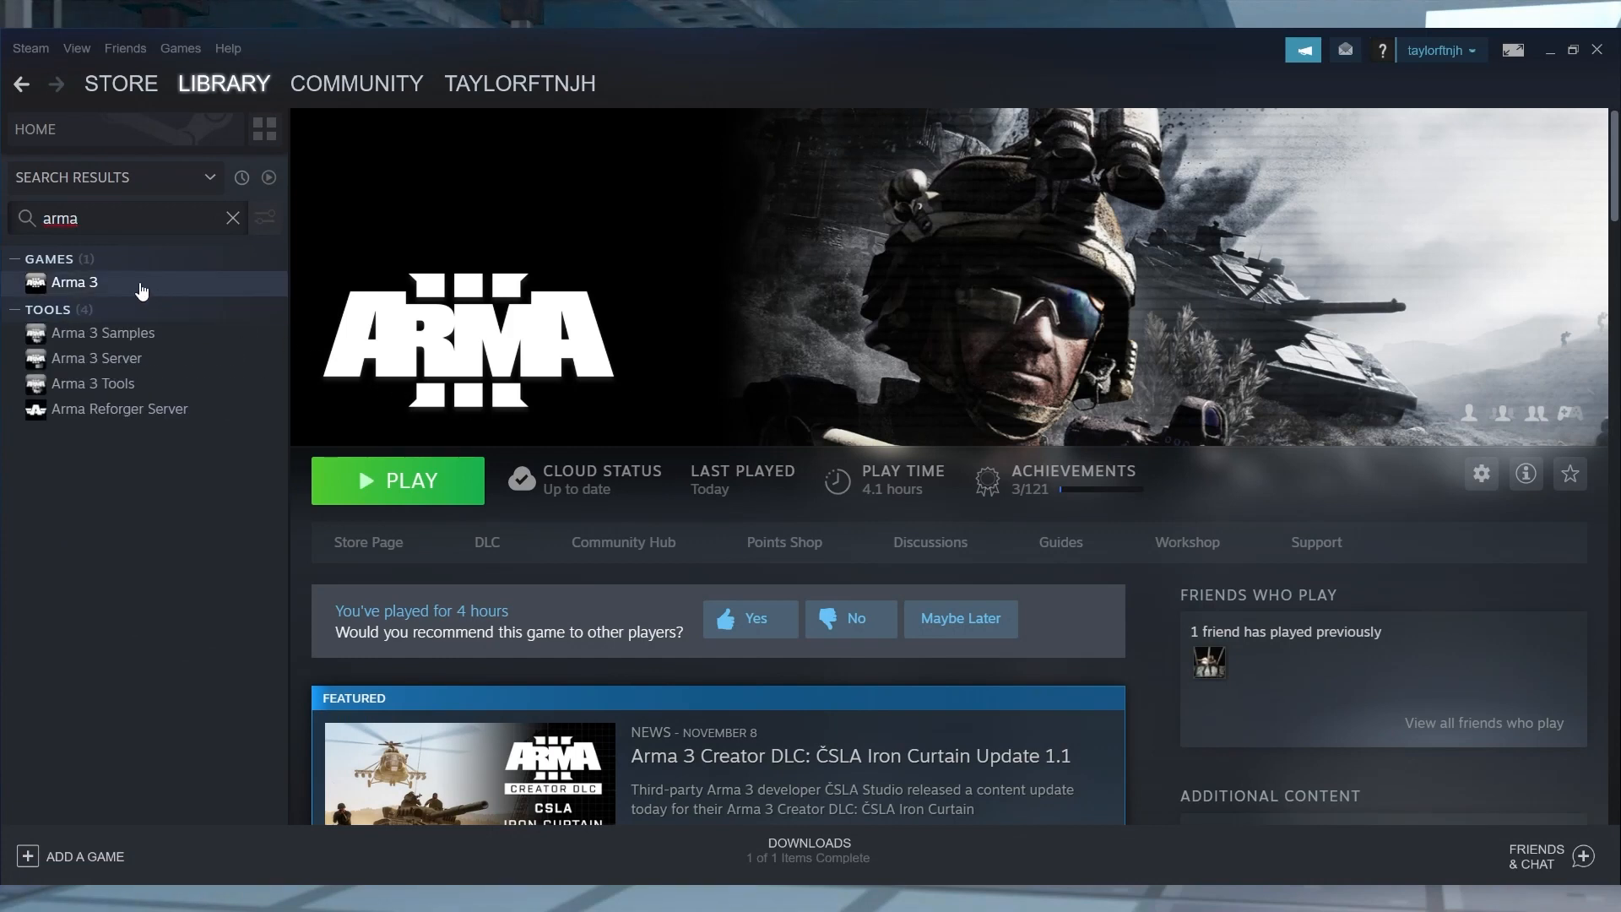
# Browse Arma 3's install folder to !Workshop and bring up copy options for the mod folders.
pyautogui.rightClick(72, 282)
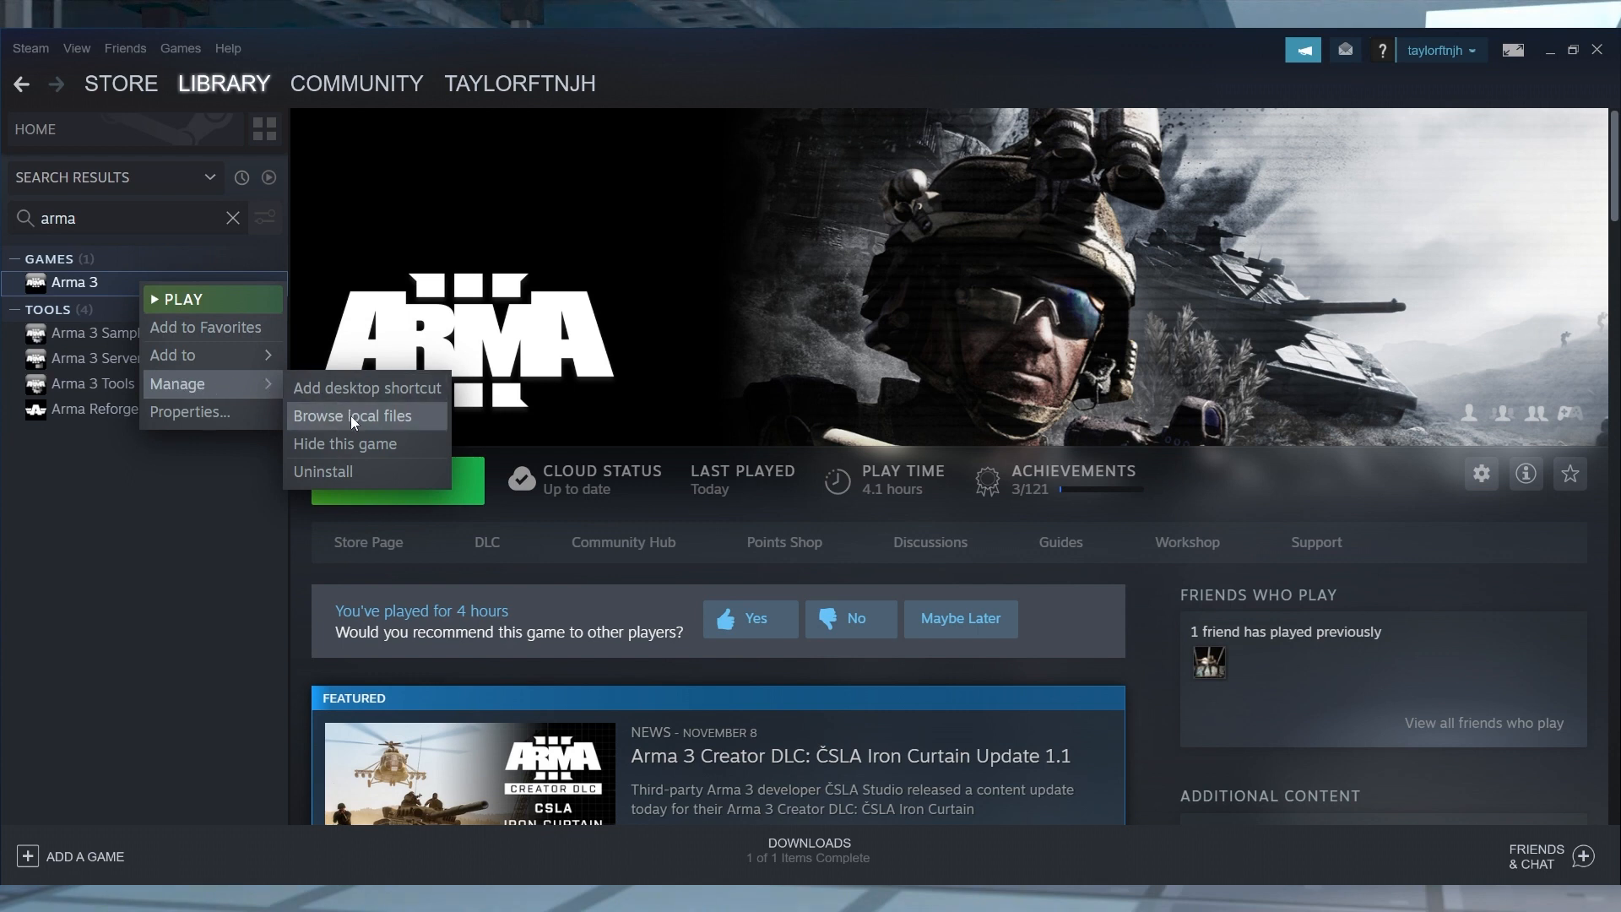
pyautogui.click(352, 415)
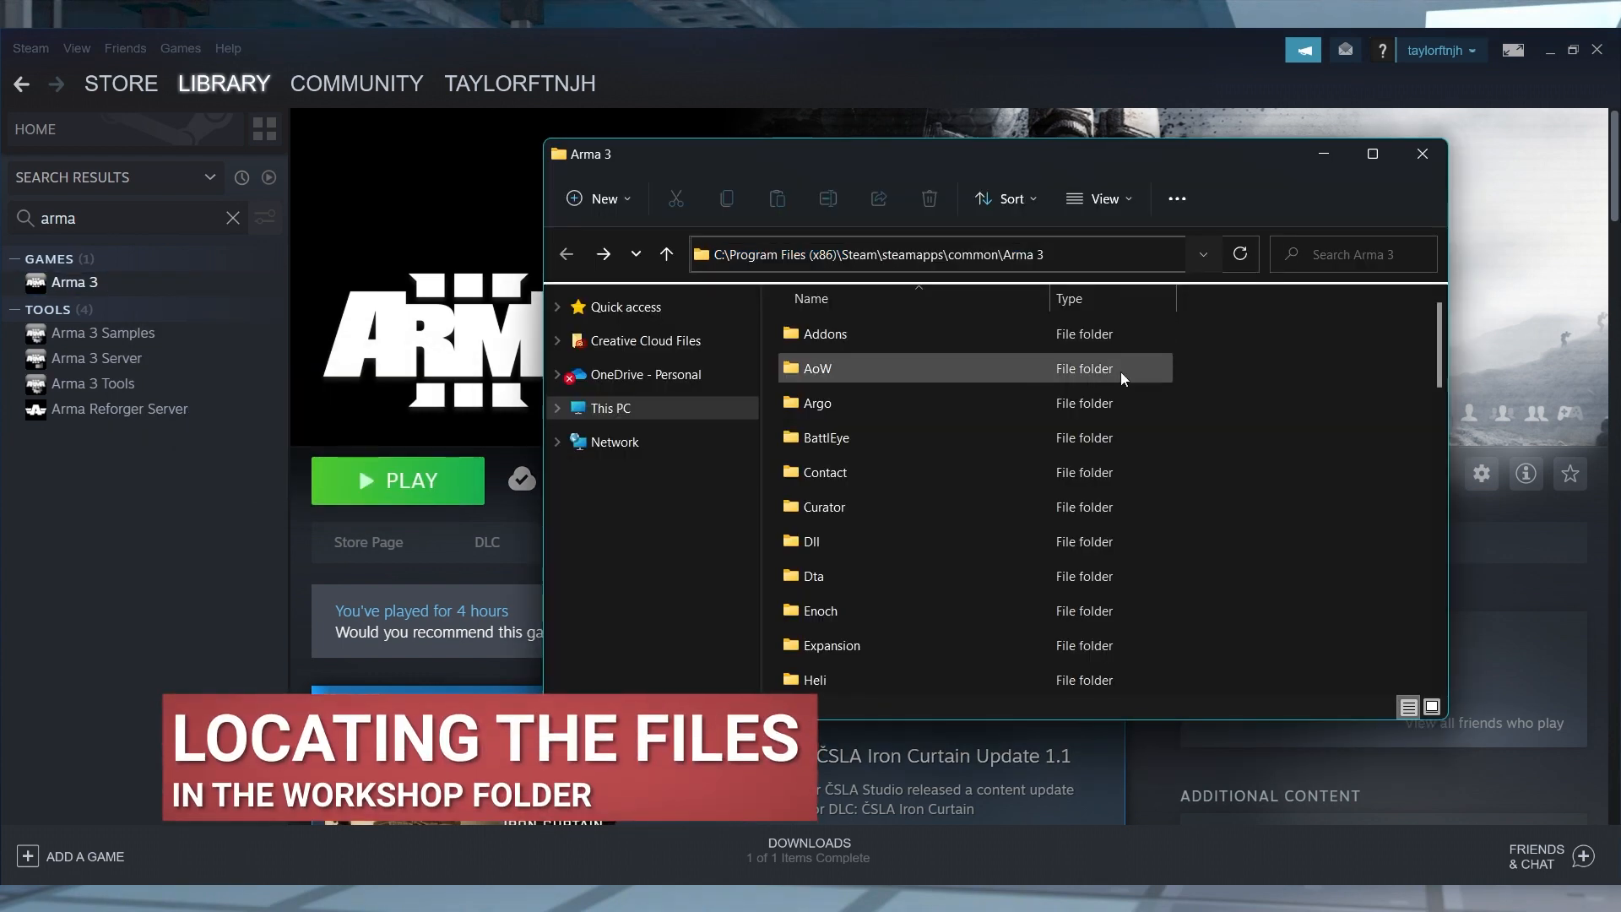
pyautogui.click(920, 255)
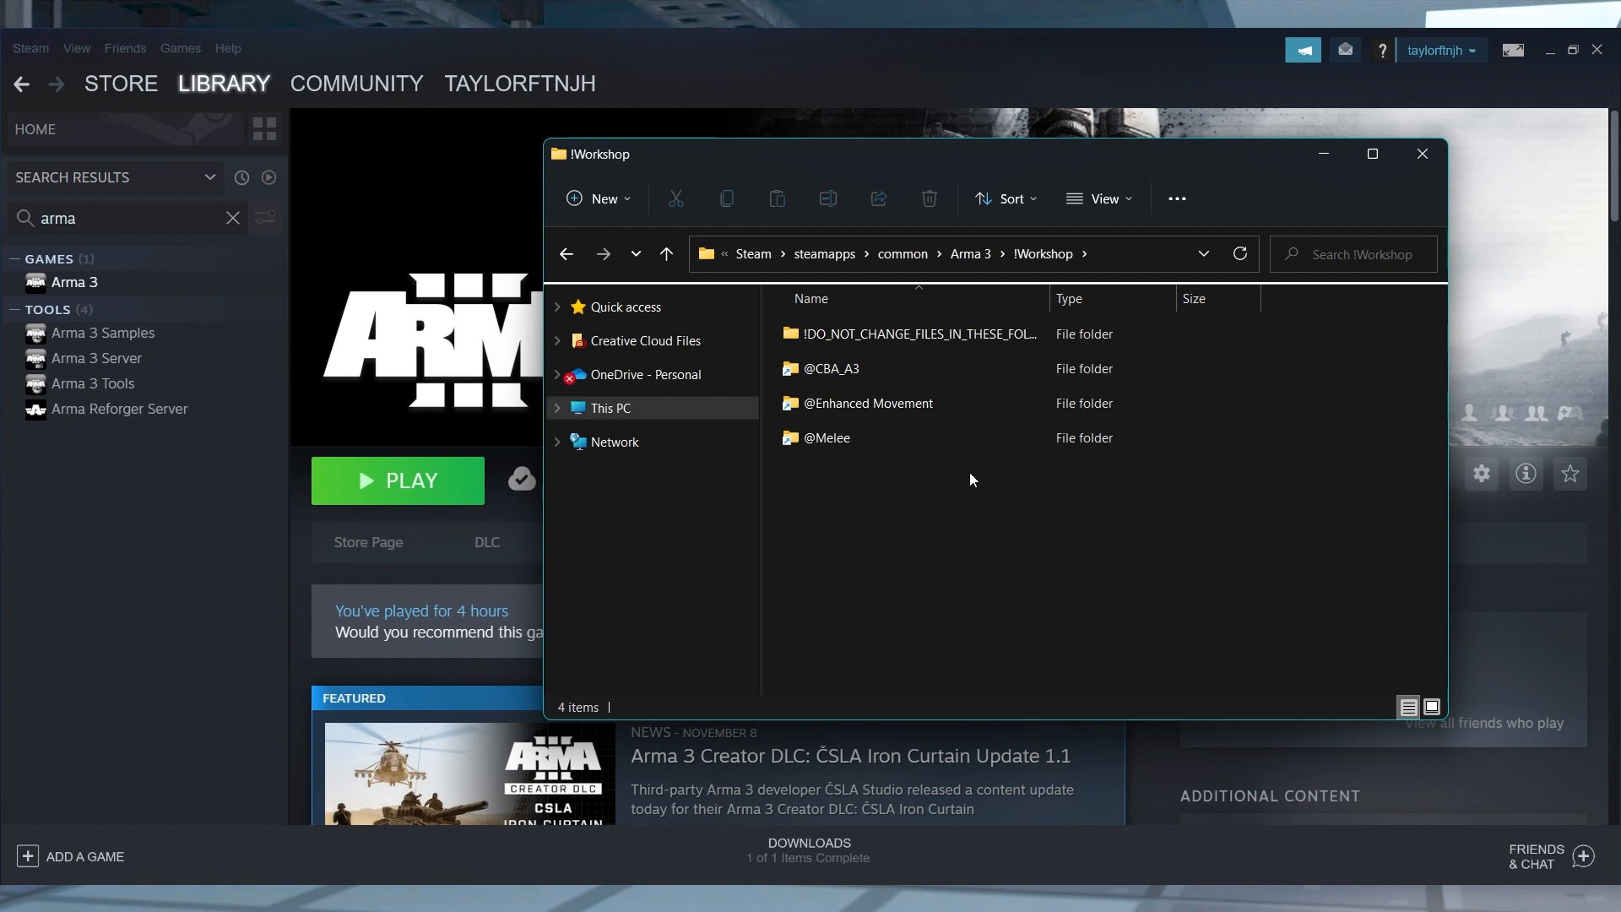
pyautogui.rightClick(969, 478)
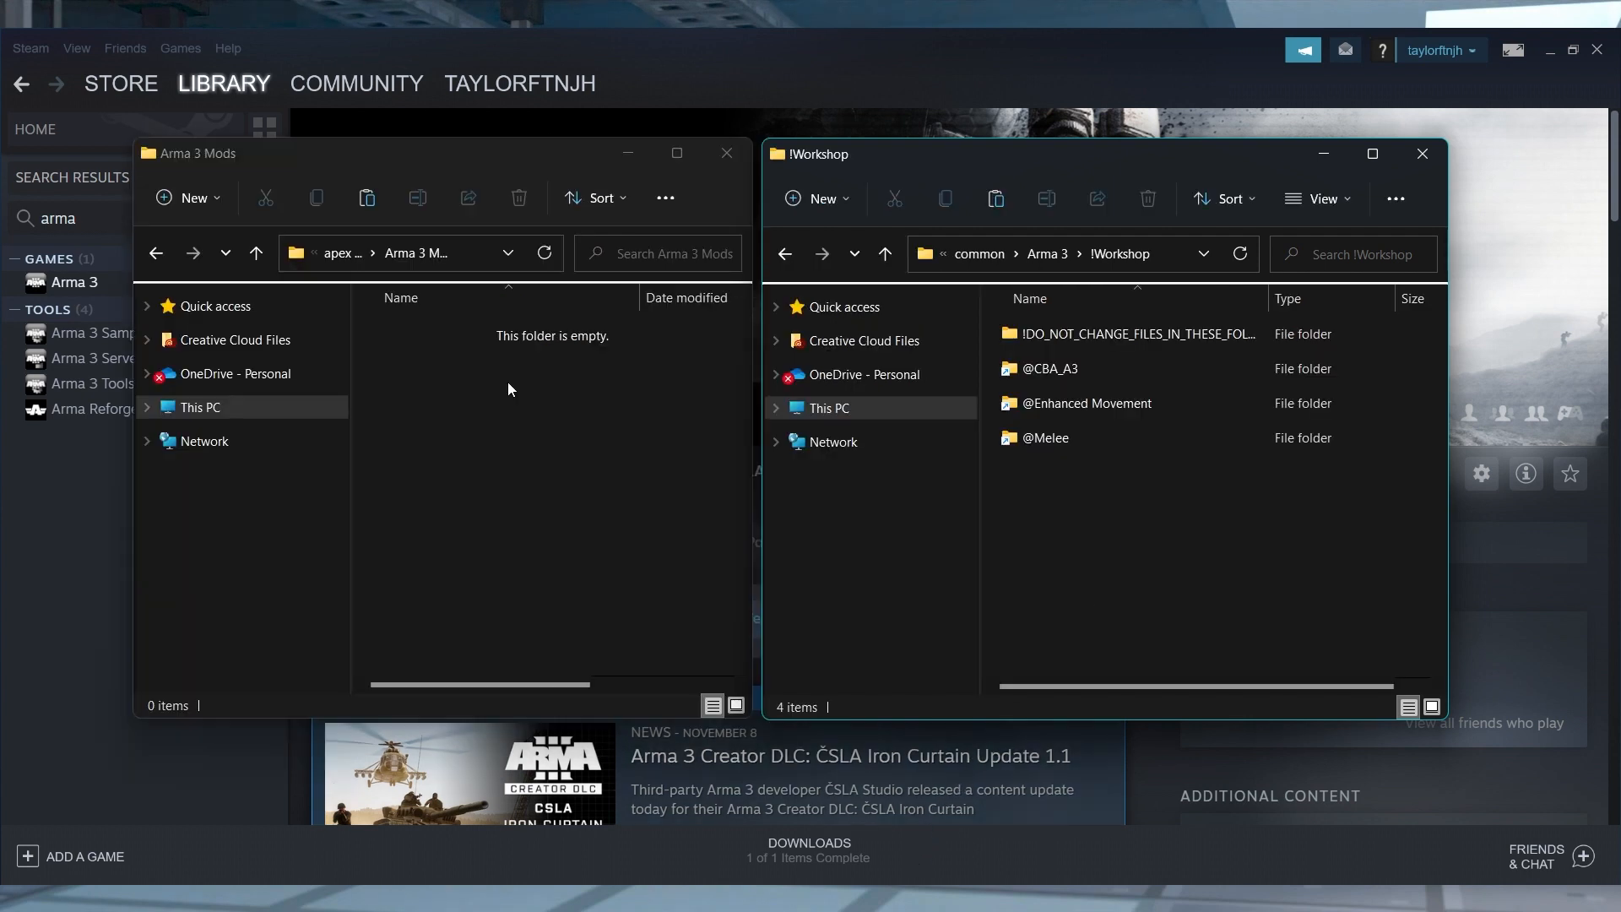
# Paste the mods into Arma 3 Mods and rename them CBA_A3 and EnhancedMovement without @ or spaces.
pyautogui.click(367, 198)
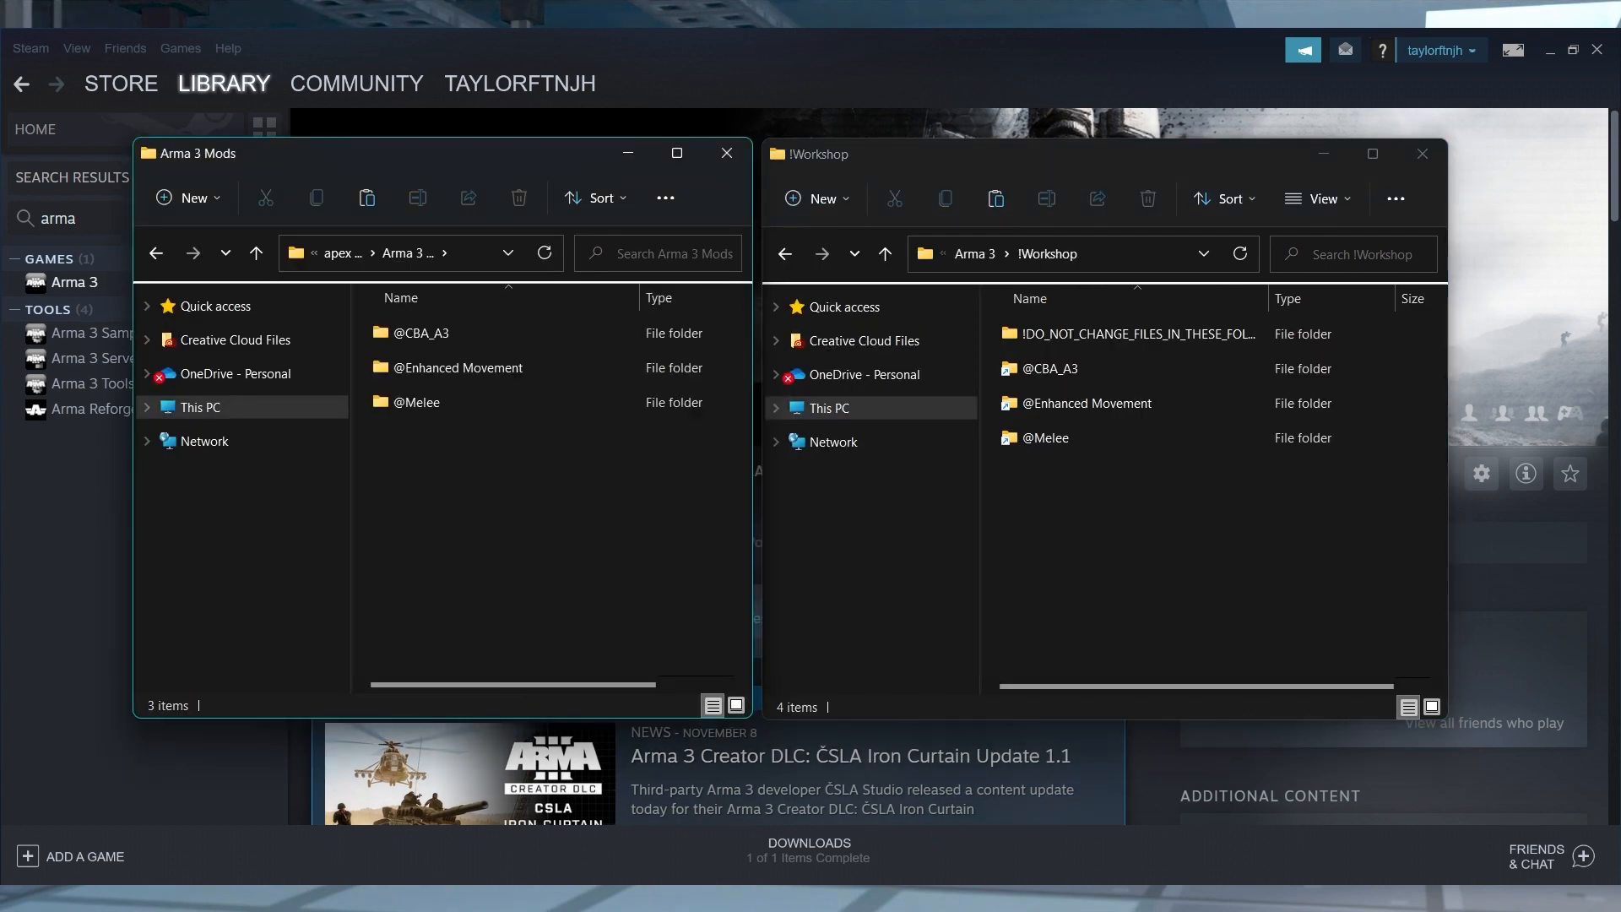
pyautogui.click(420, 332)
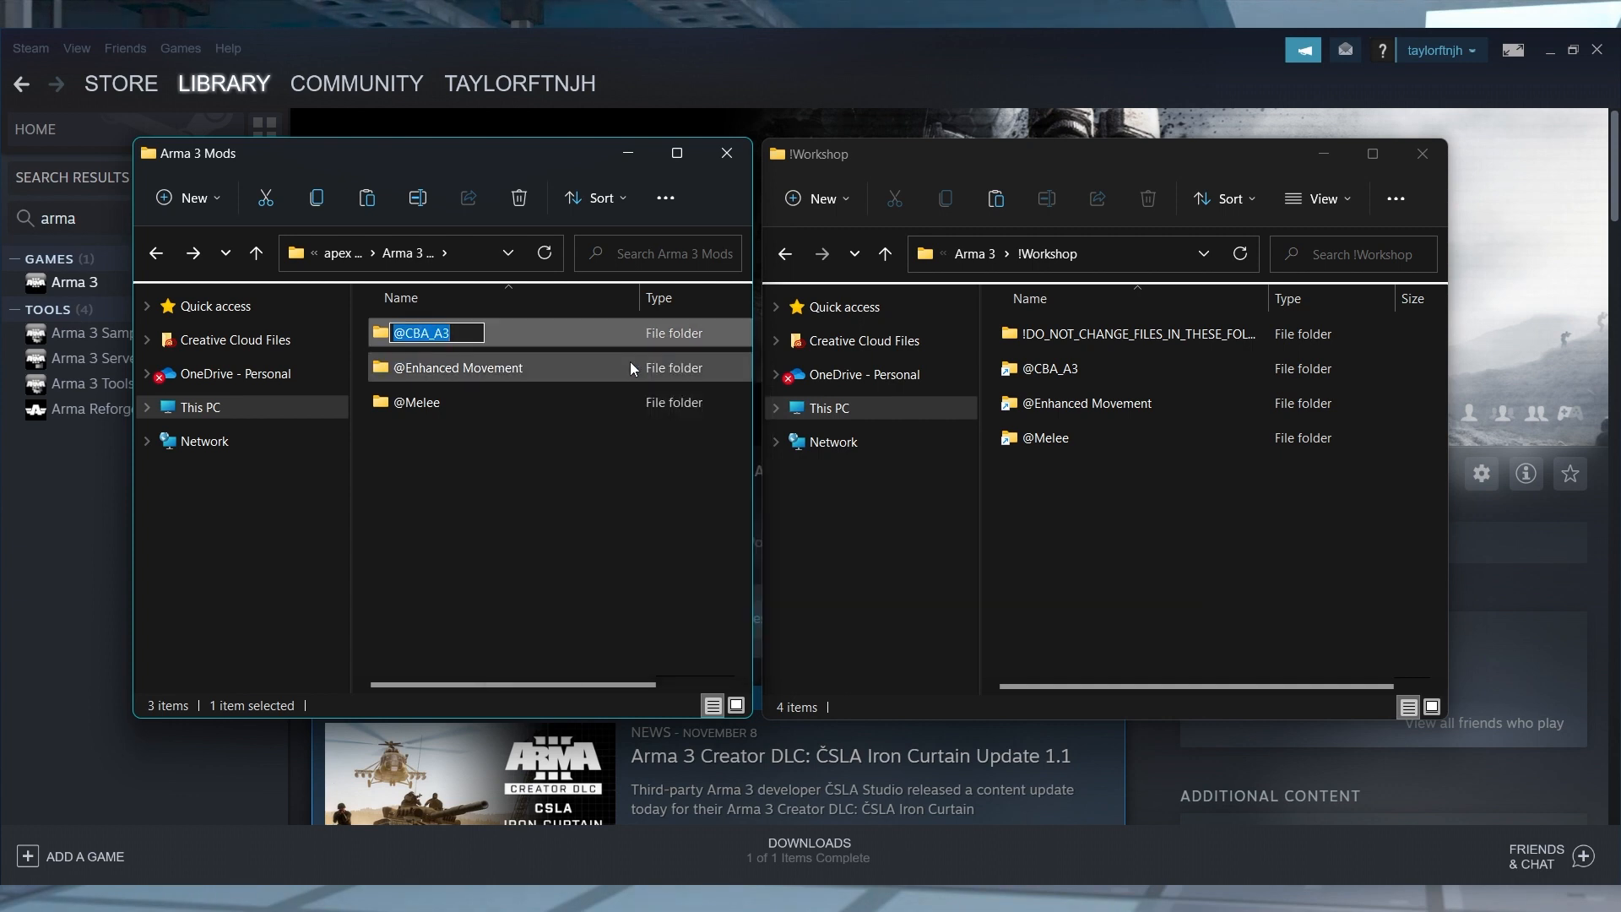
pyautogui.rightClick(454, 332)
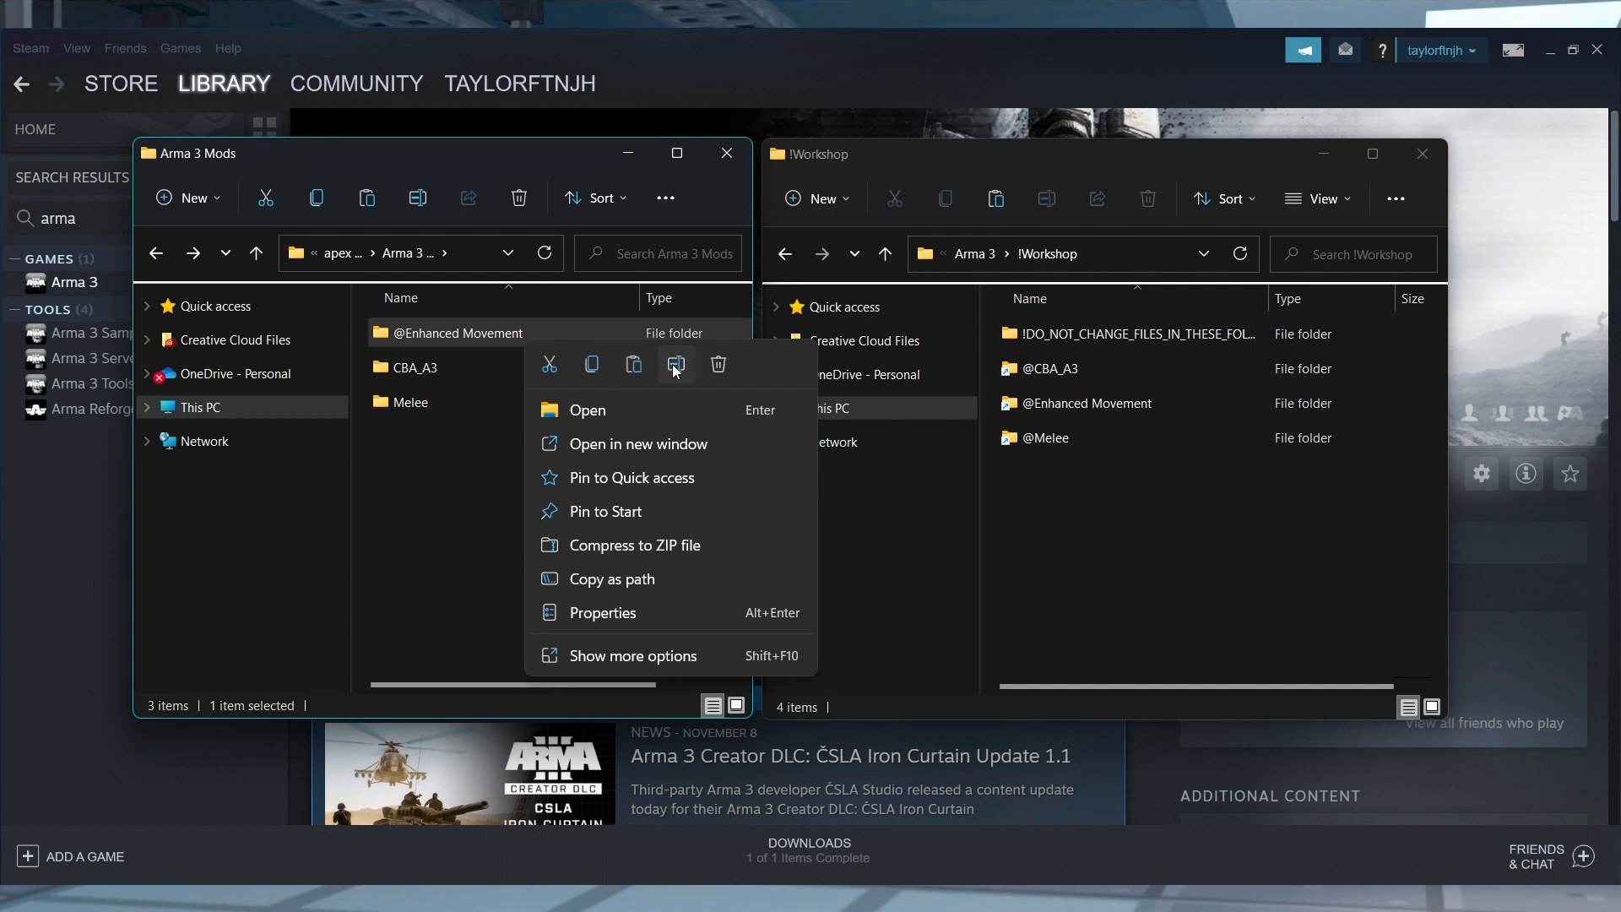
pyautogui.click(675, 364)
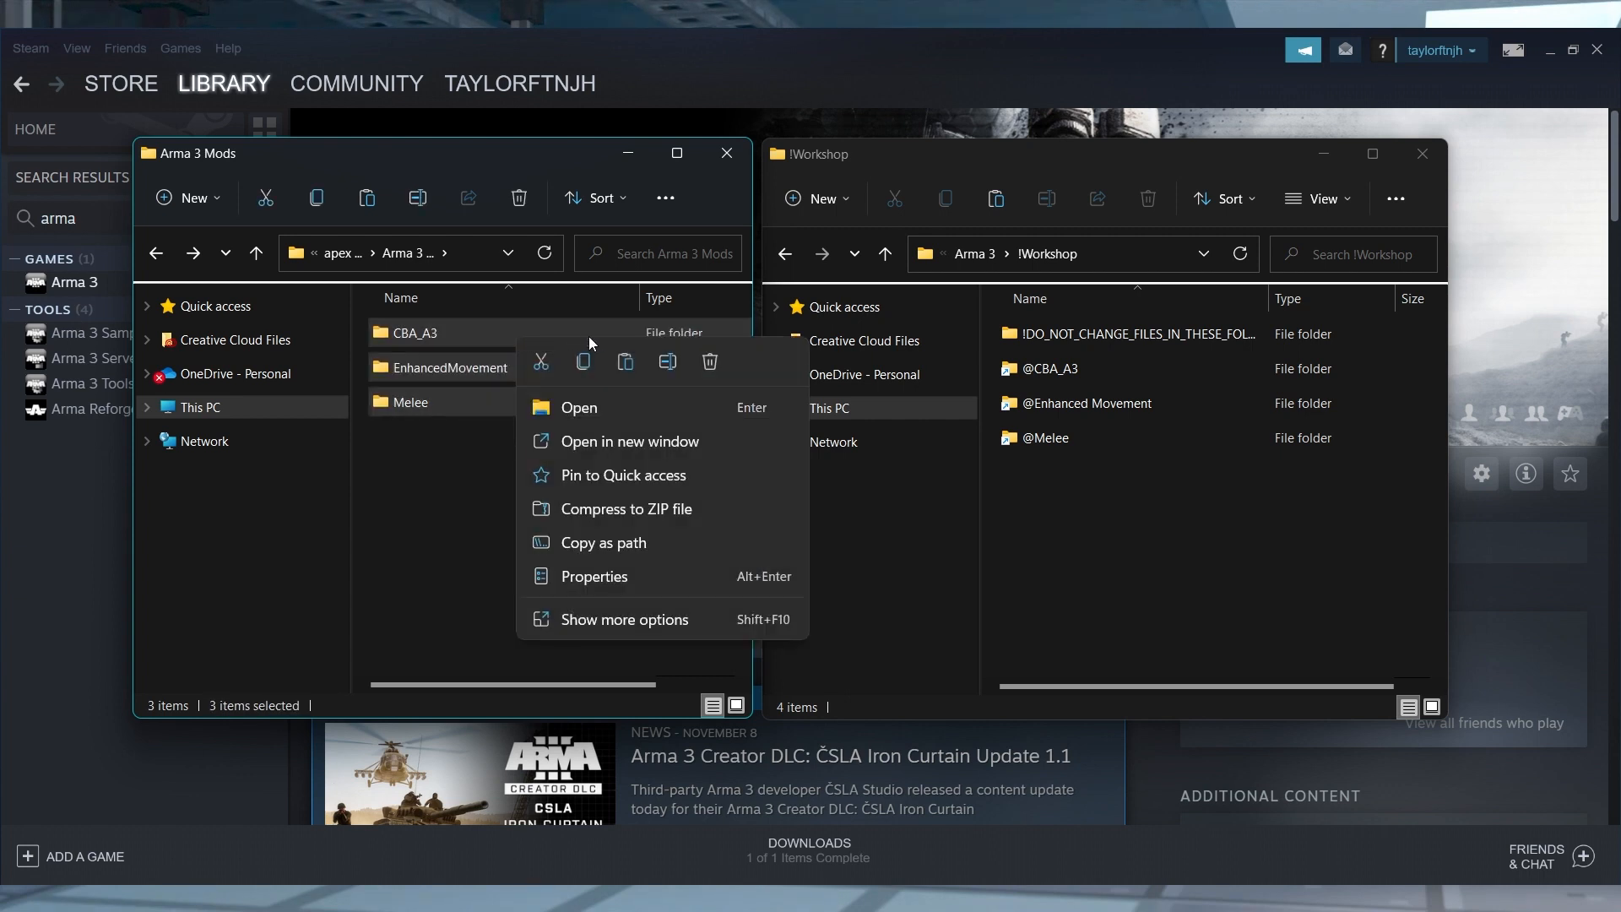
pyautogui.moveTo(648, 508)
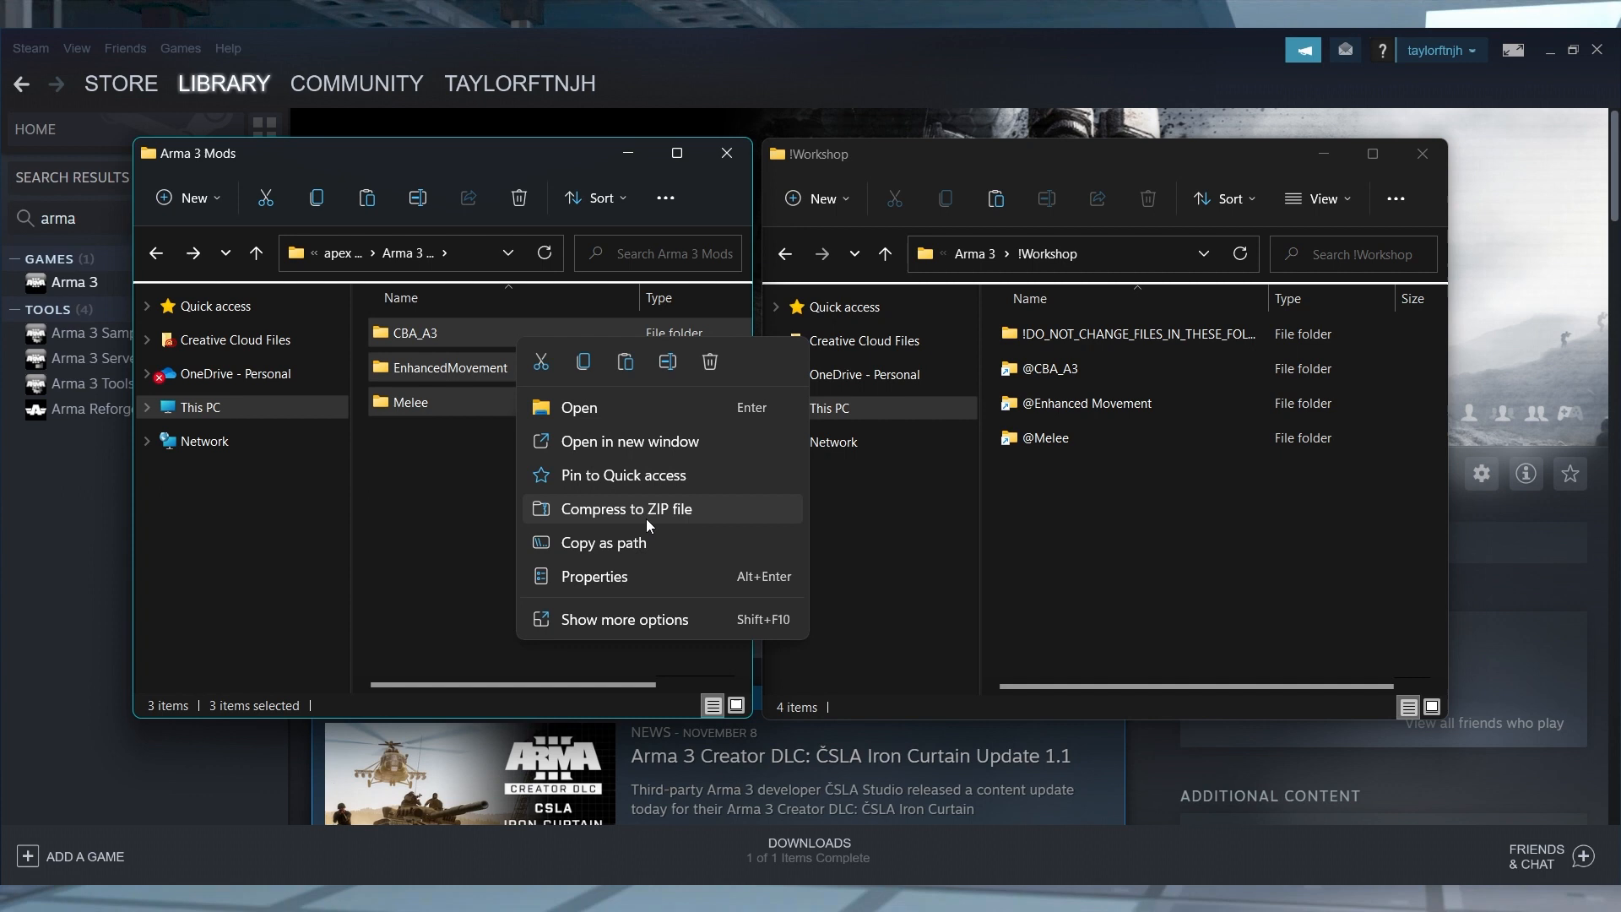
# Compress the three renamed mod folders into a ZIP file.
pyautogui.click(724, 516)
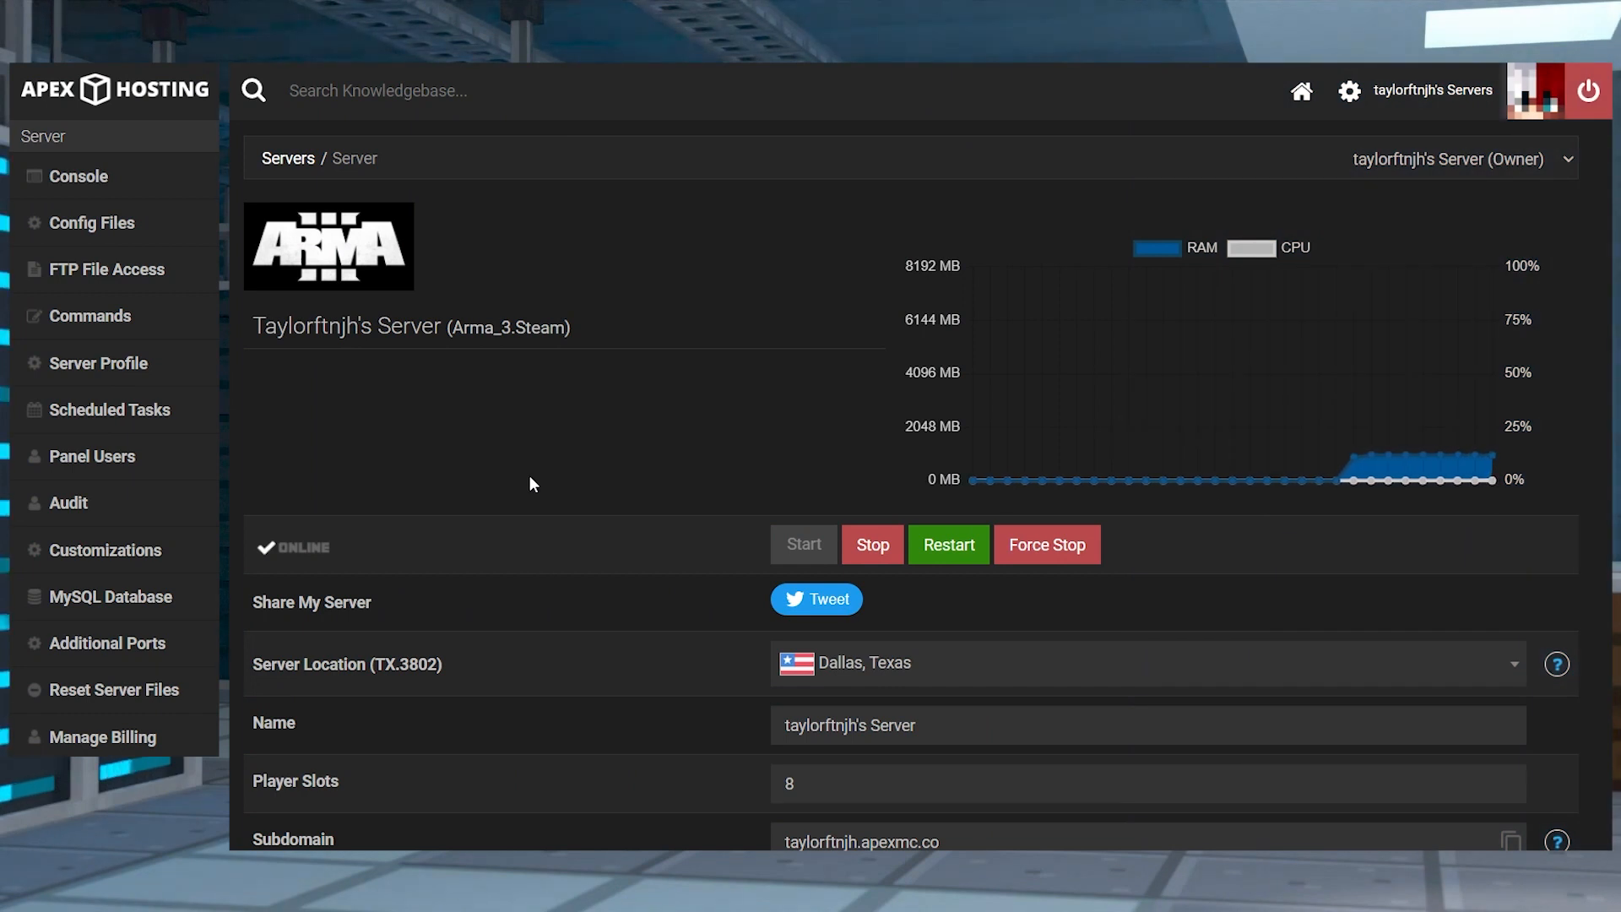
pyautogui.moveTo(873, 543)
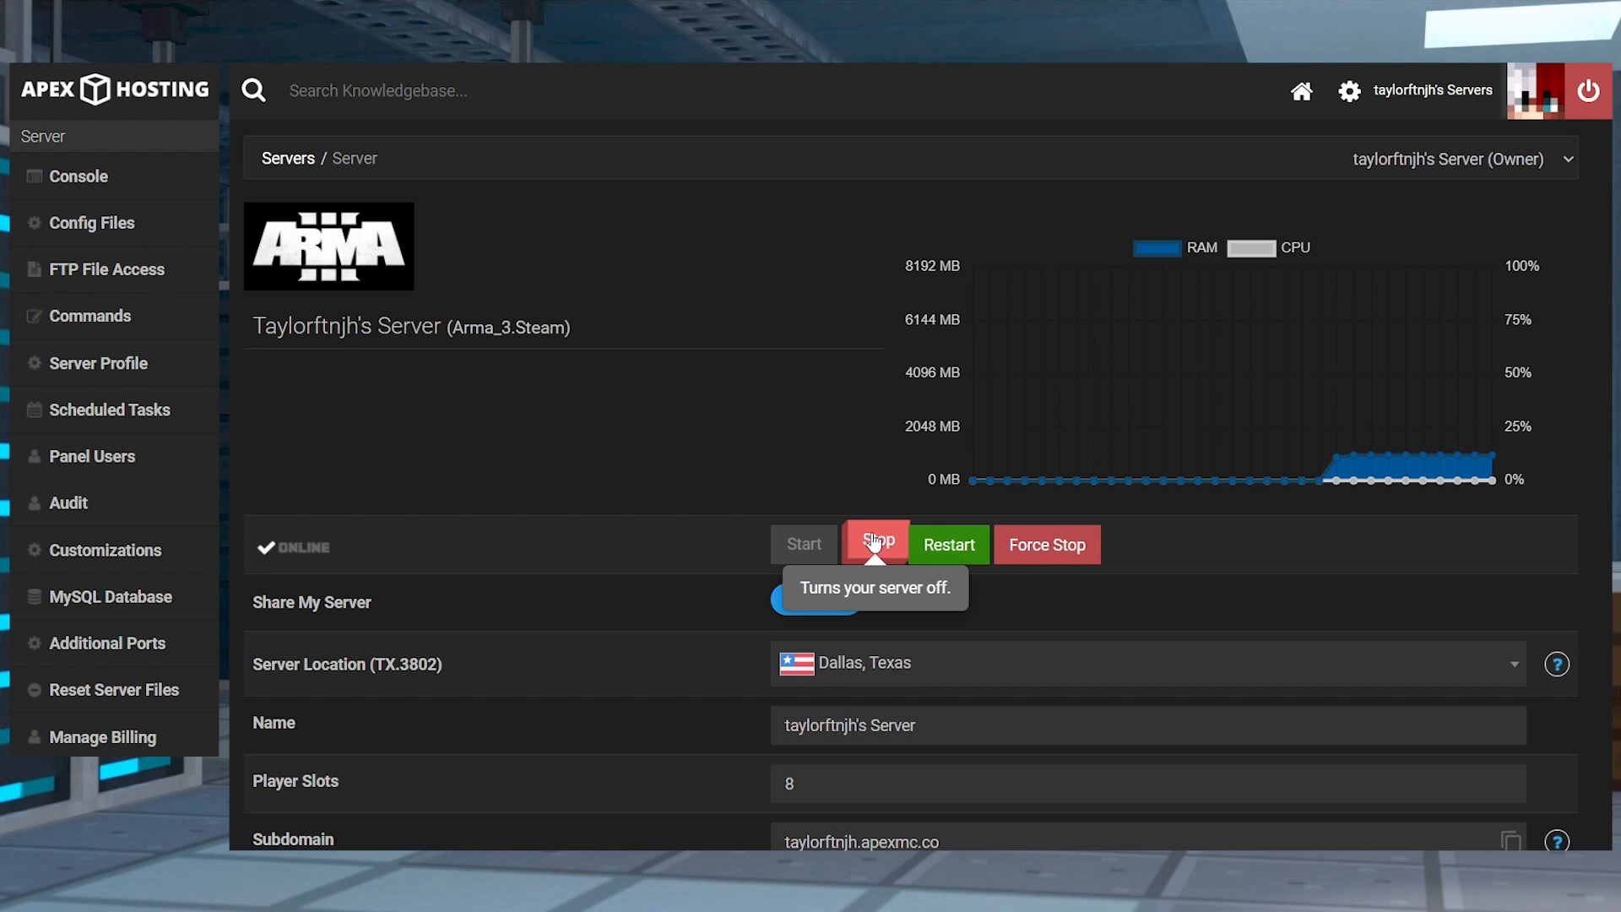
# Stop the server and select Arma3Mods.zip in FTP File Access.
pyautogui.click(875, 545)
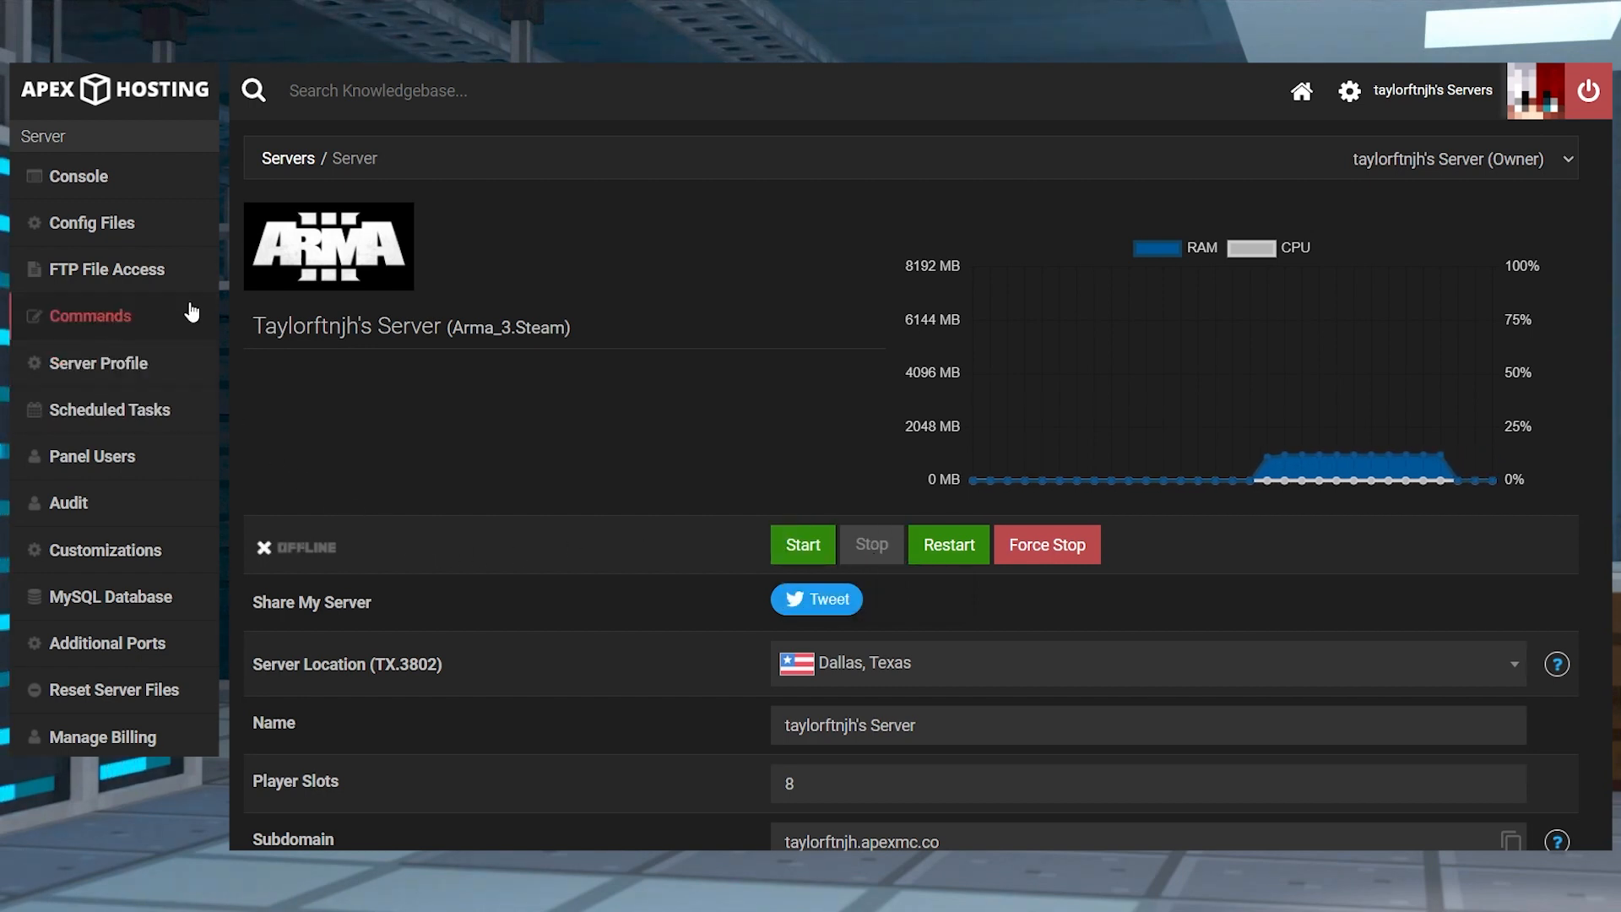
pyautogui.click(108, 268)
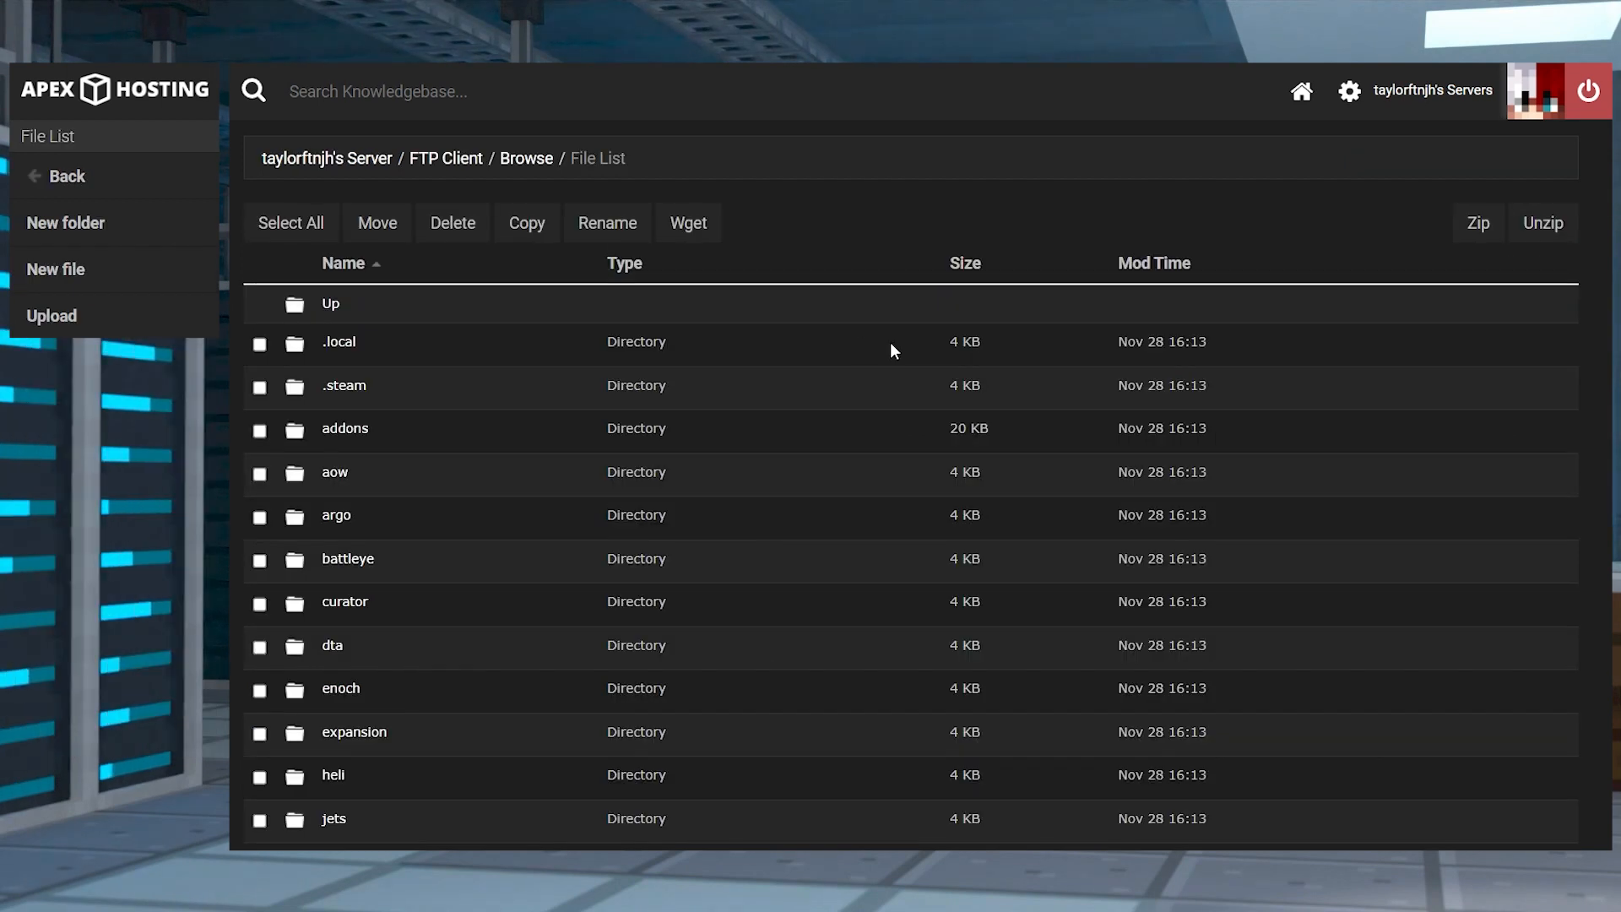
pyautogui.click(48, 316)
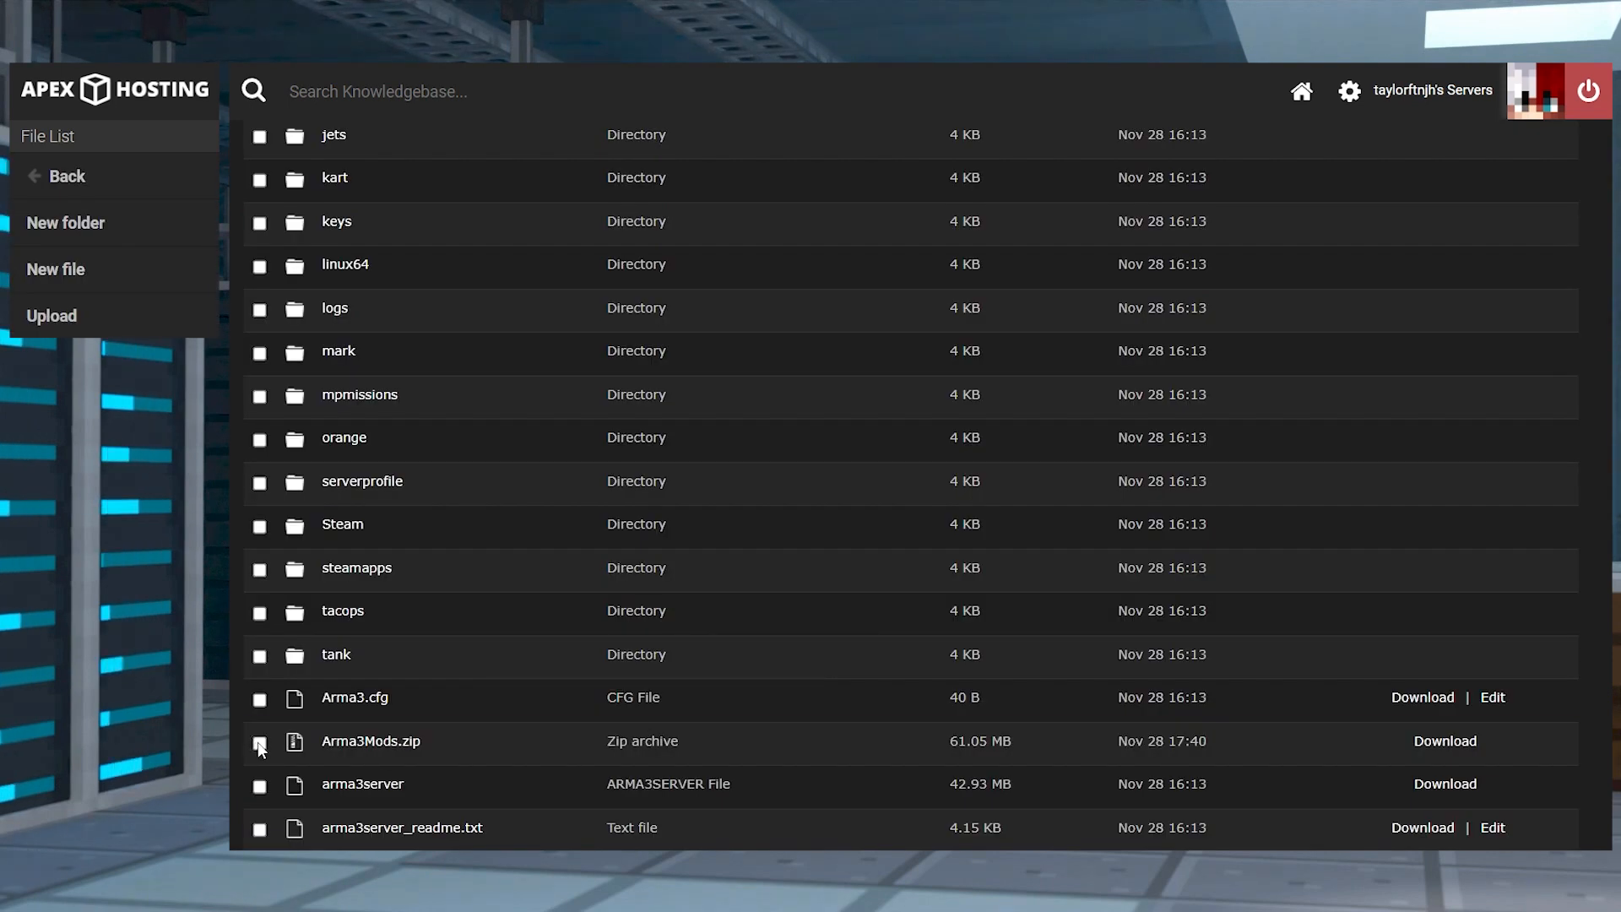
# Unzip Arma3Mods.zip into the profile_udiwr folder and confirm.
pyautogui.scroll(3)
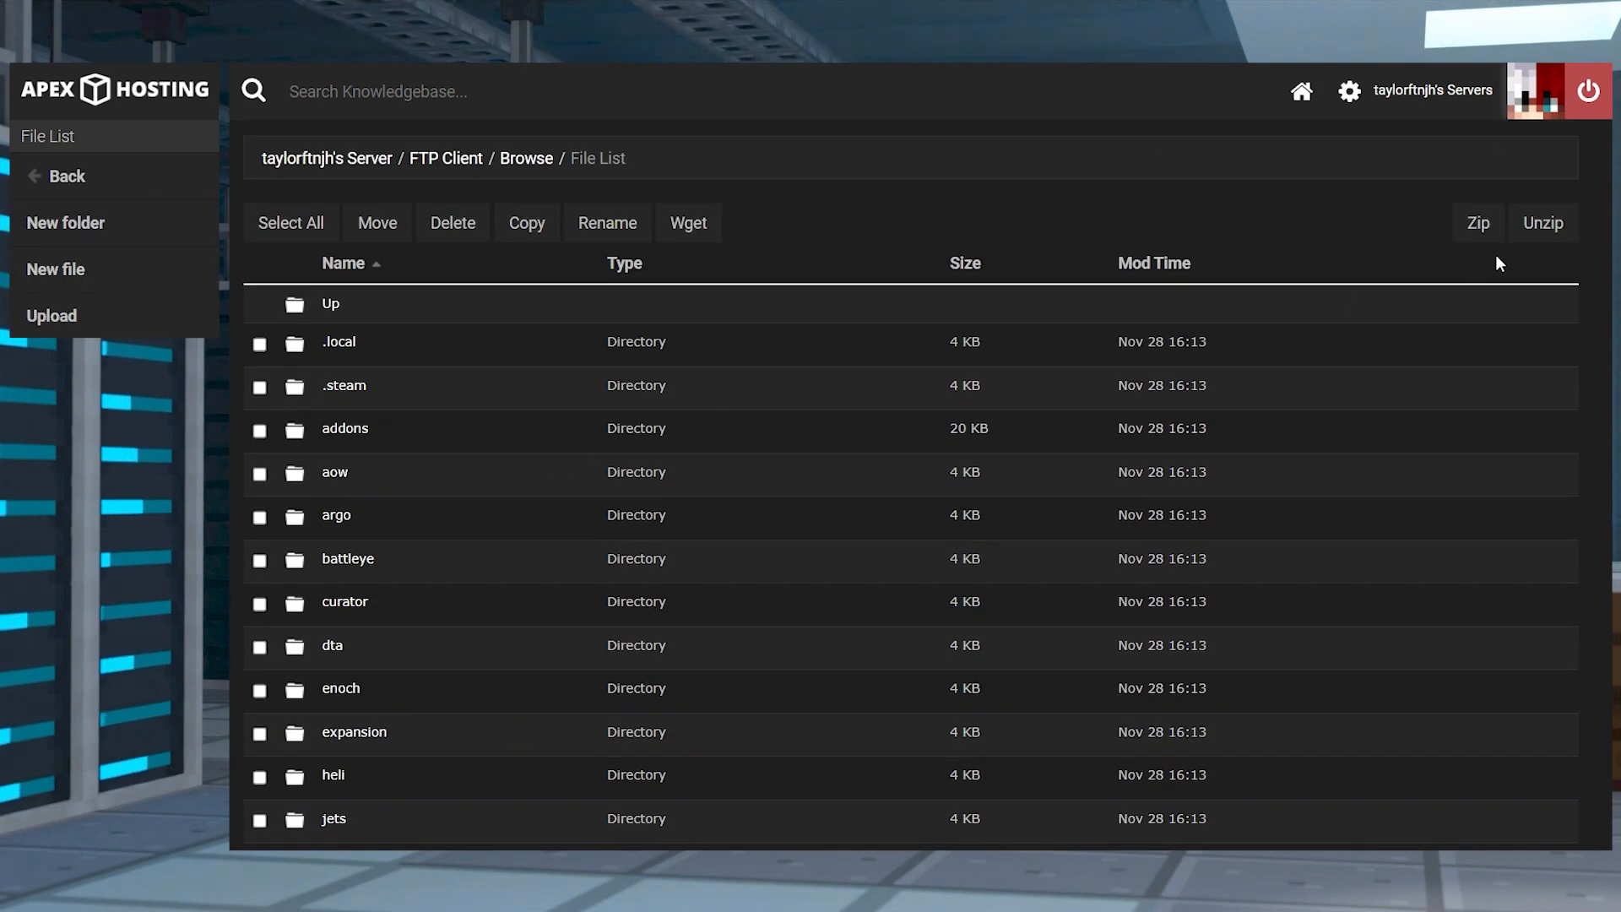
pyautogui.click(1541, 223)
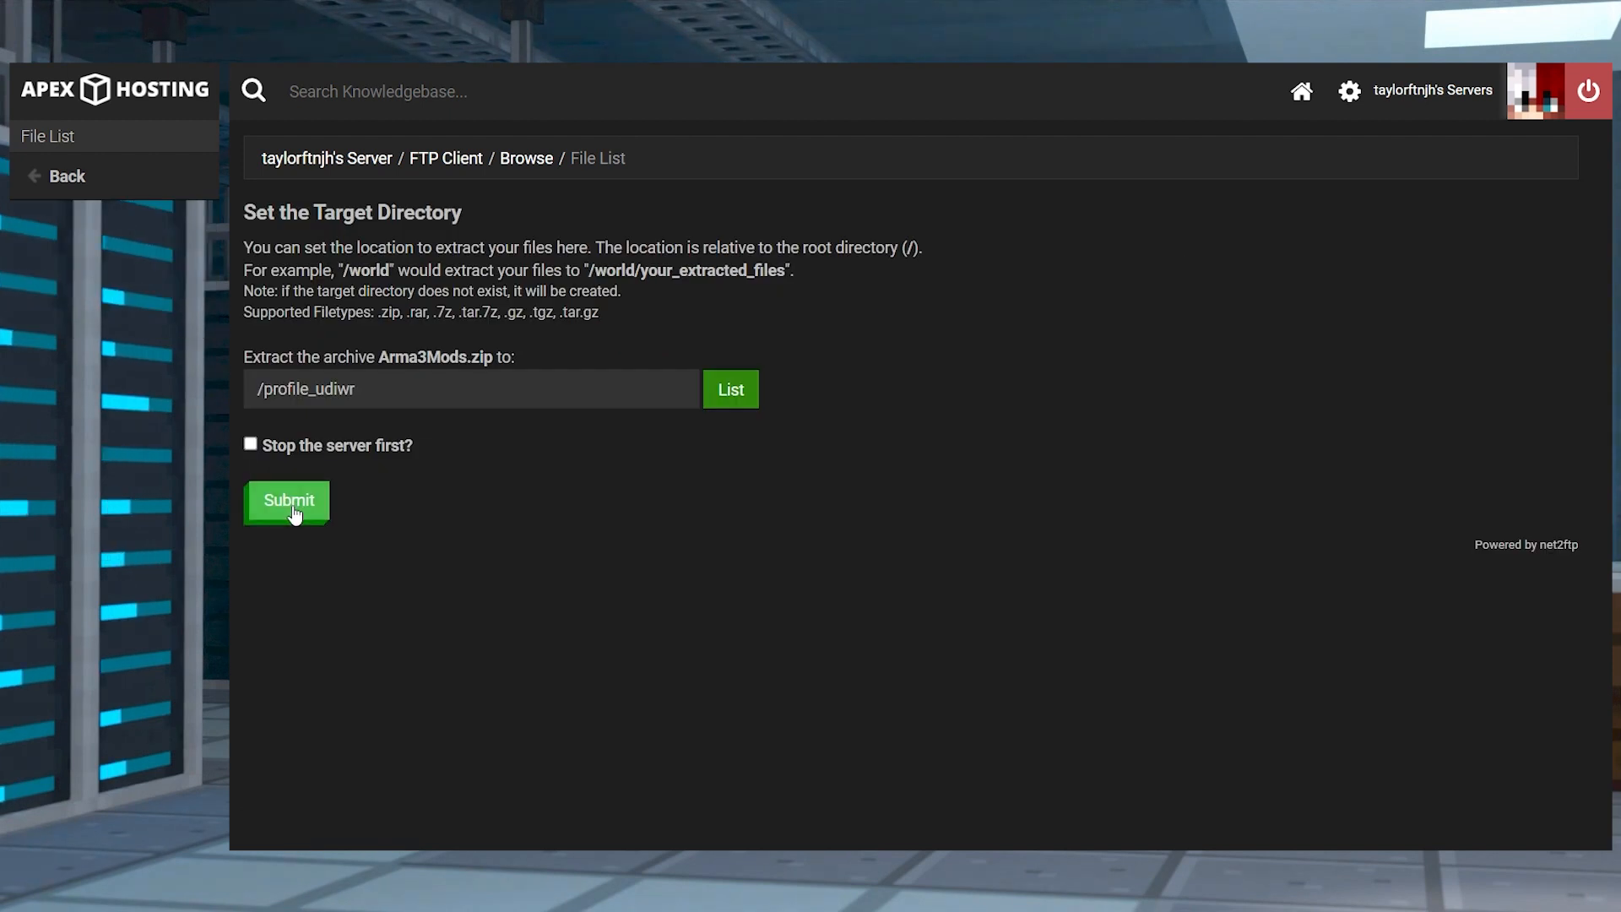
pyautogui.click(287, 500)
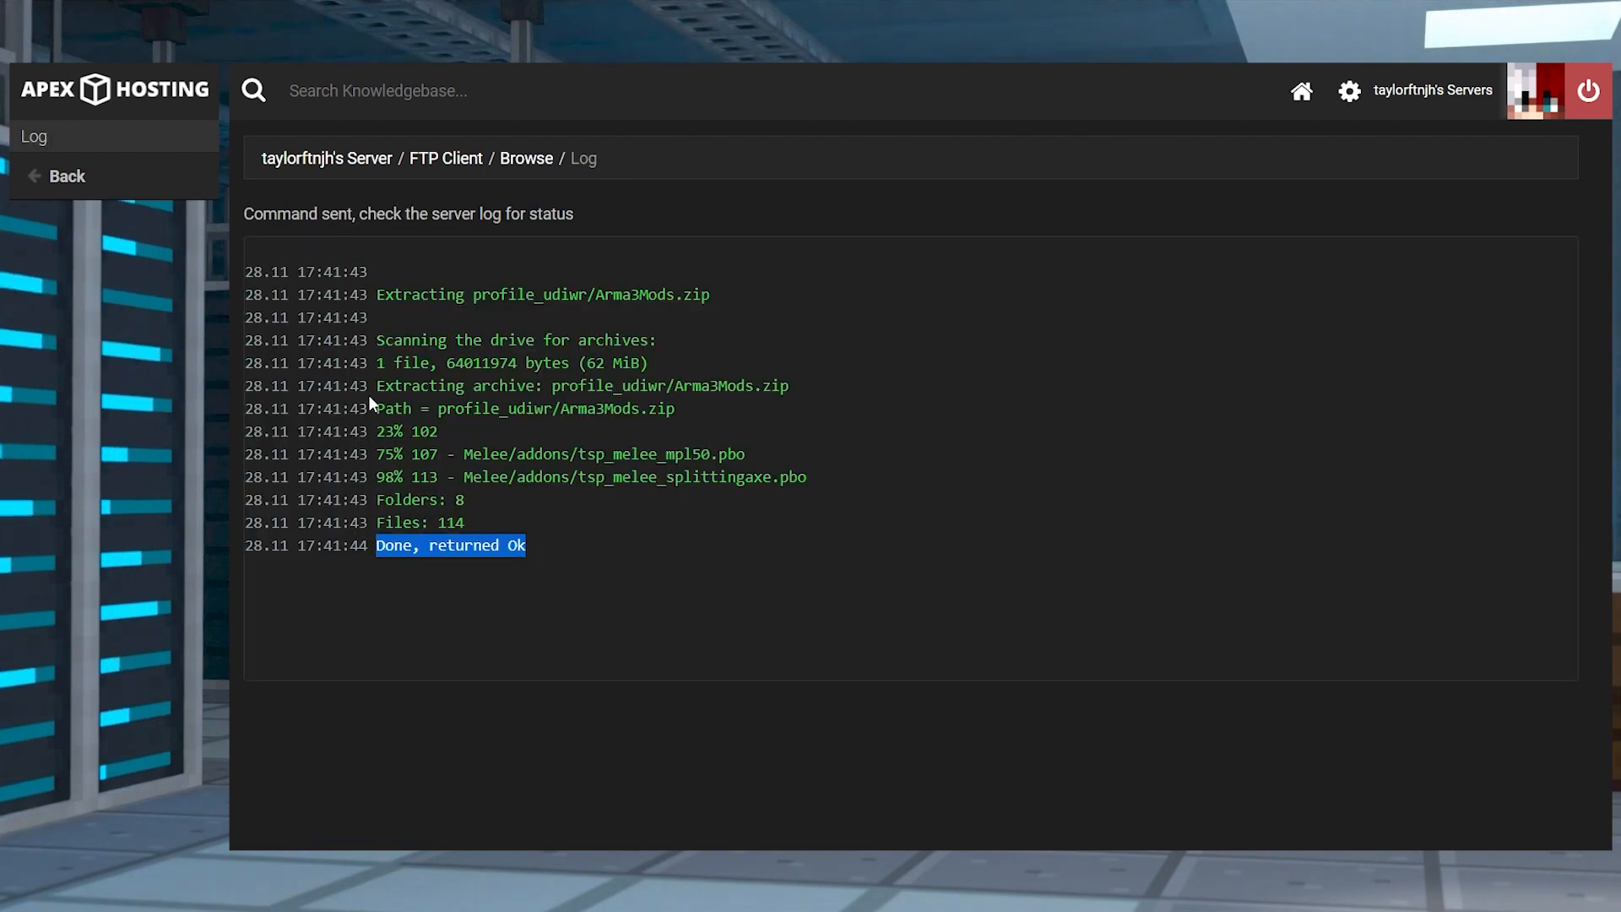
pyautogui.click(326, 159)
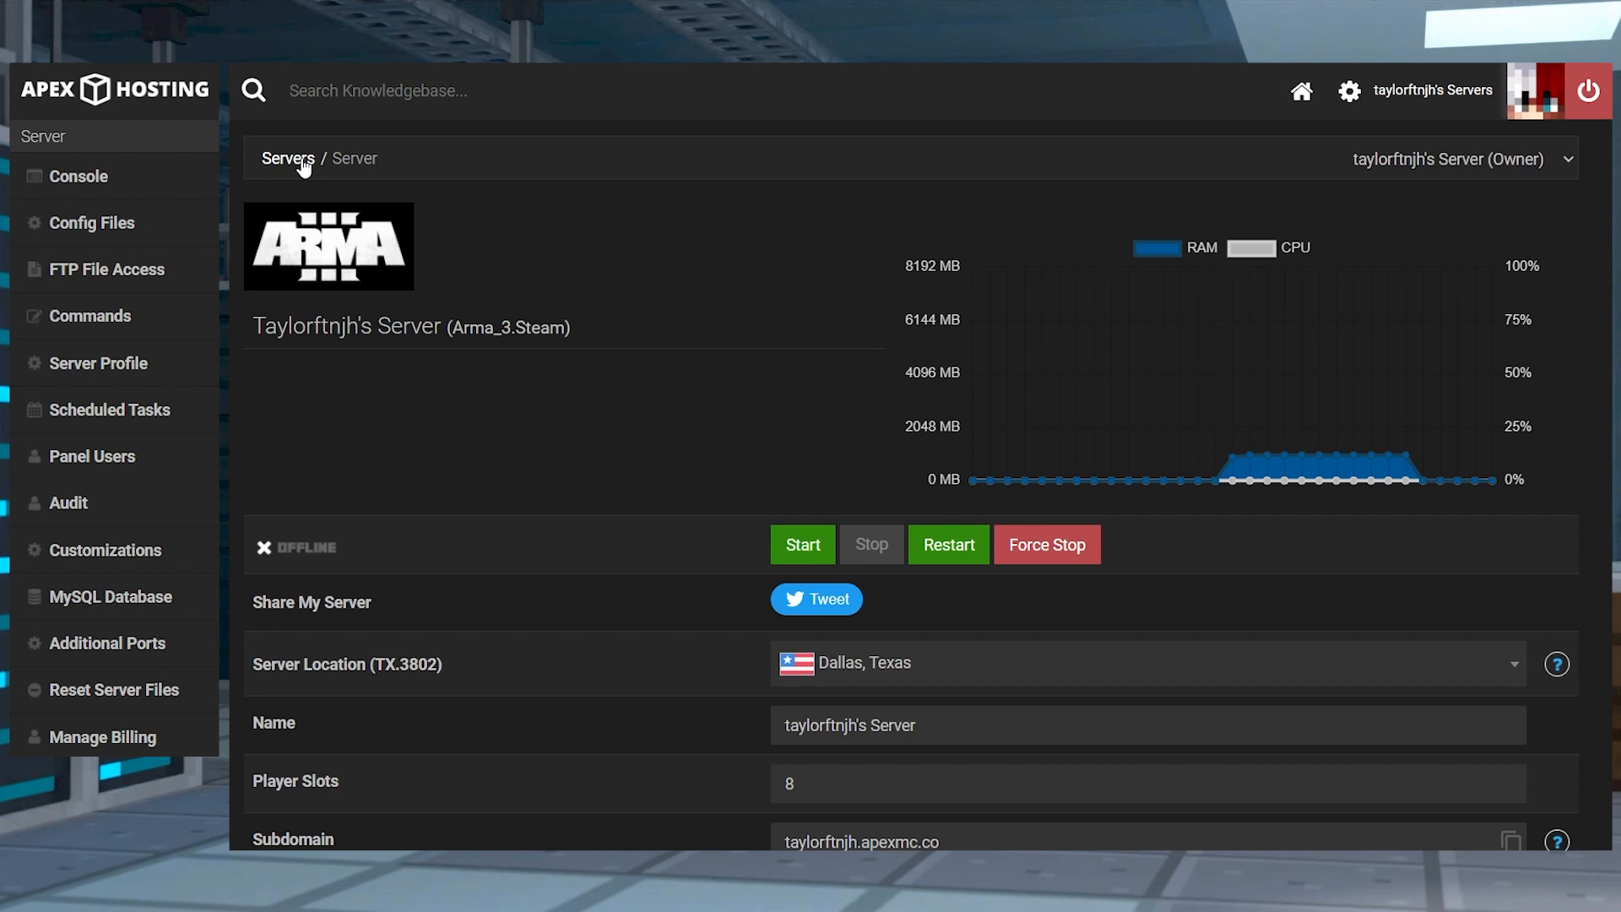
pyautogui.moveTo(468, 447)
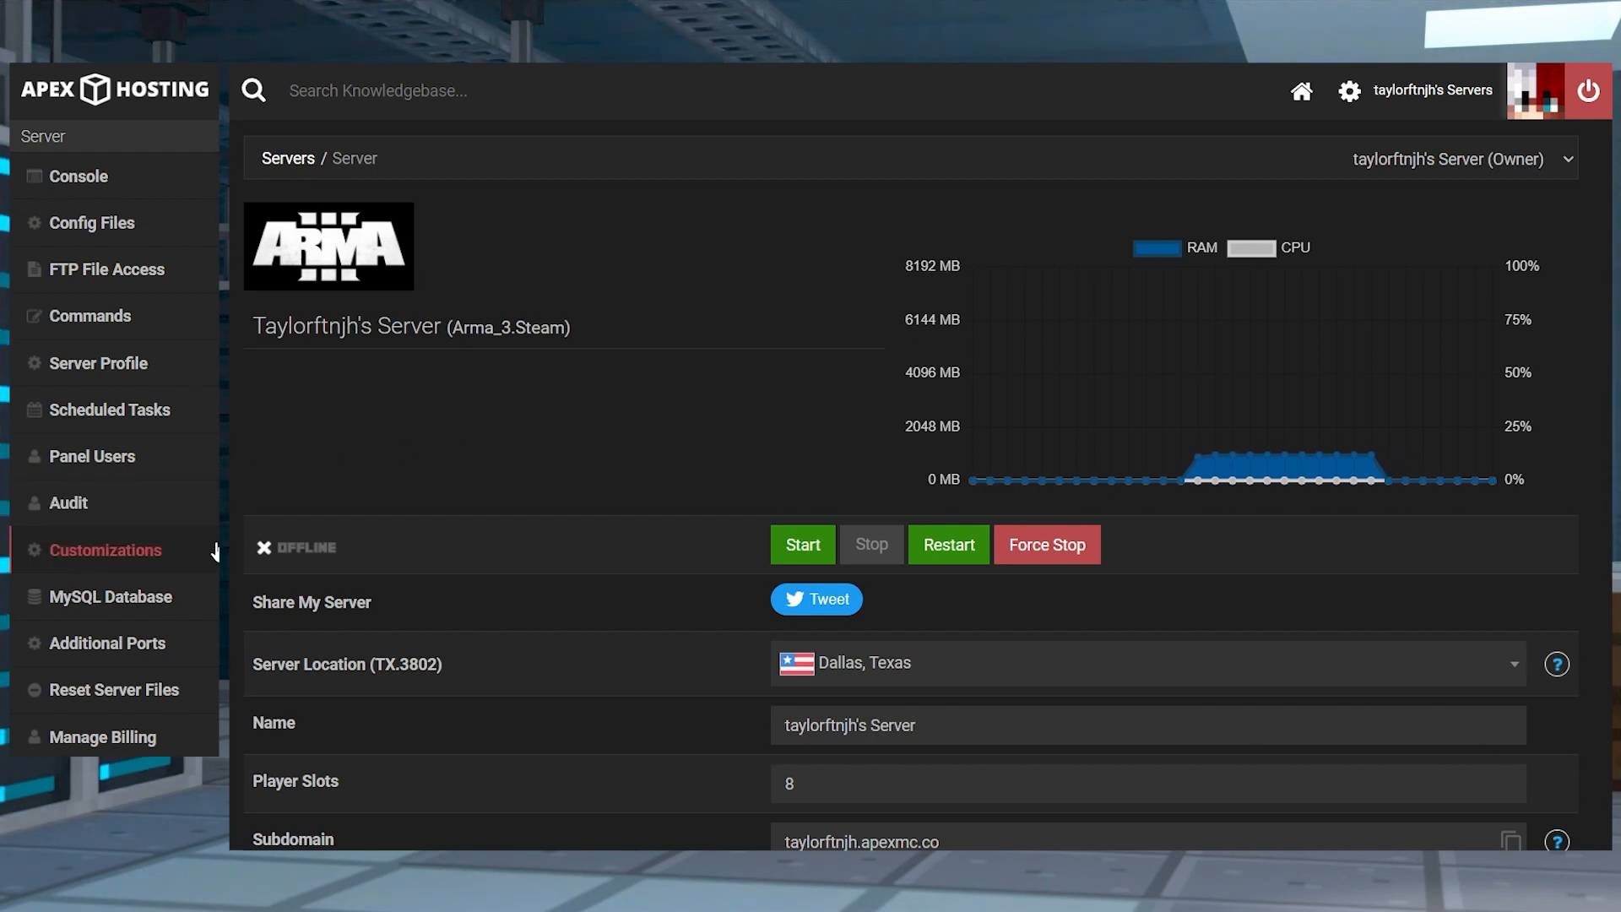
pyautogui.click(104, 549)
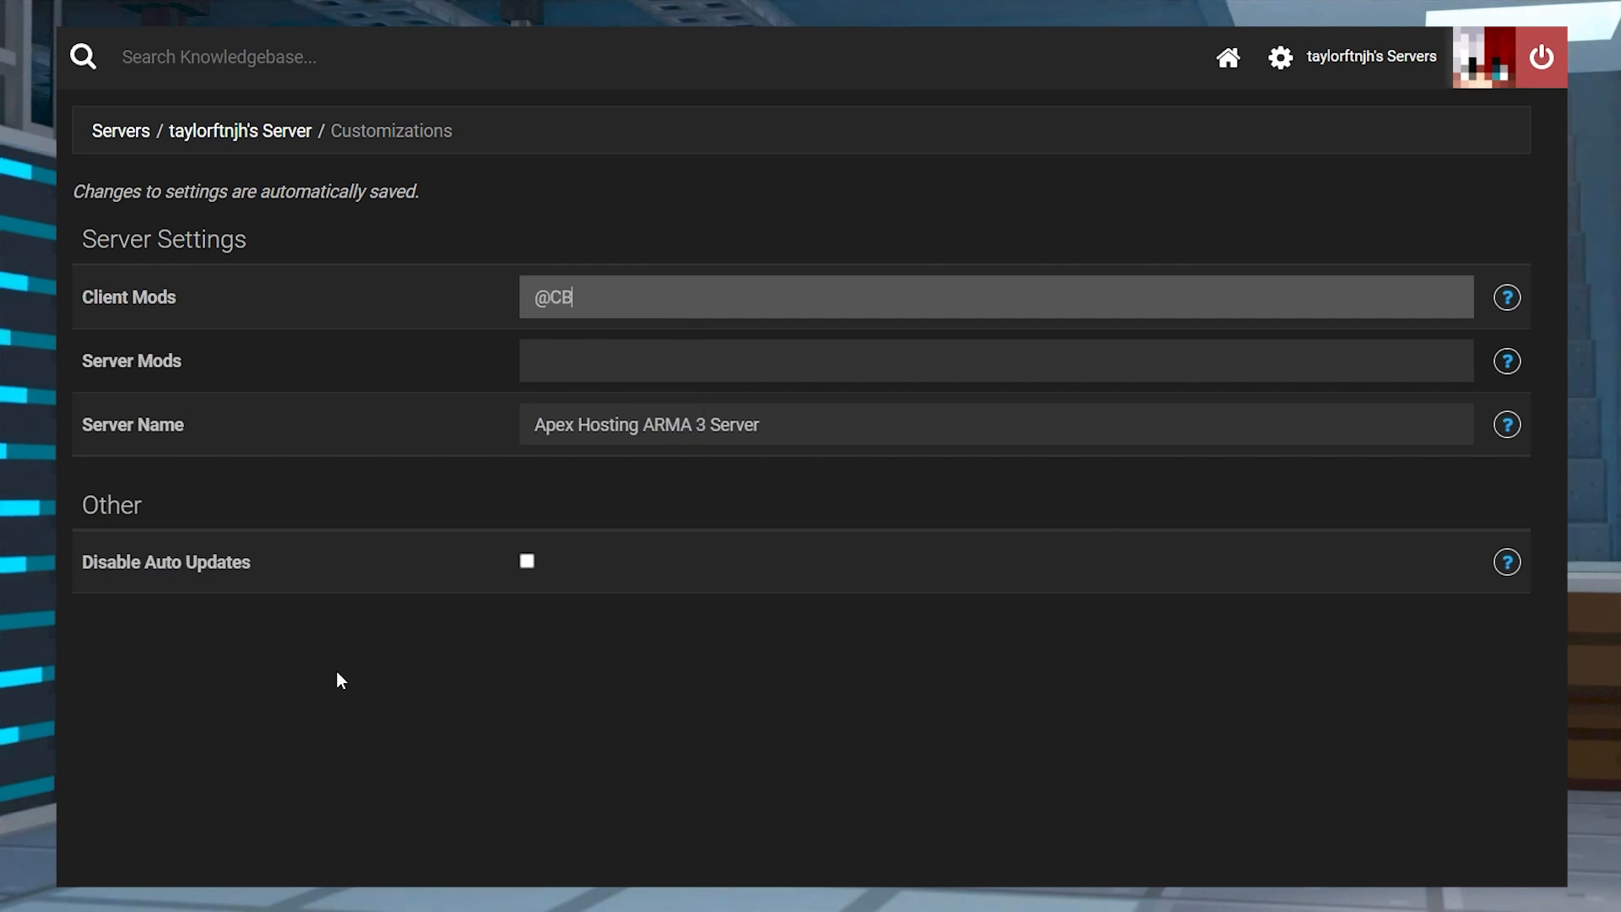
pyautogui.write('A_A')
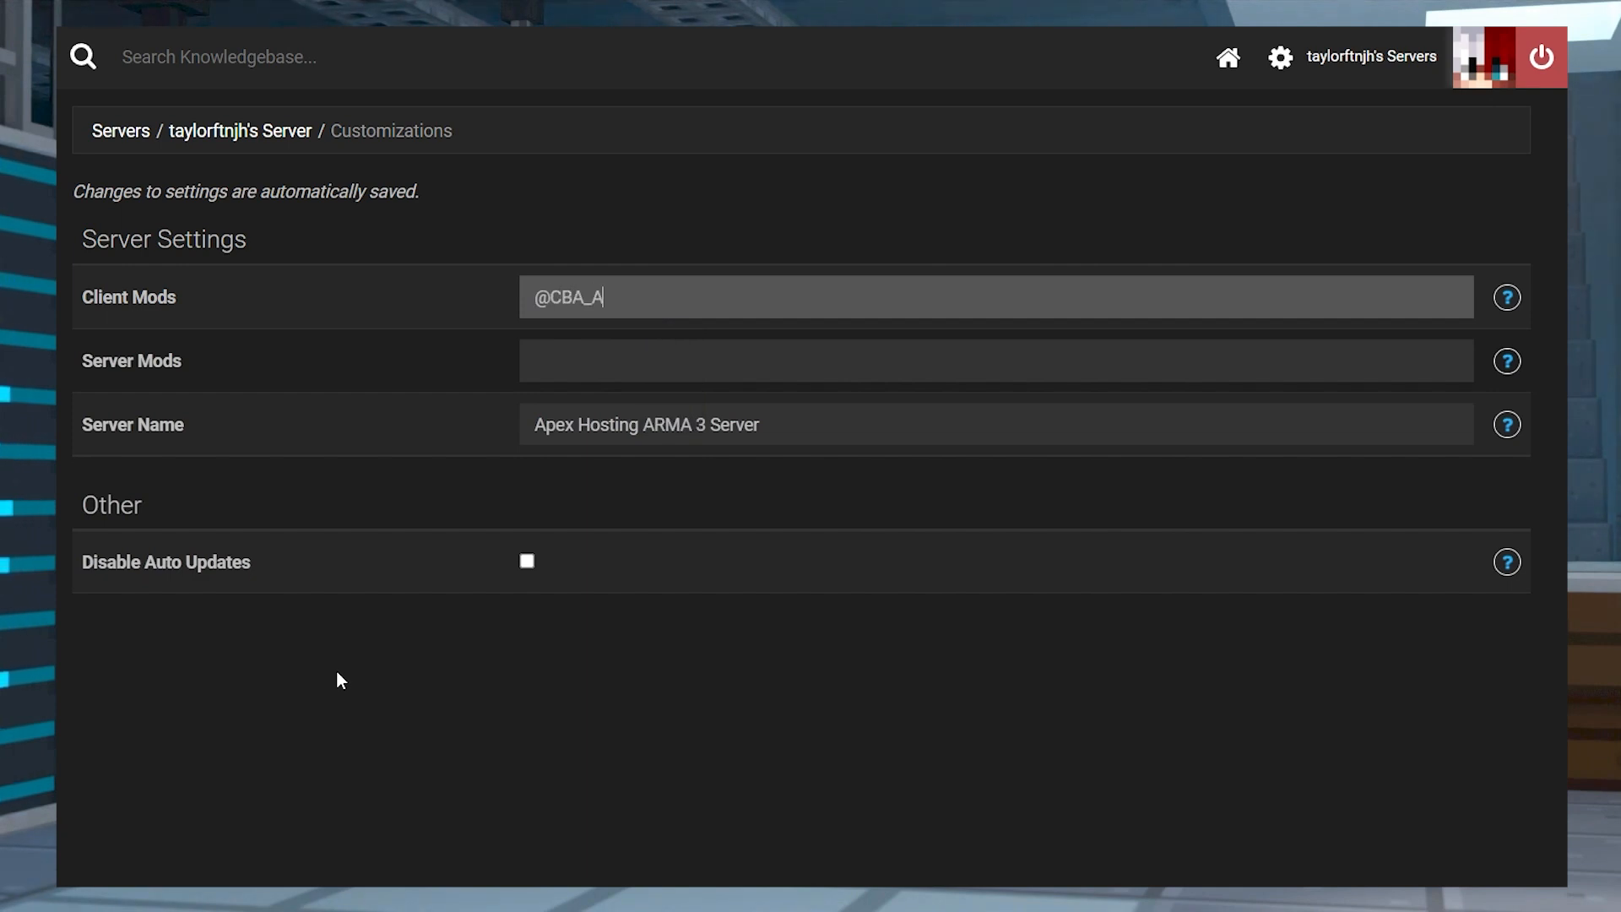
pyautogui.write('3, @E')
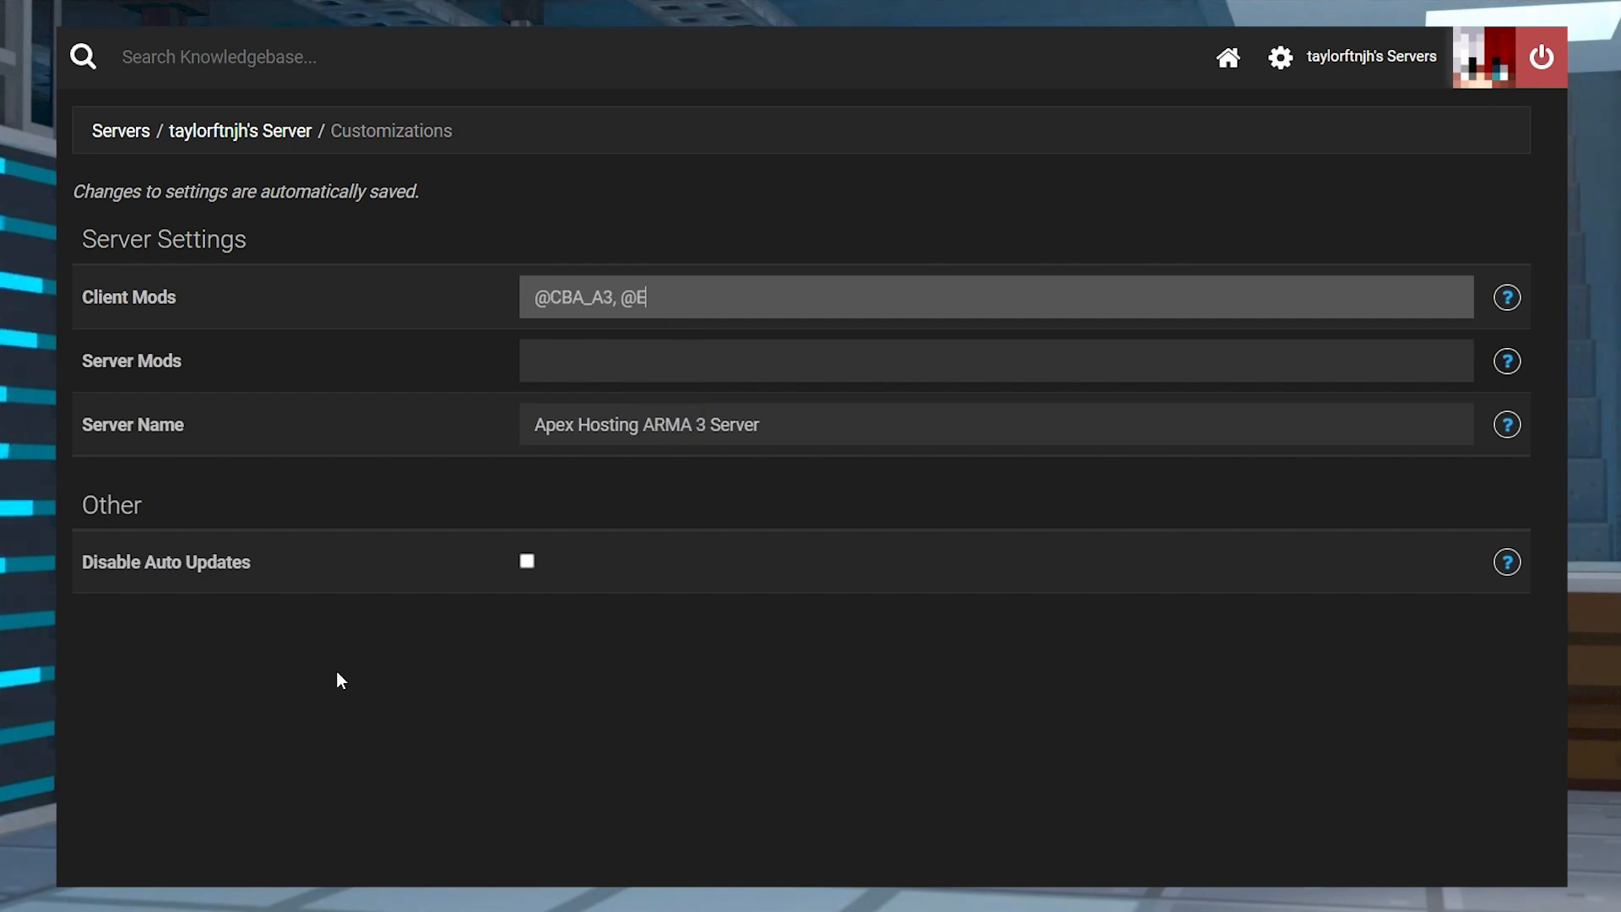
pyautogui.write('nhancedMov')
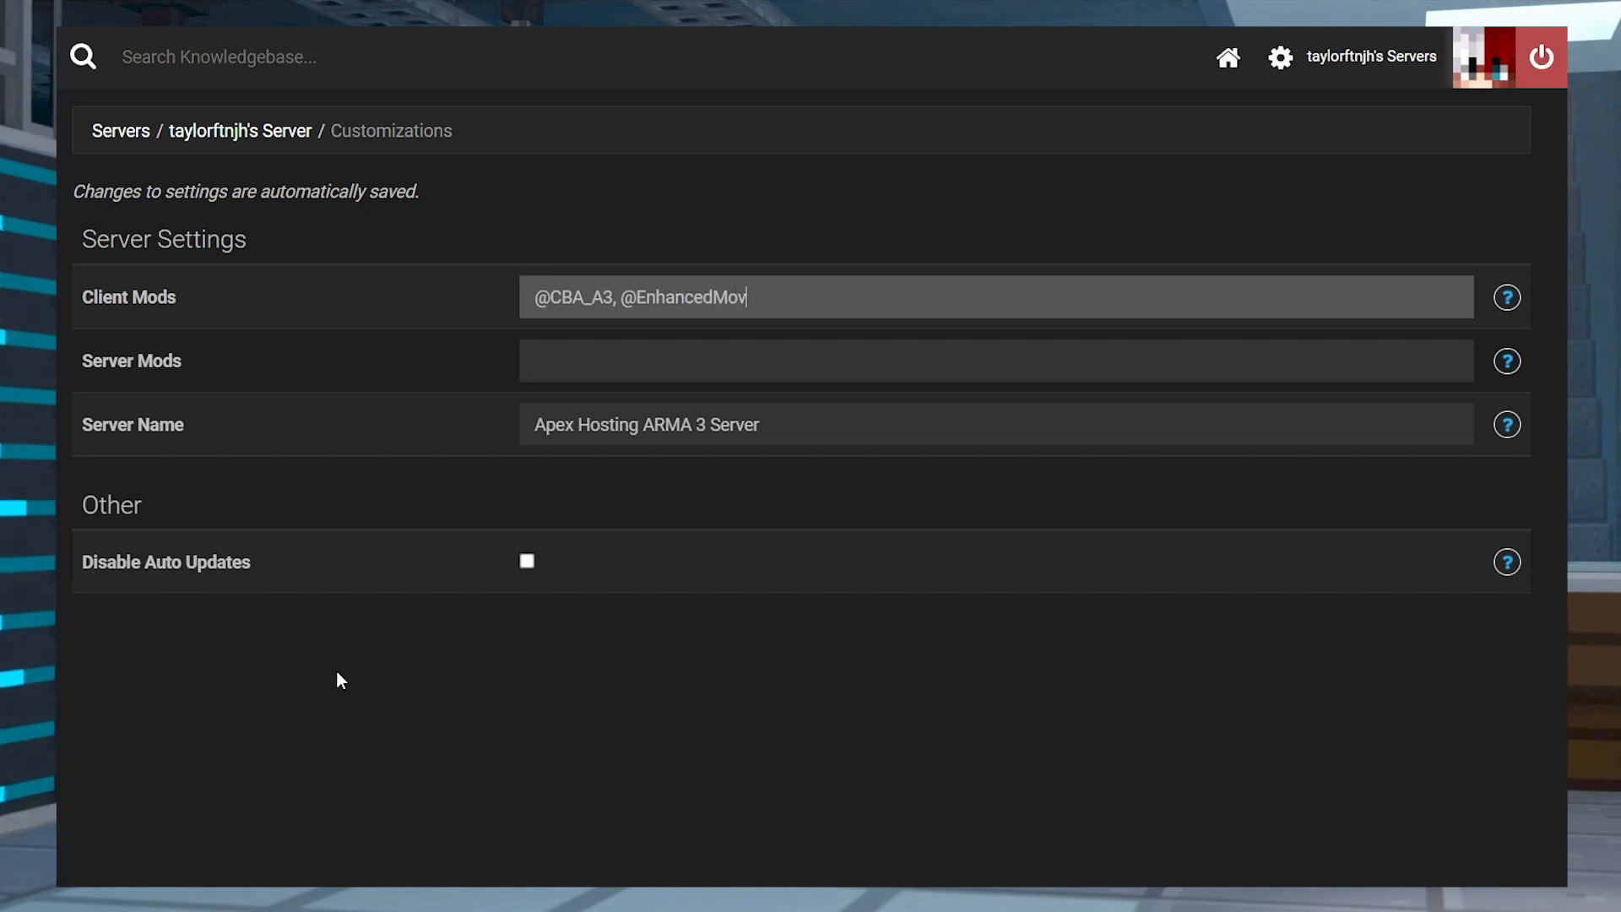
pyautogui.write('ement, @Melee')
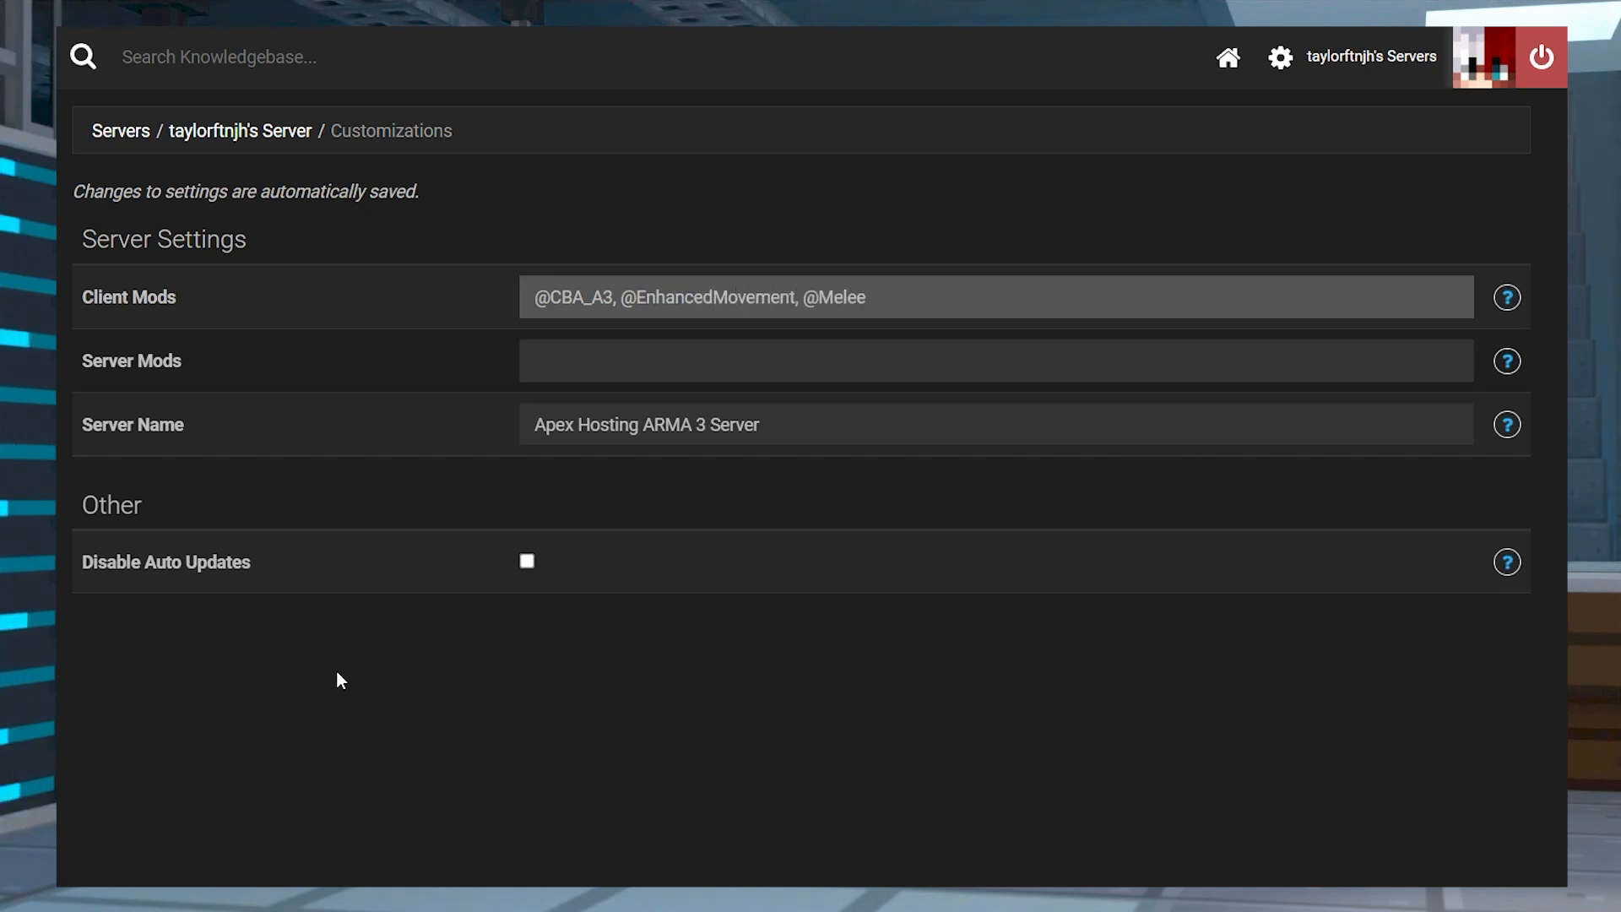
pyautogui.write('@Mod')
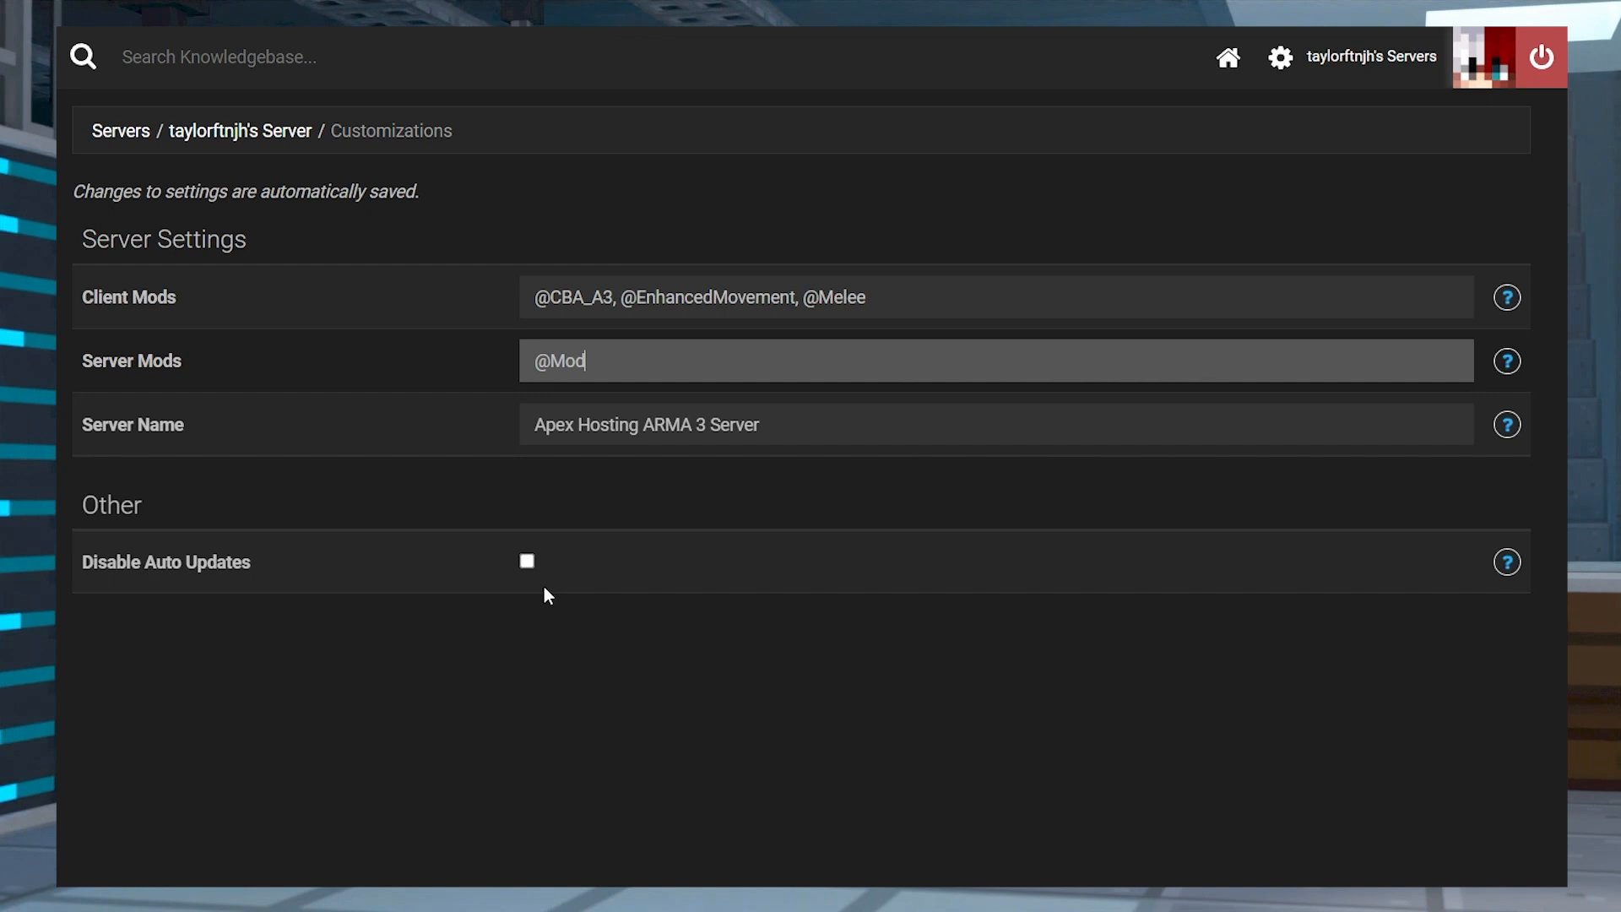
pyautogui.write('1, @Mod2')
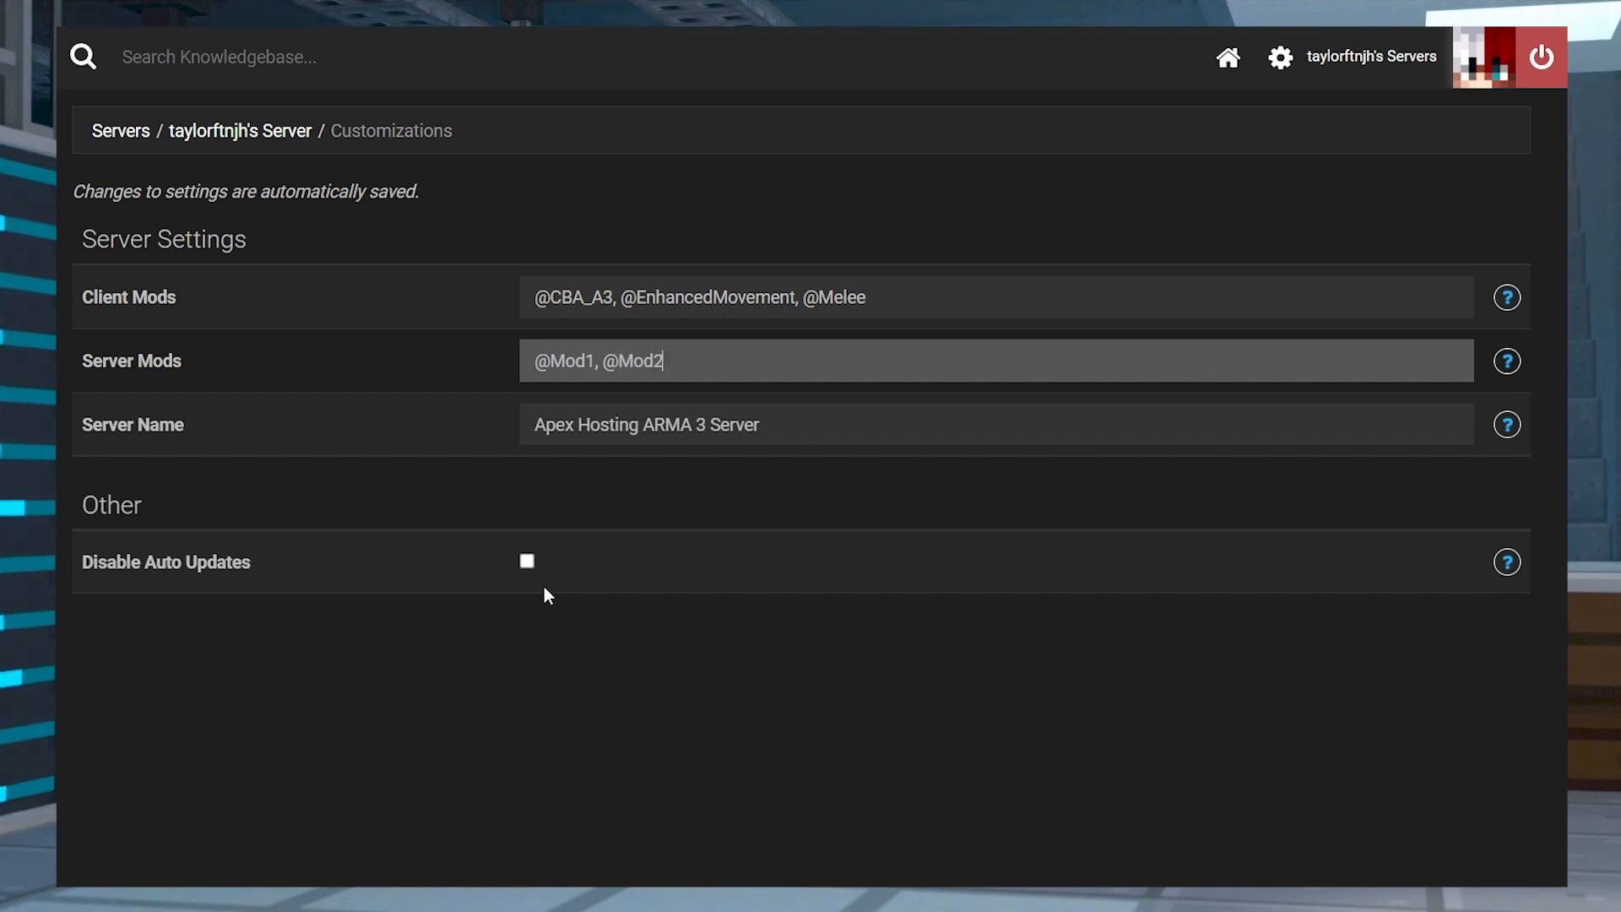
pyautogui.doubleClick(128, 297)
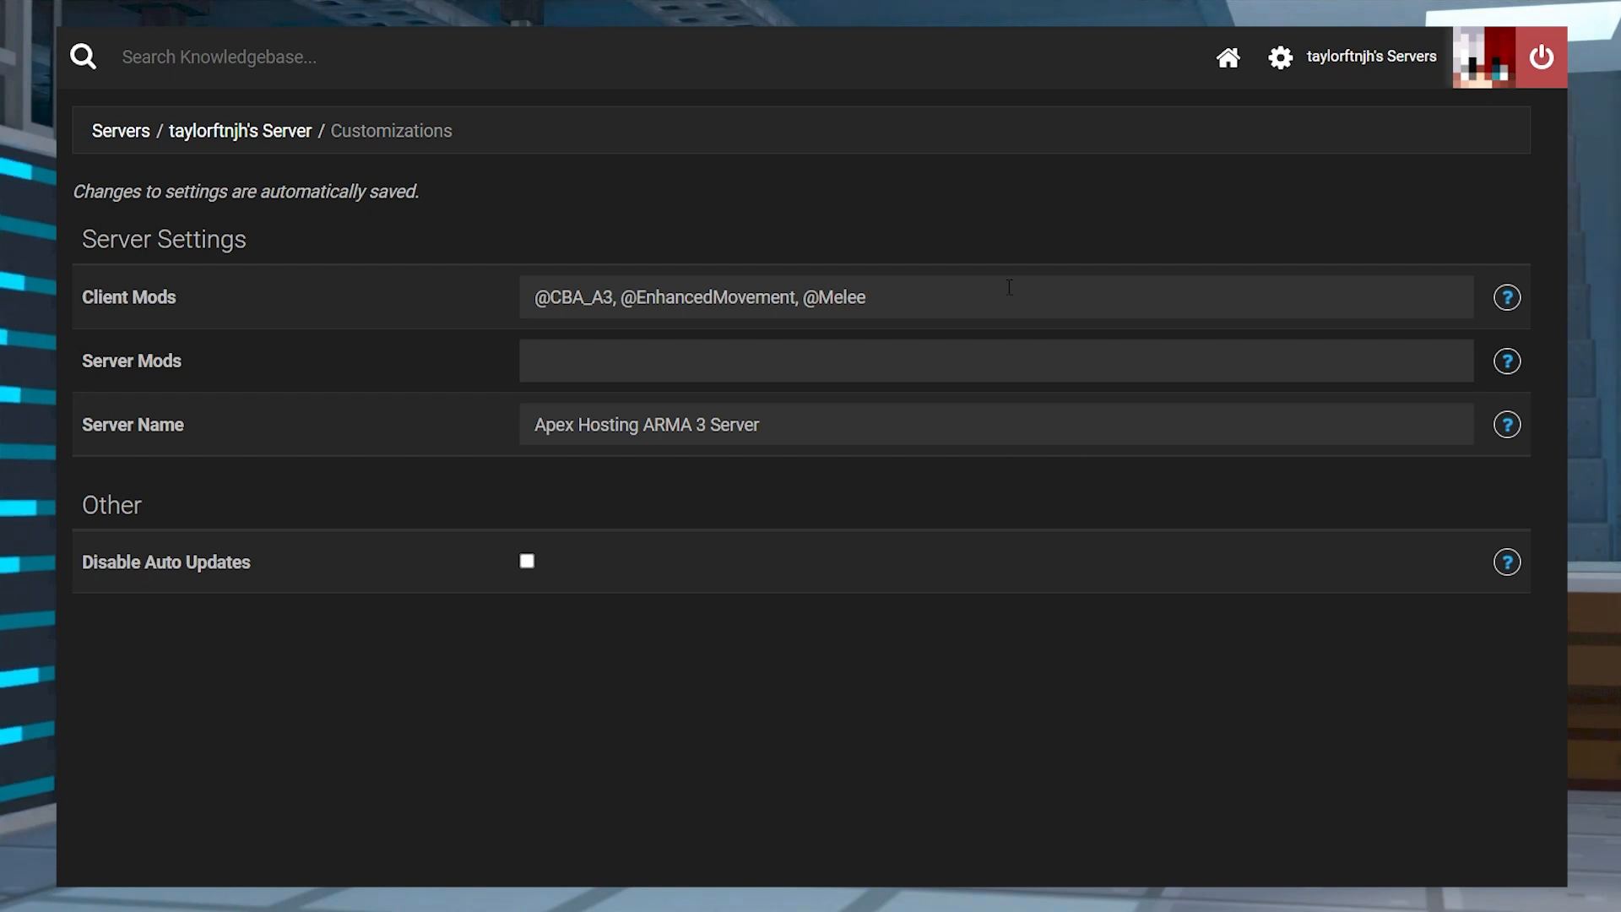
pyautogui.tripleClick(245, 191)
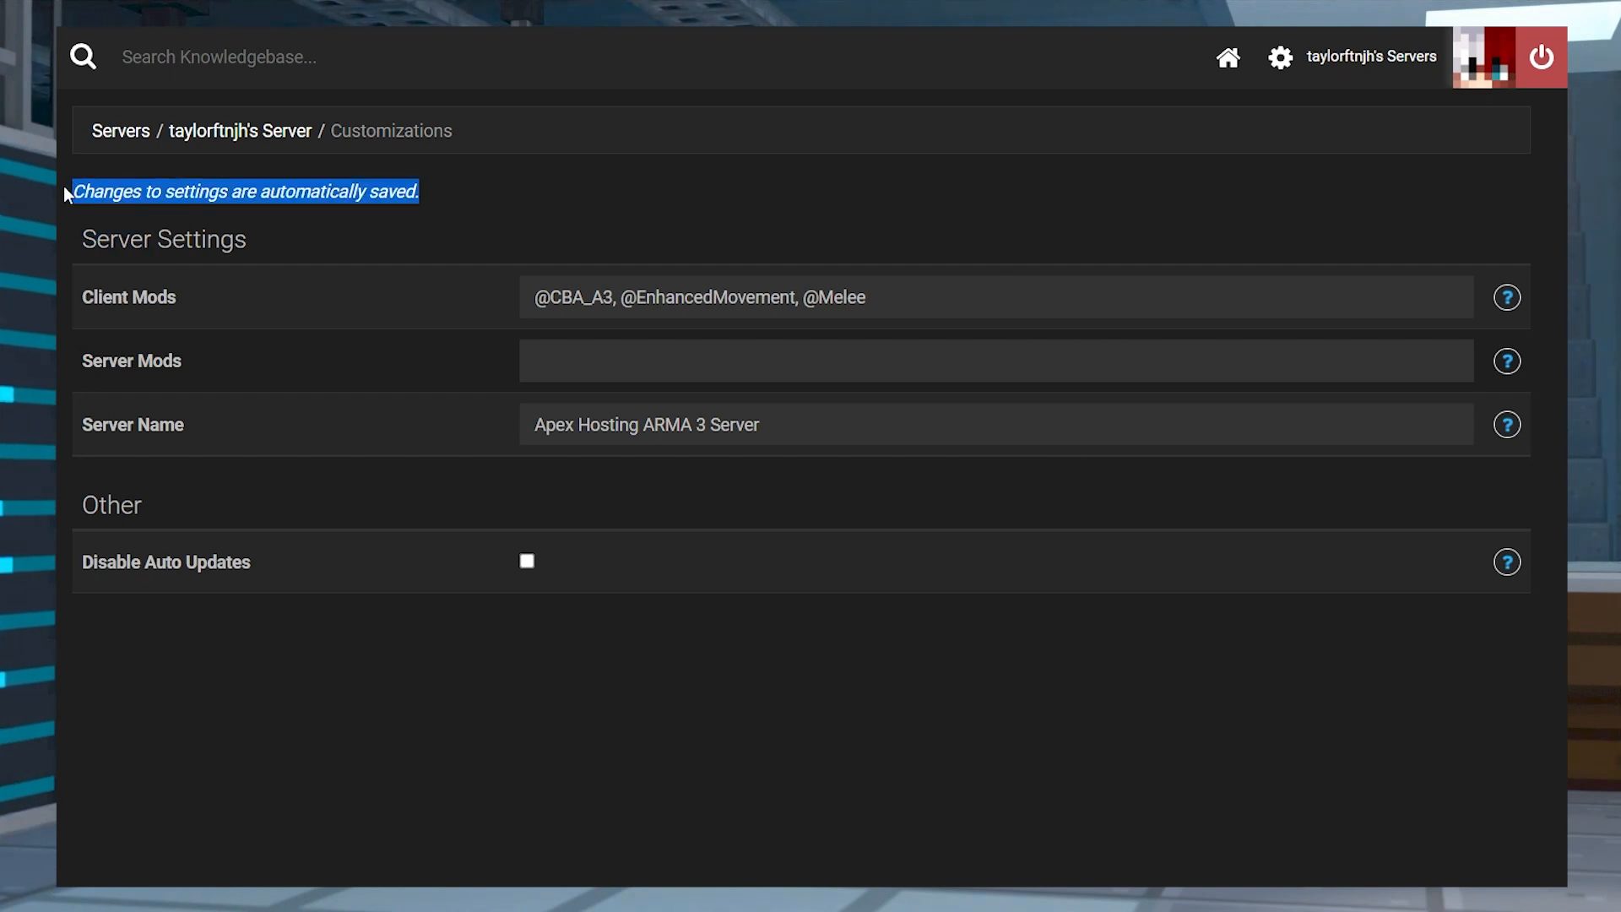
pyautogui.moveTo(239, 130)
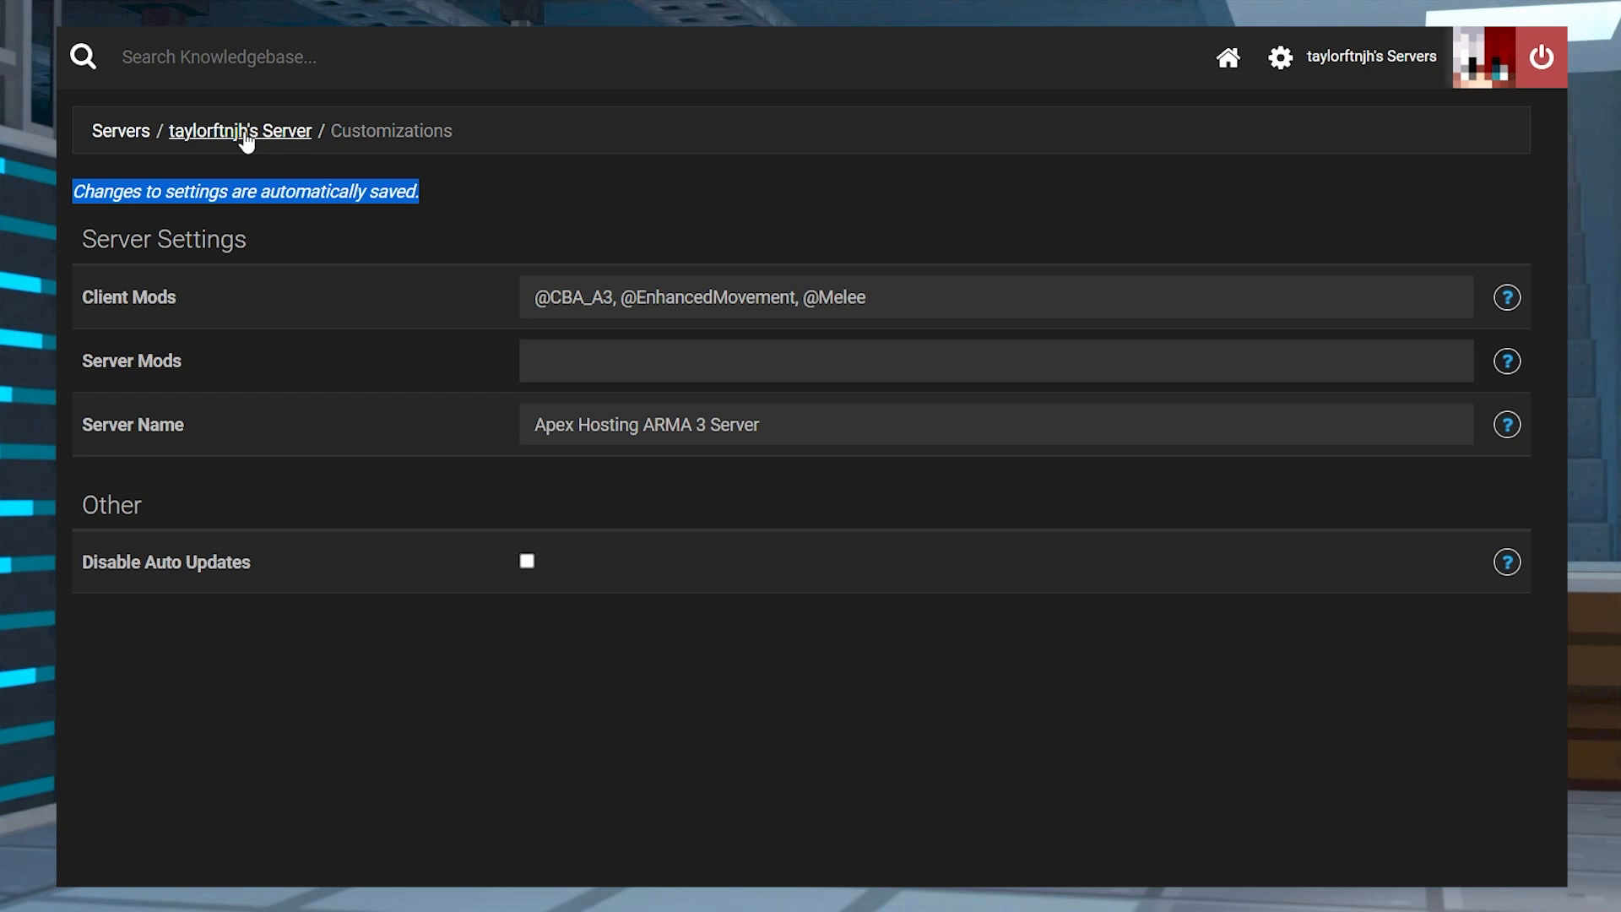
pyautogui.click(238, 130)
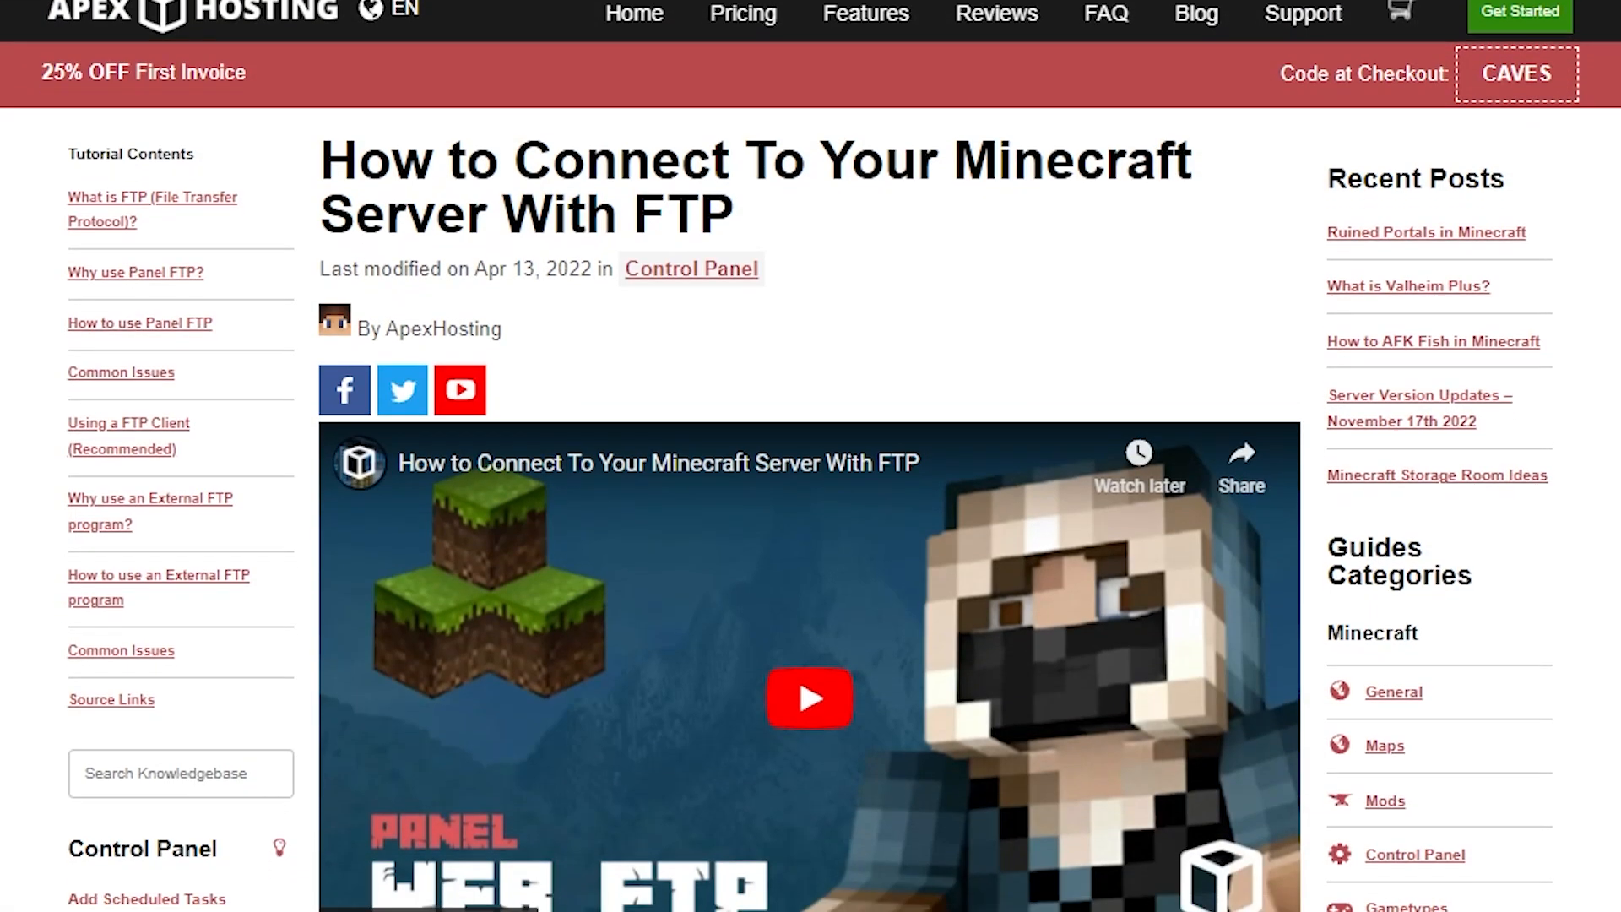
# Scroll down through the FTP connection knowledgebase article.
pyautogui.scroll(-3)
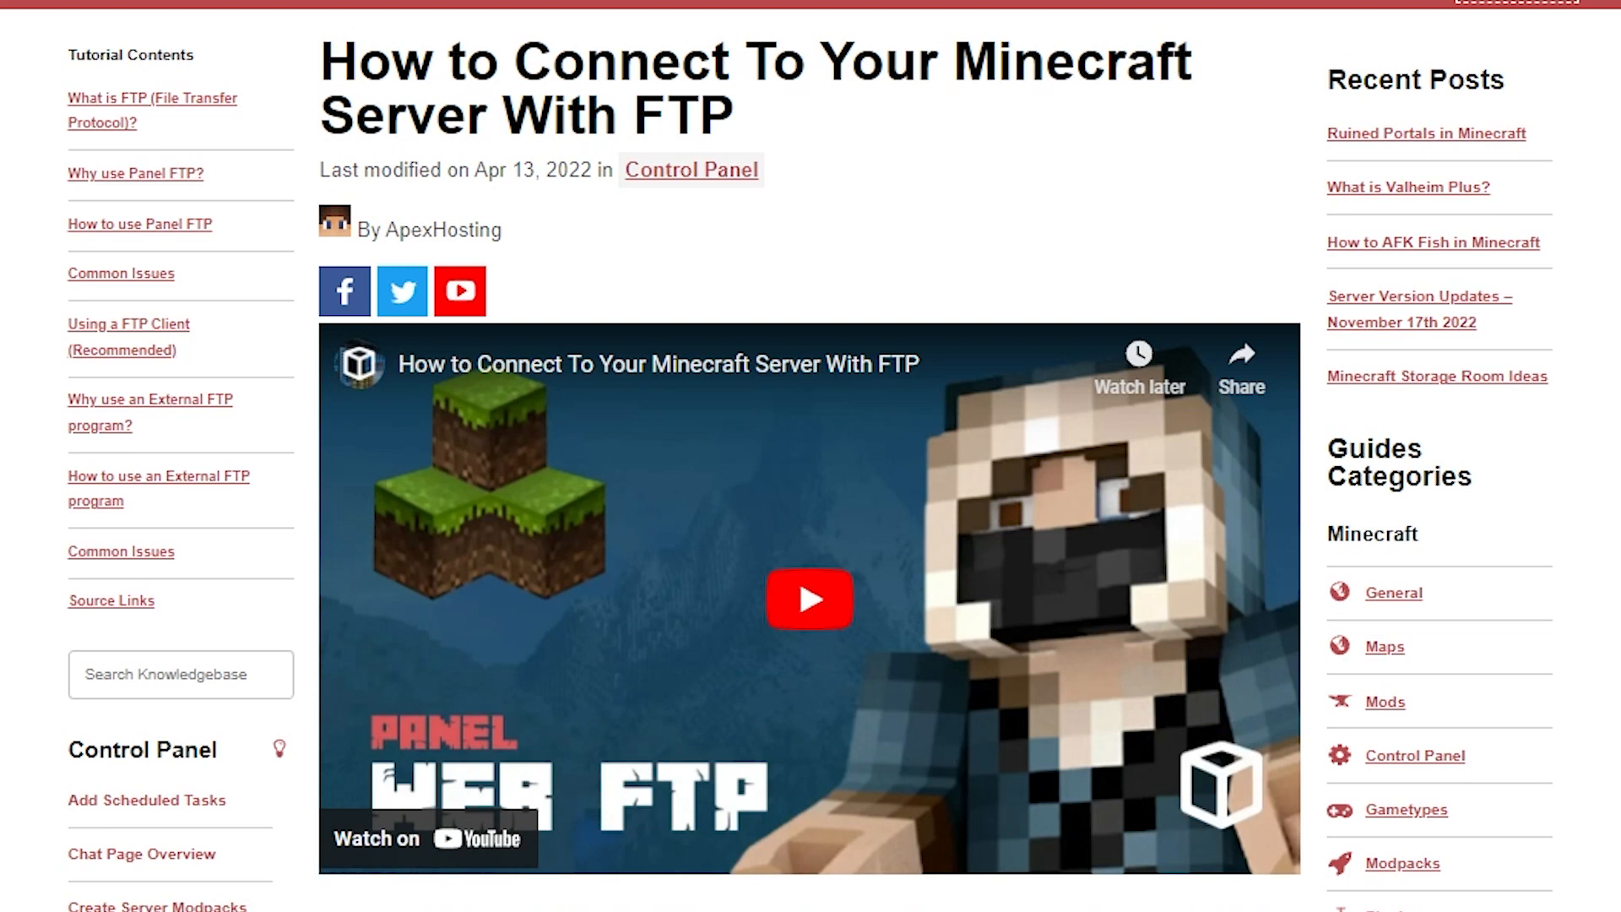
pyautogui.scroll(-3)
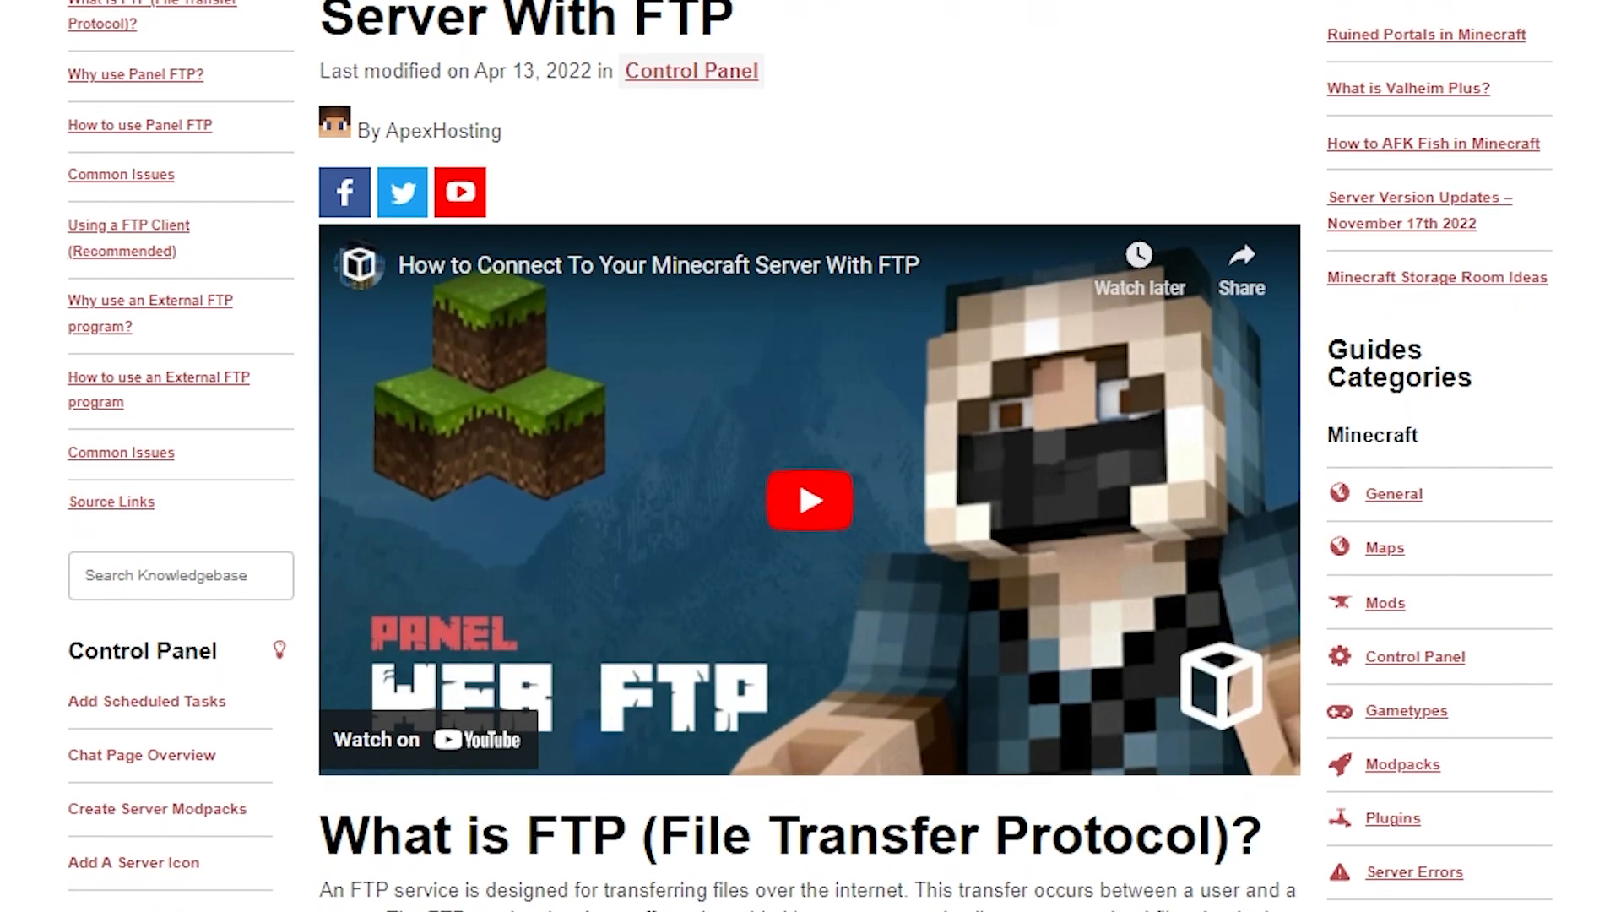
pyautogui.scroll(-3)
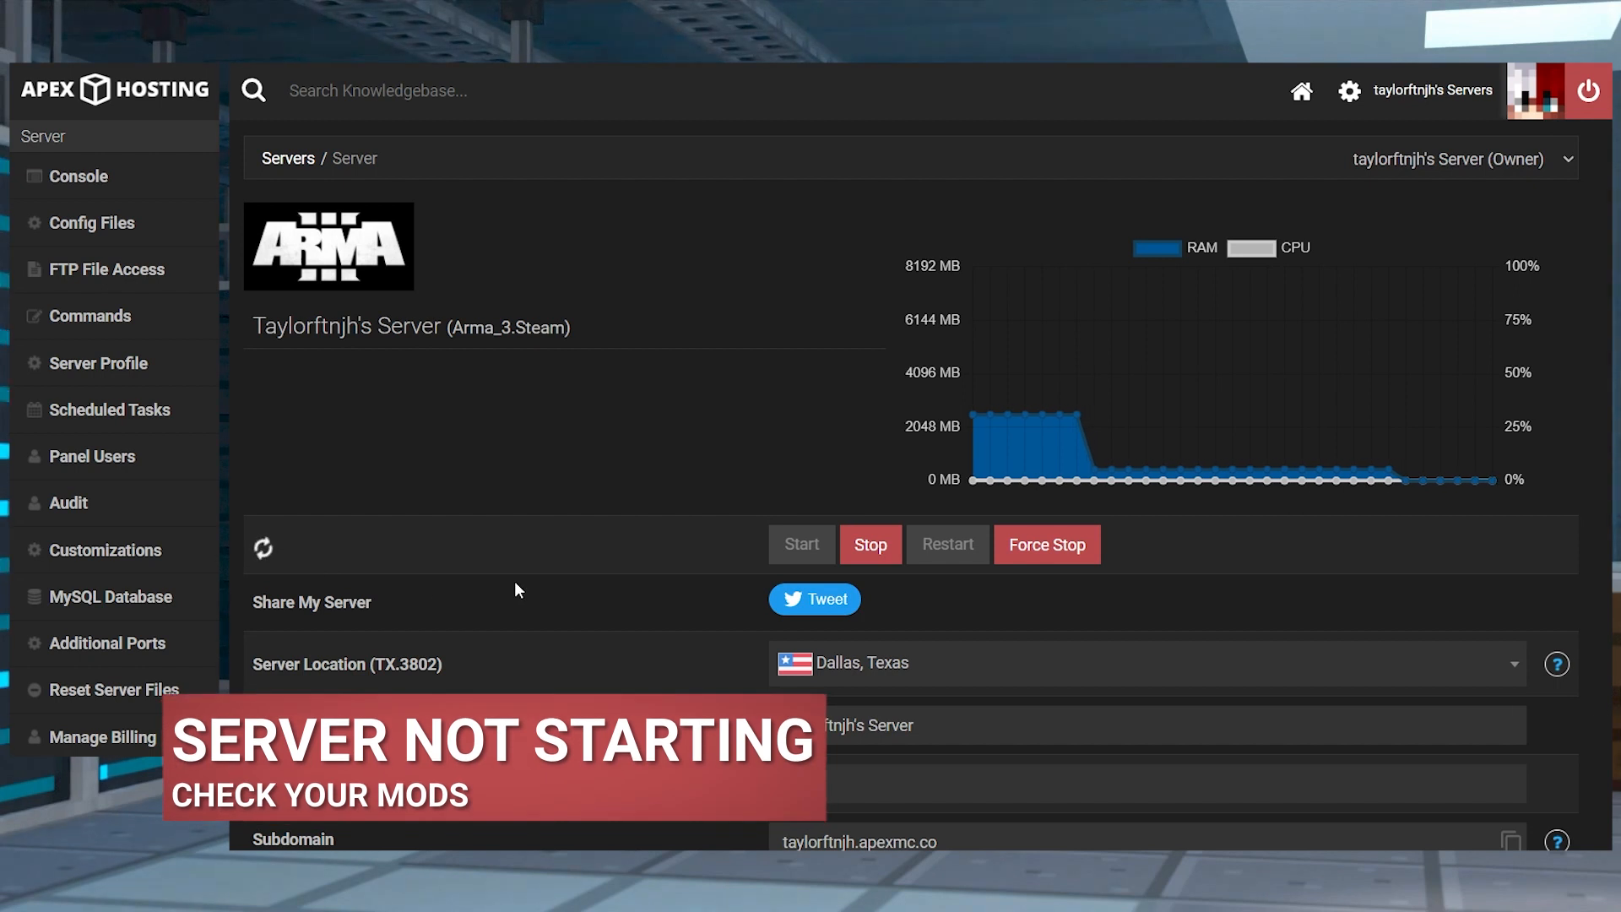
# Check the console log for the ExocetInspectingWeapons error and locate its folder in the server files.
pyautogui.click(77, 176)
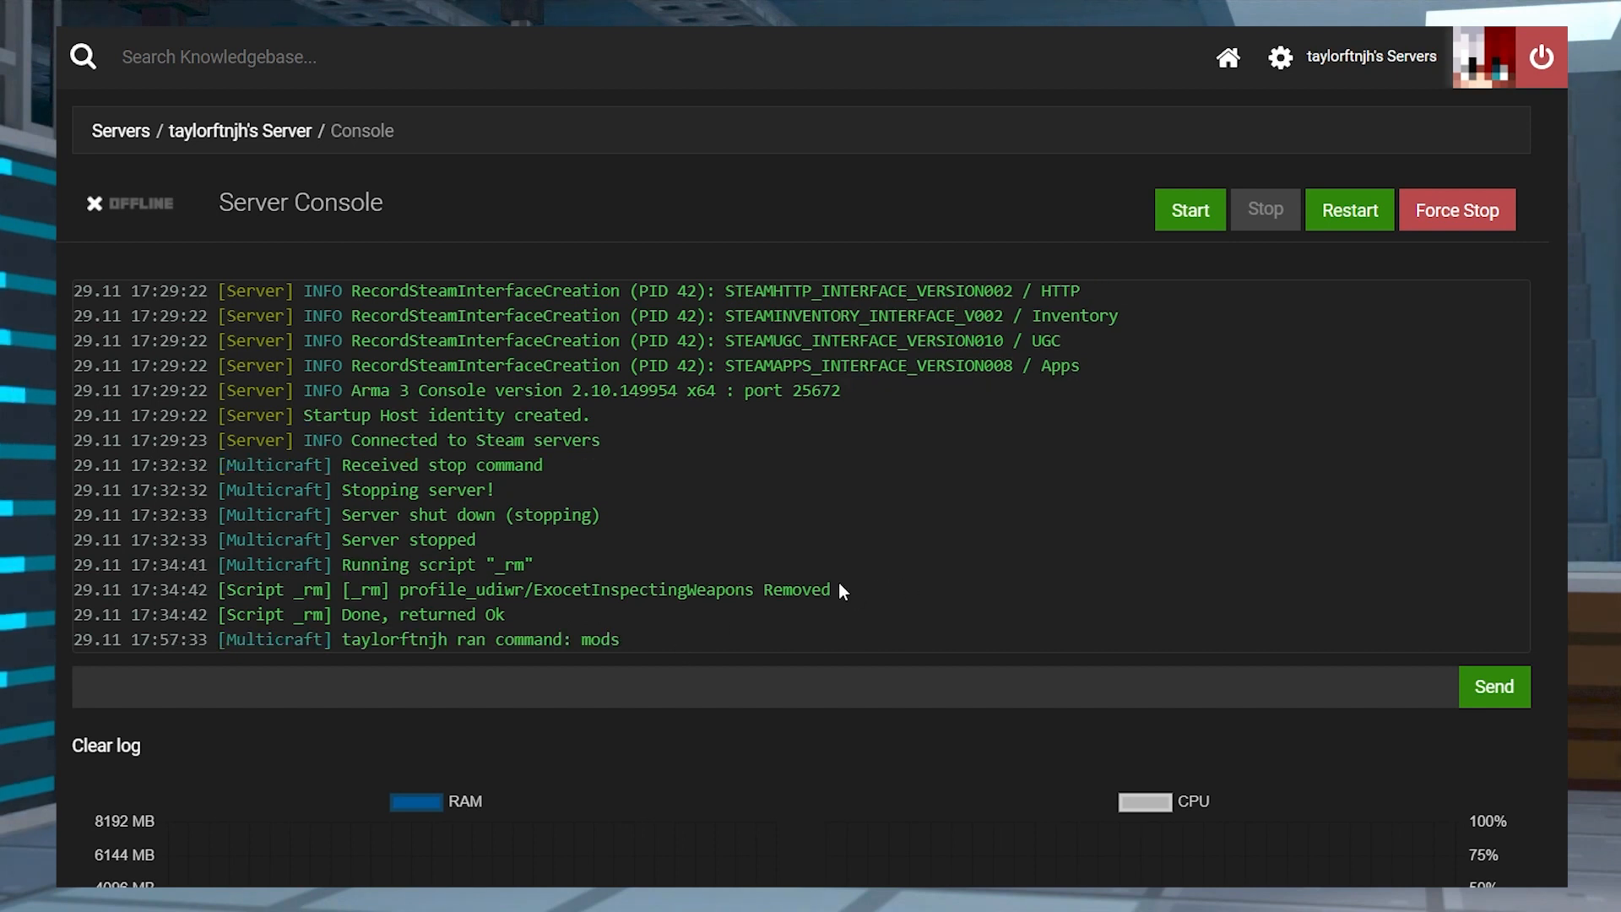
pyautogui.doubleClick(584, 589)
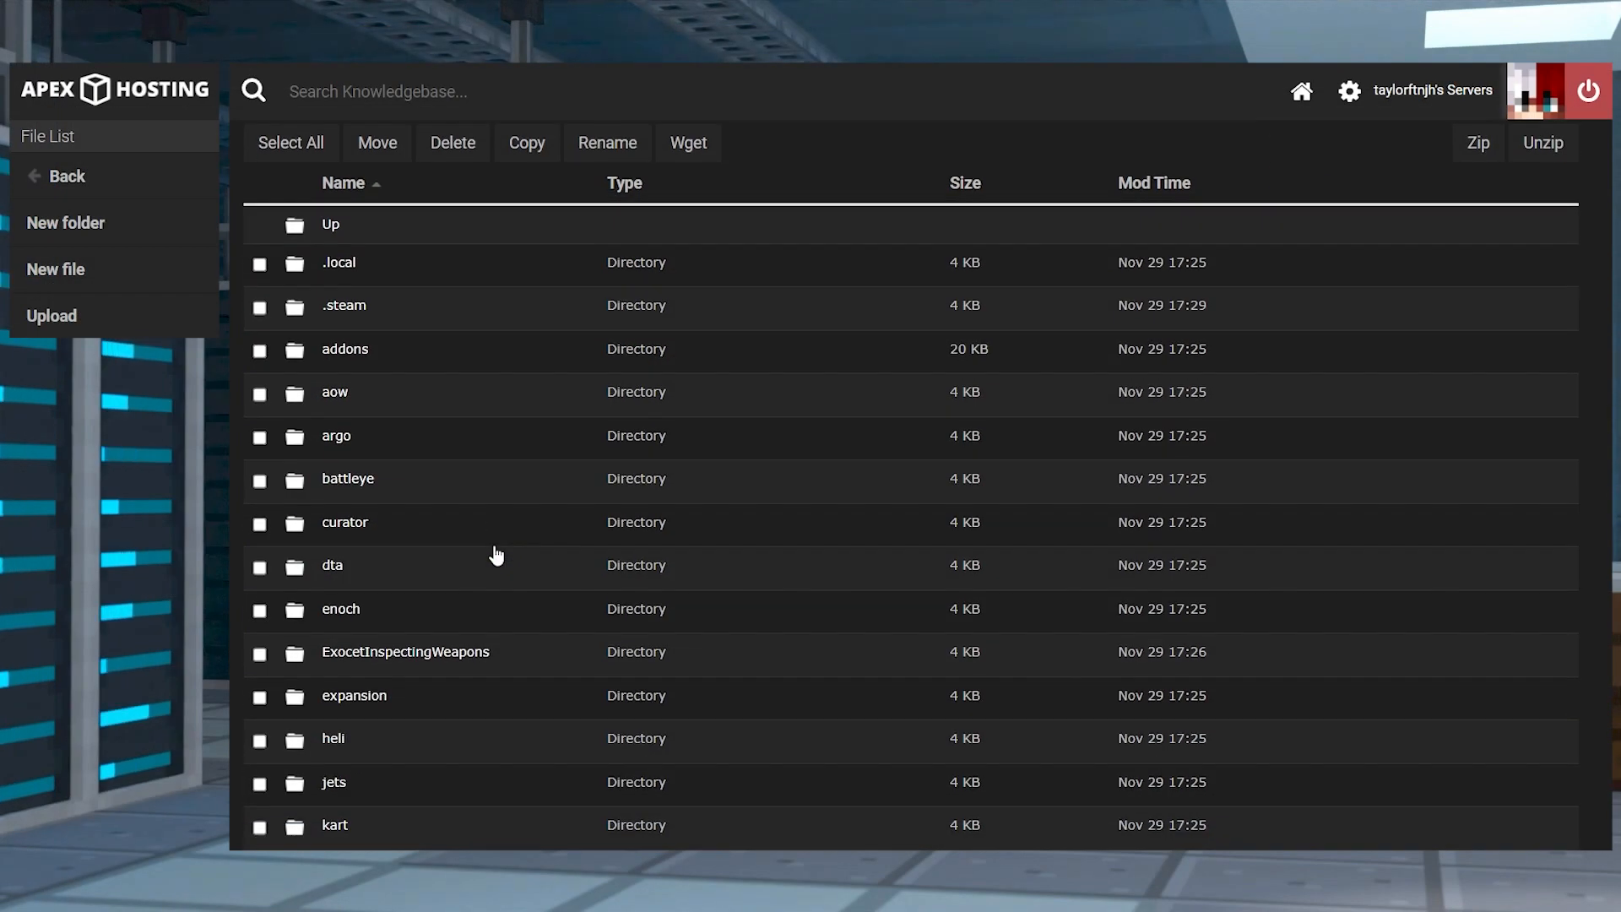
pyautogui.click(260, 540)
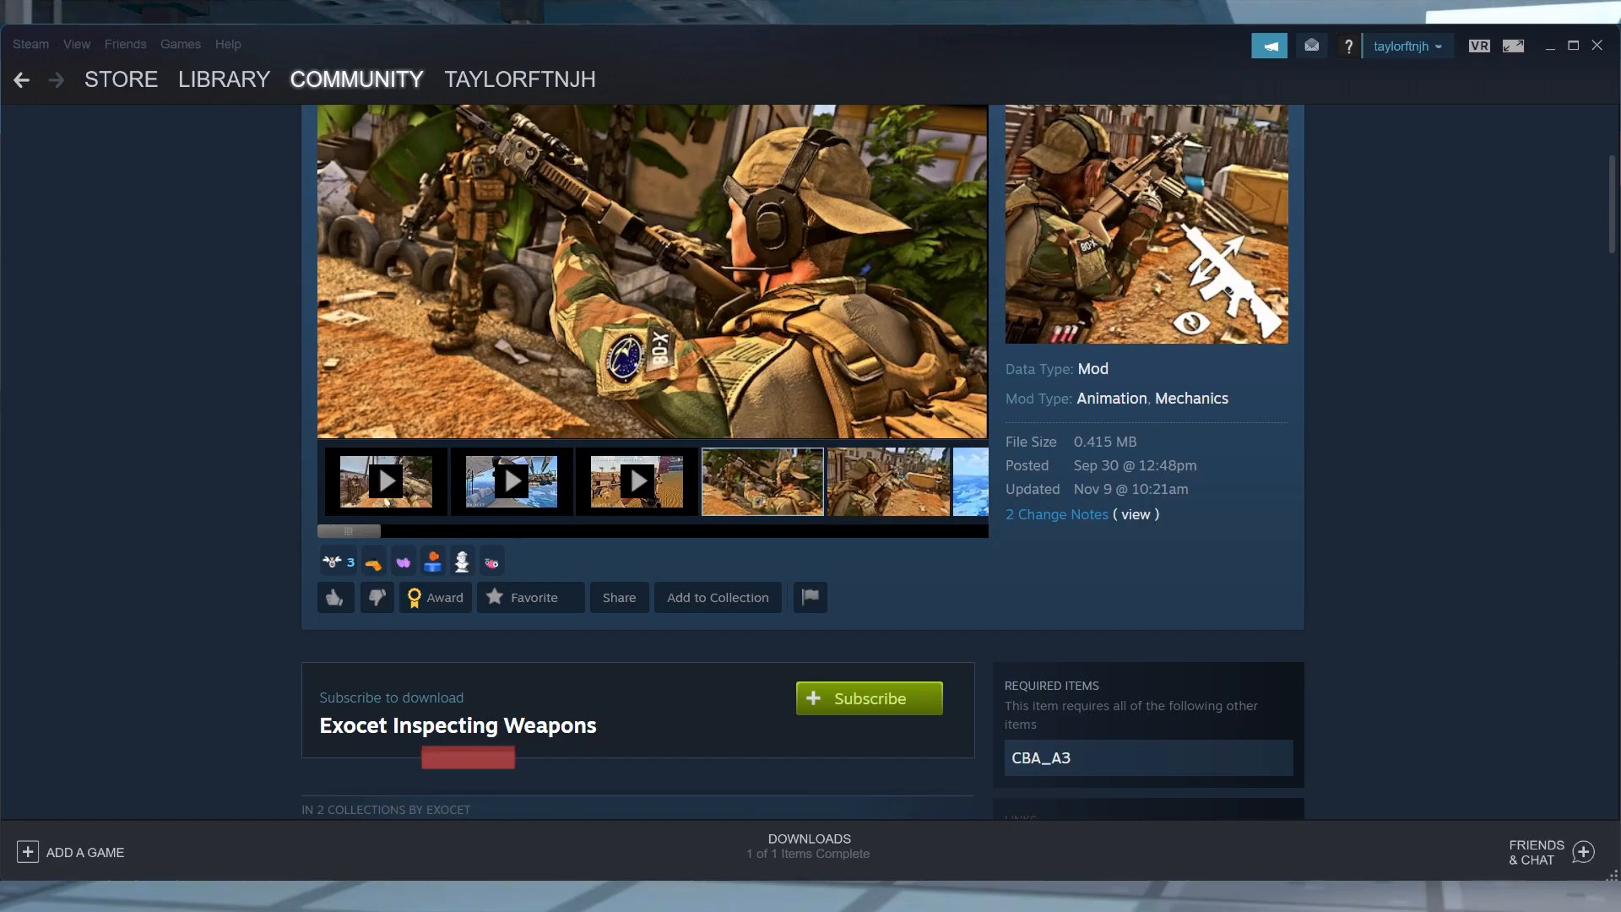
# Subscribe to Exocet Inspecting Weapons, accepting the required CBA_A3 item.
pyautogui.click(867, 697)
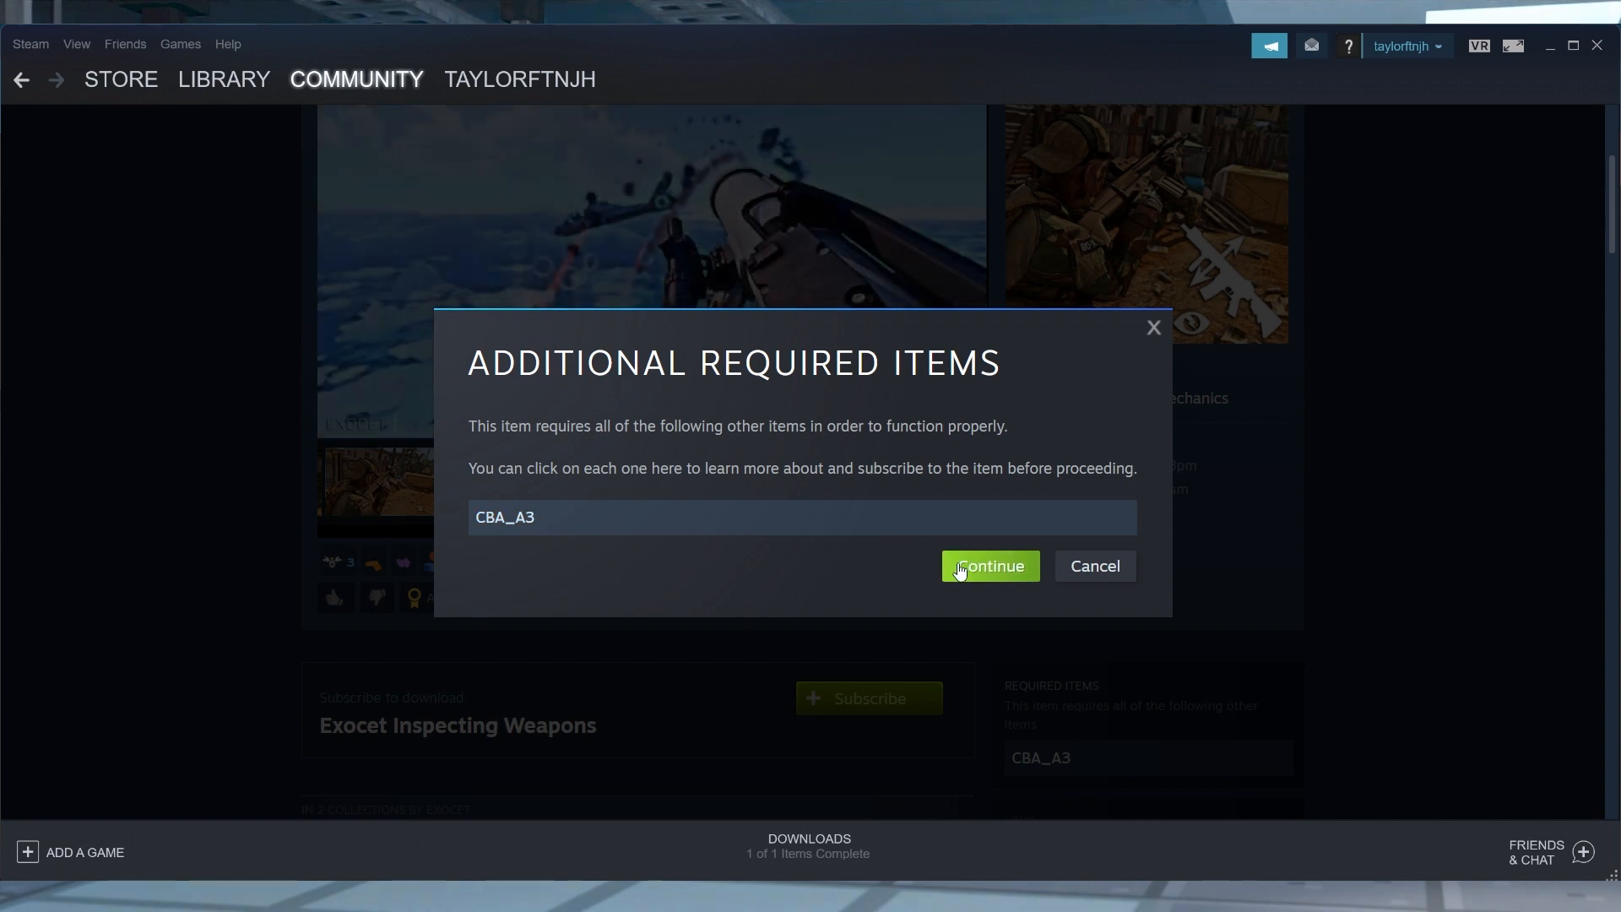
pyautogui.click(988, 565)
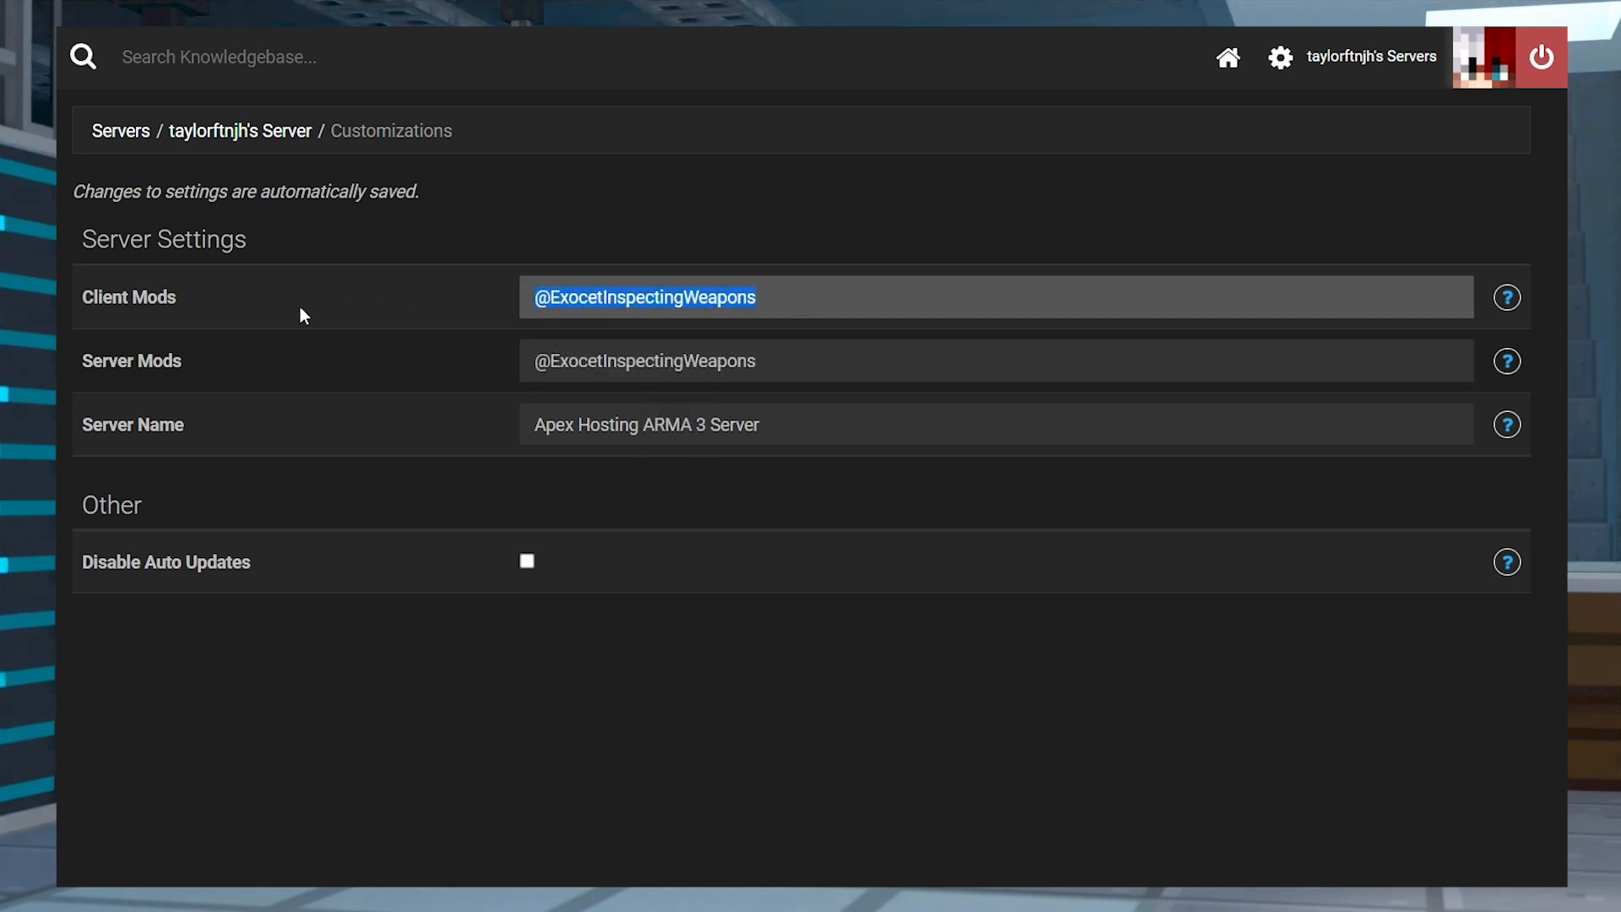
pyautogui.press('Delete')
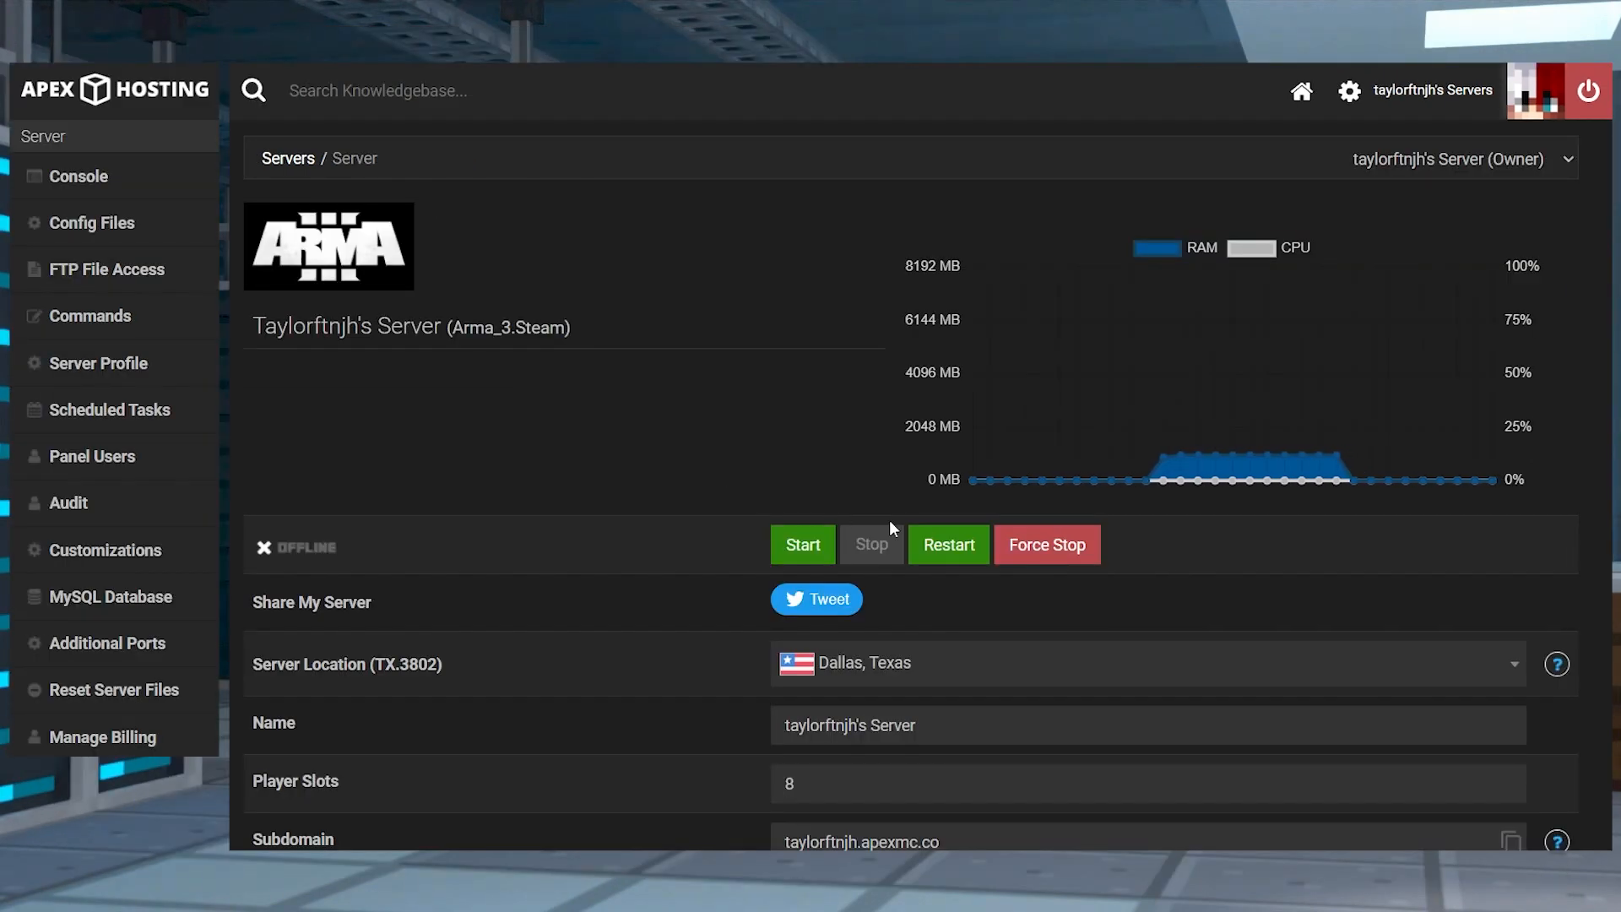
pyautogui.moveTo(949, 544)
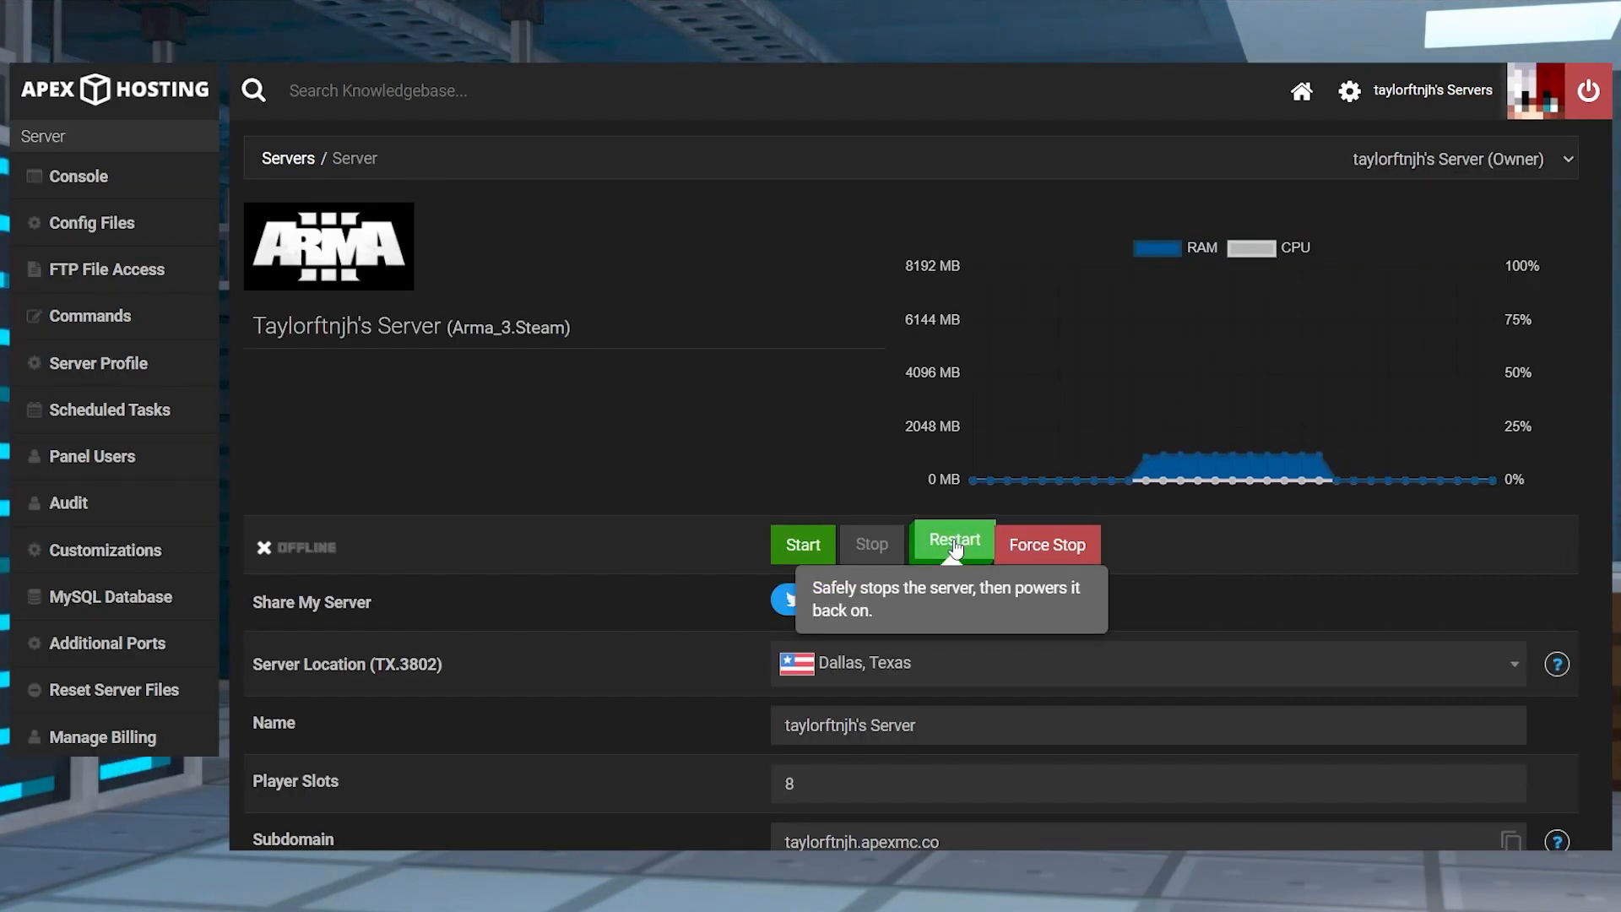
pyautogui.click(104, 549)
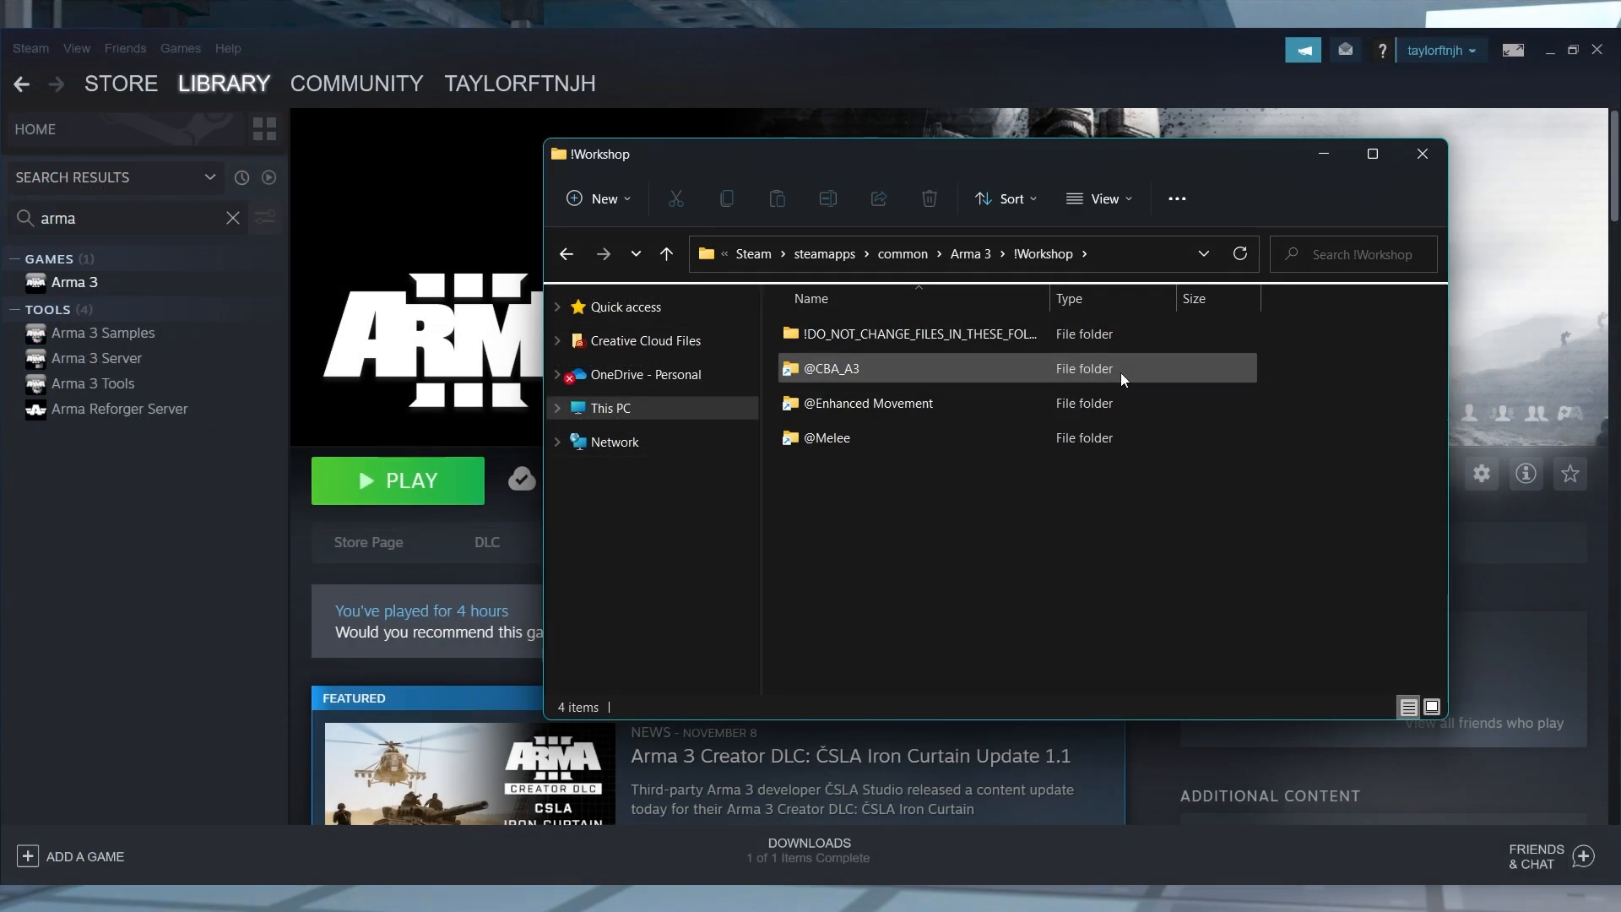
pyautogui.click(984, 497)
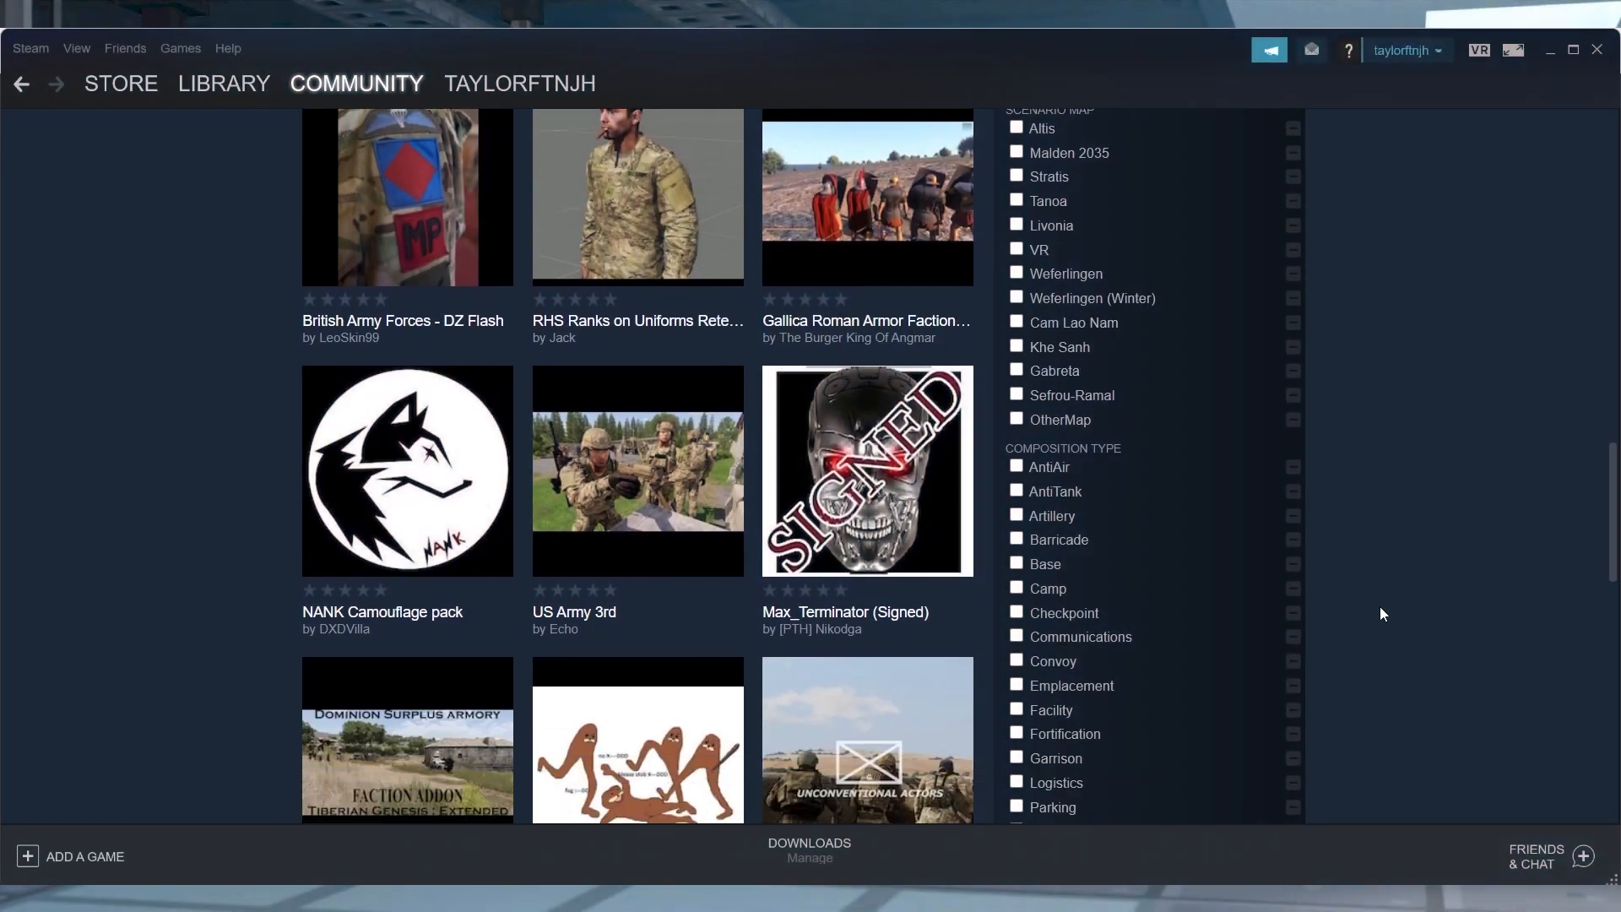
# Scroll down the Arma 3 Workshop grid to see more mod listings.
pyautogui.scroll(-3)
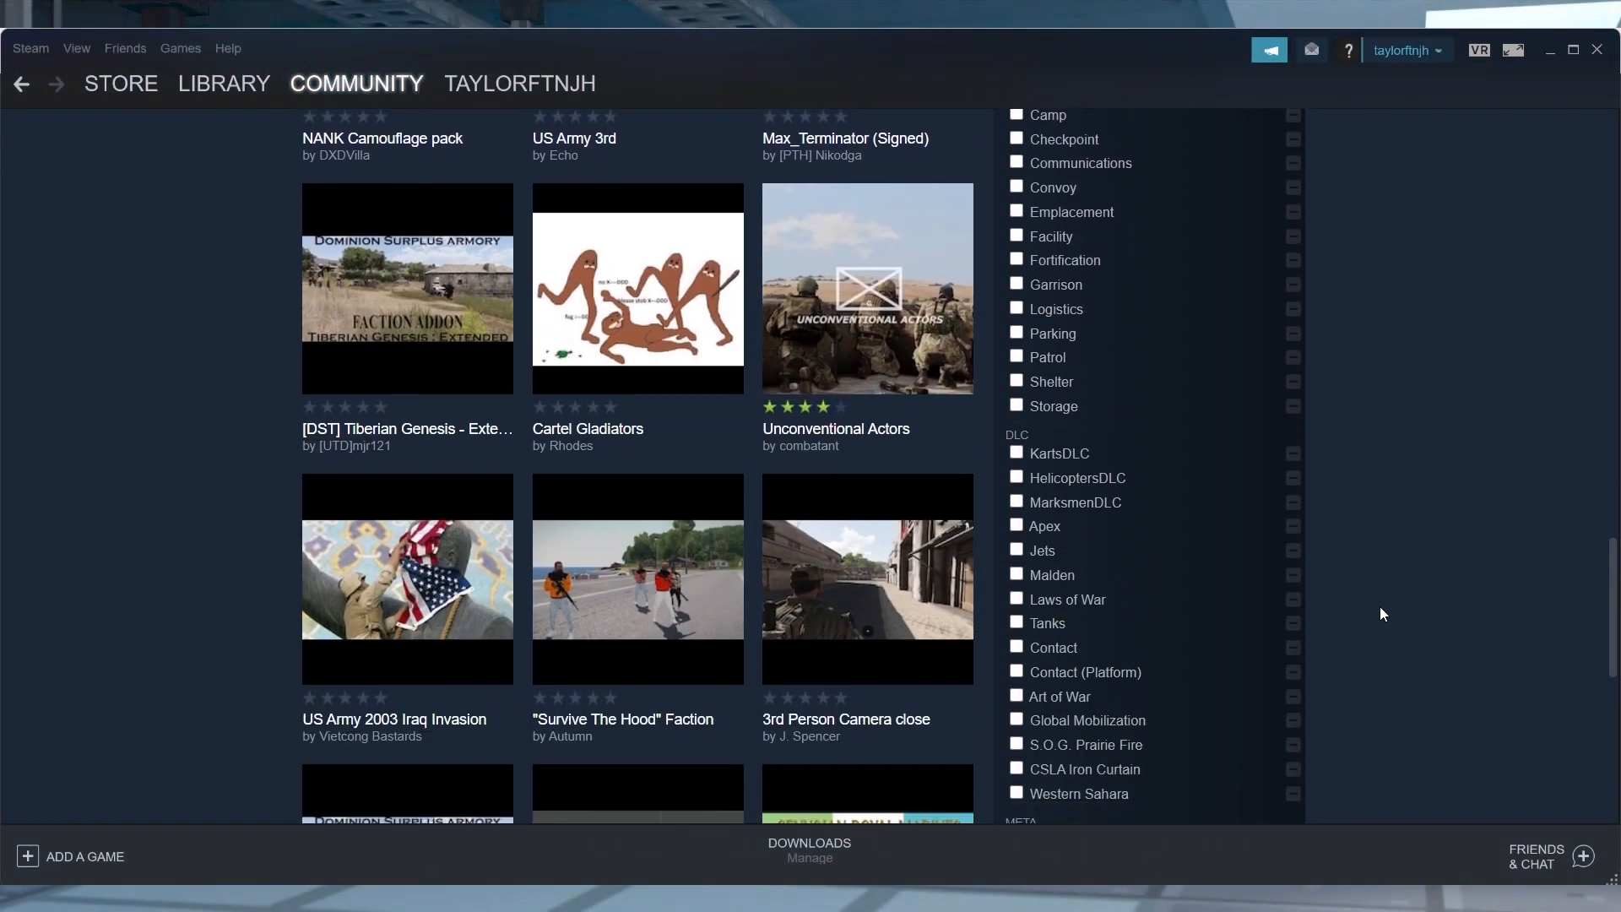
pyautogui.scroll(-3)
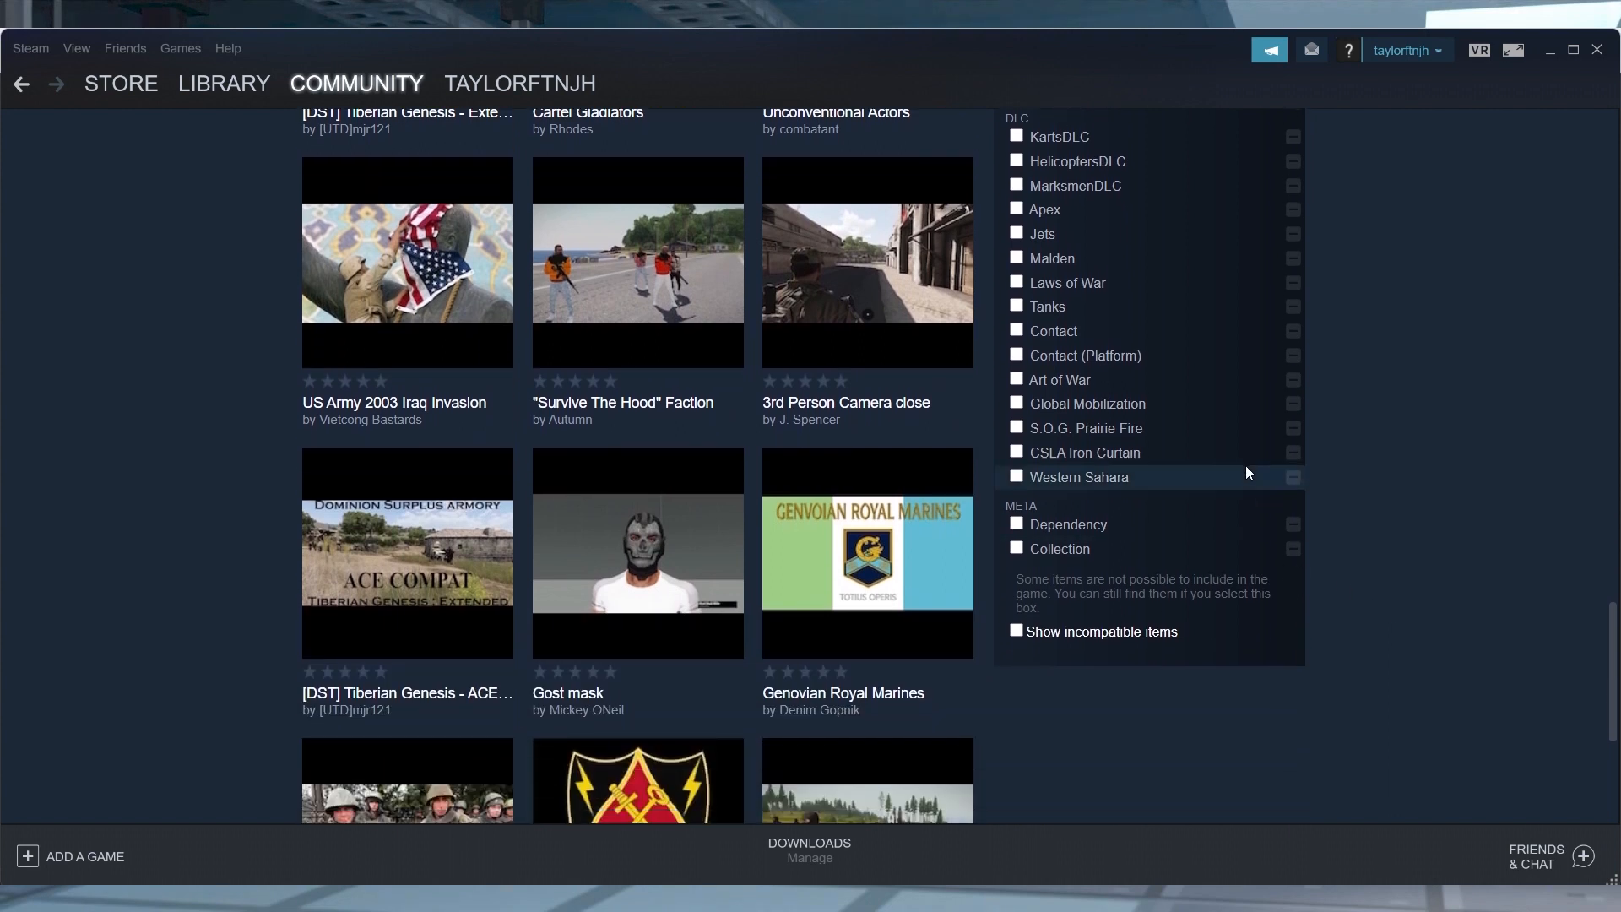
pyautogui.moveTo(1209, 331)
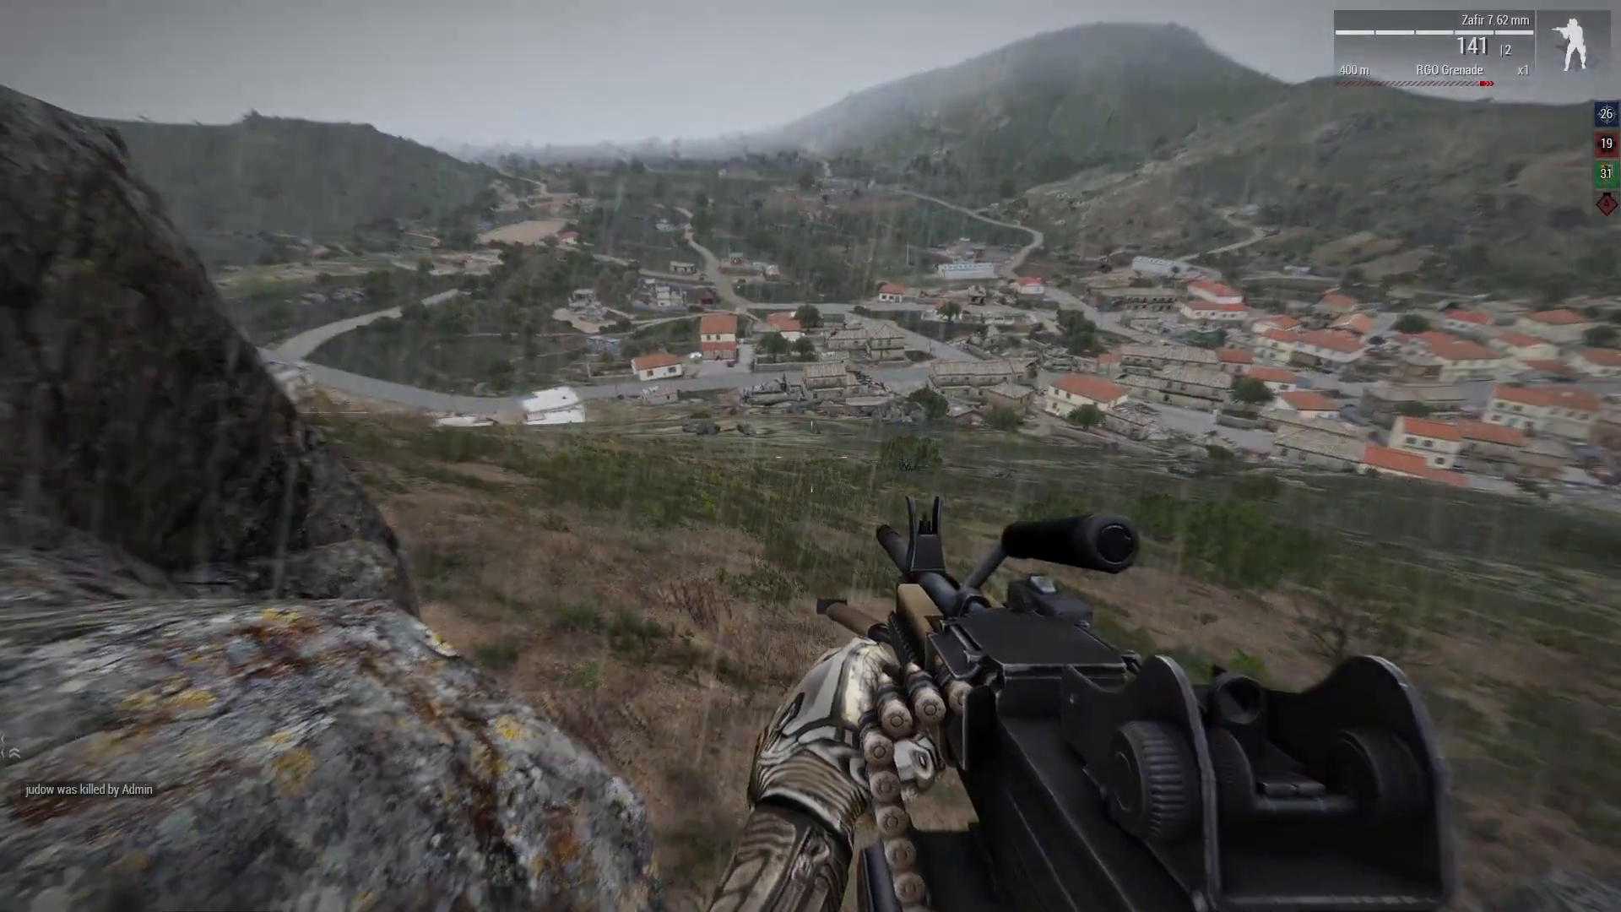
pyautogui.moveTo(810, 455)
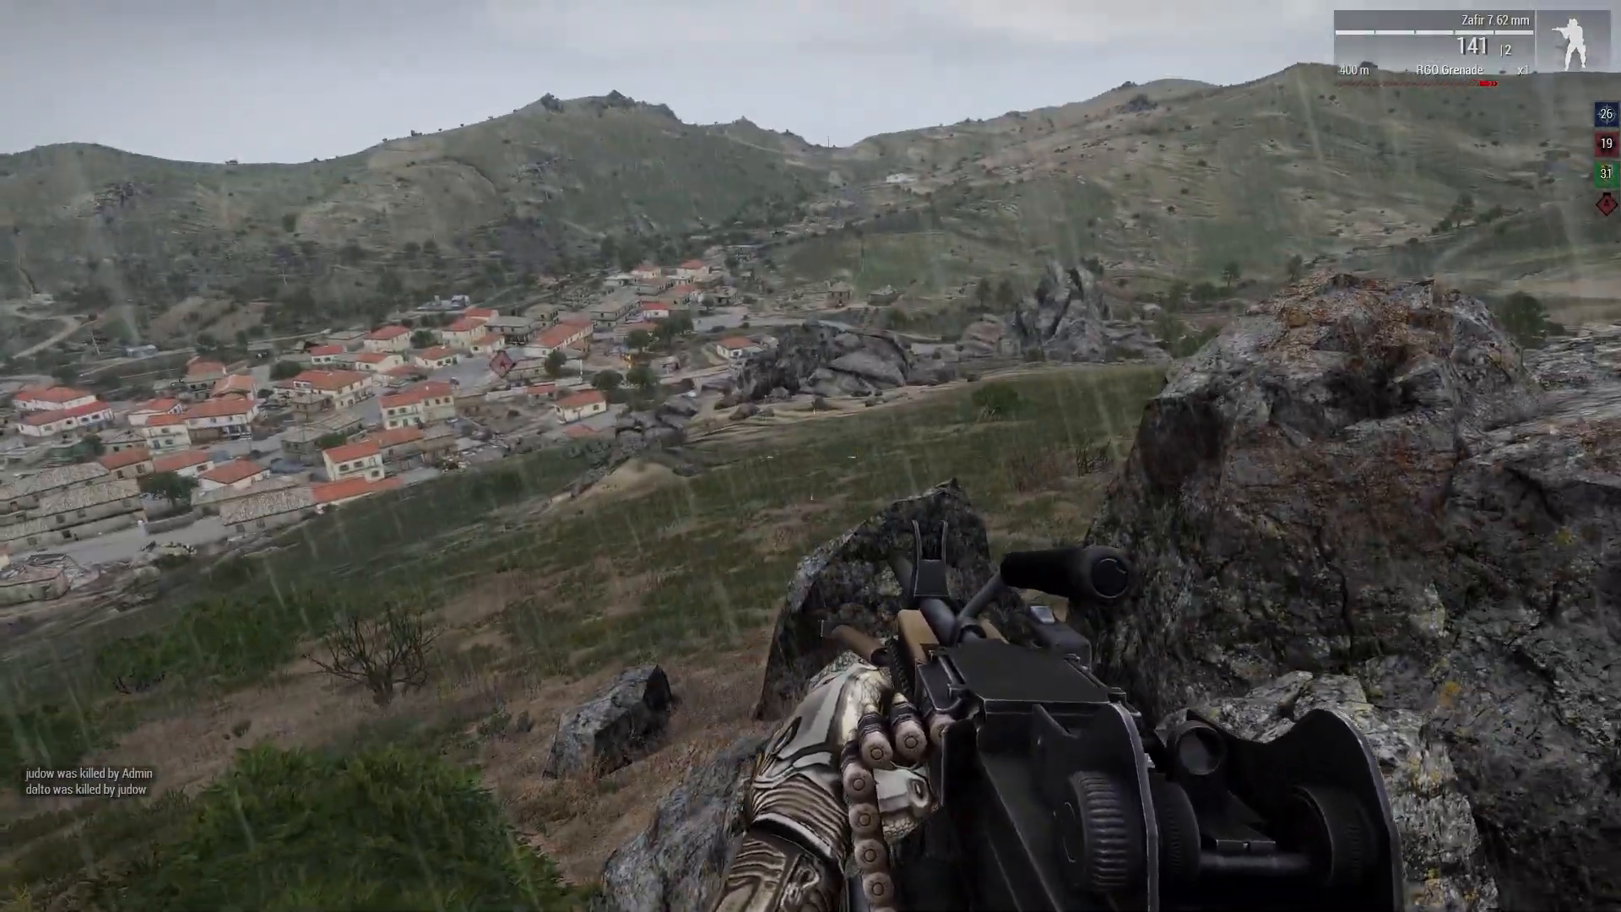